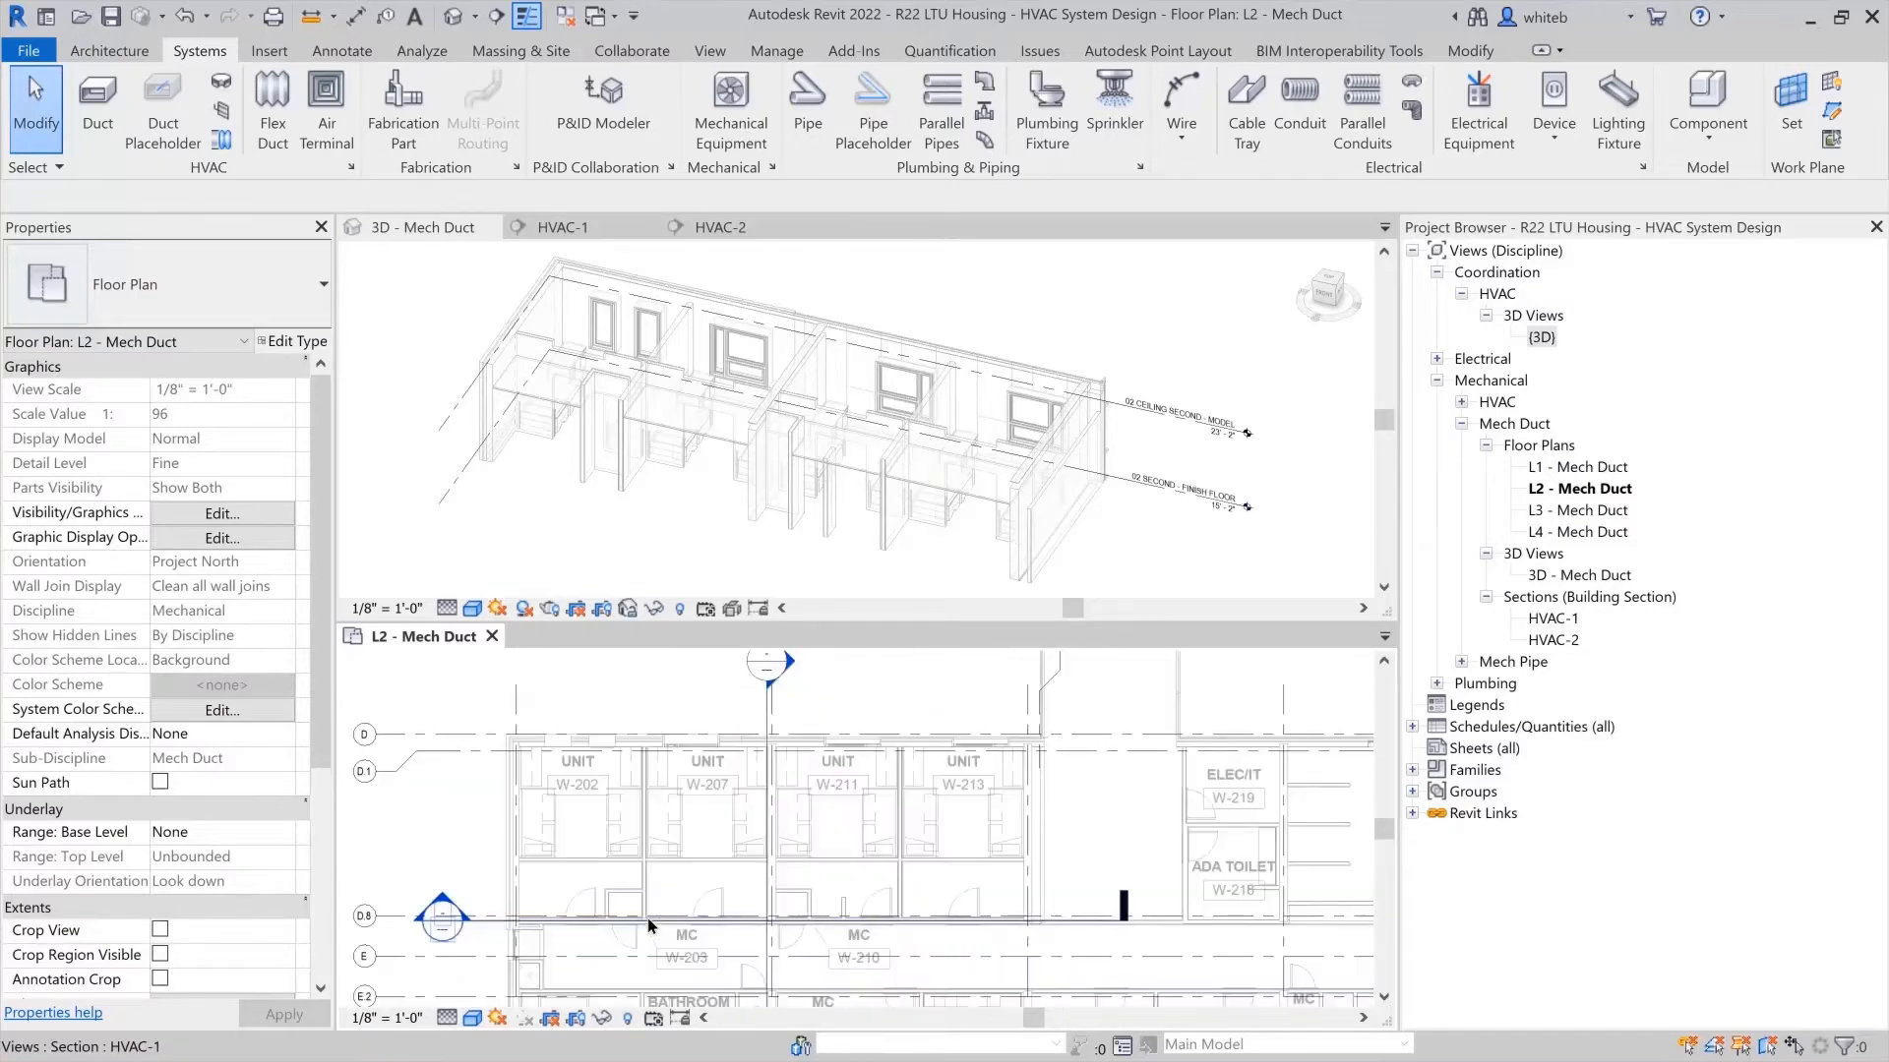
# Zoom into the L2 - Mech Duct plan view.
pyautogui.scroll(-3)
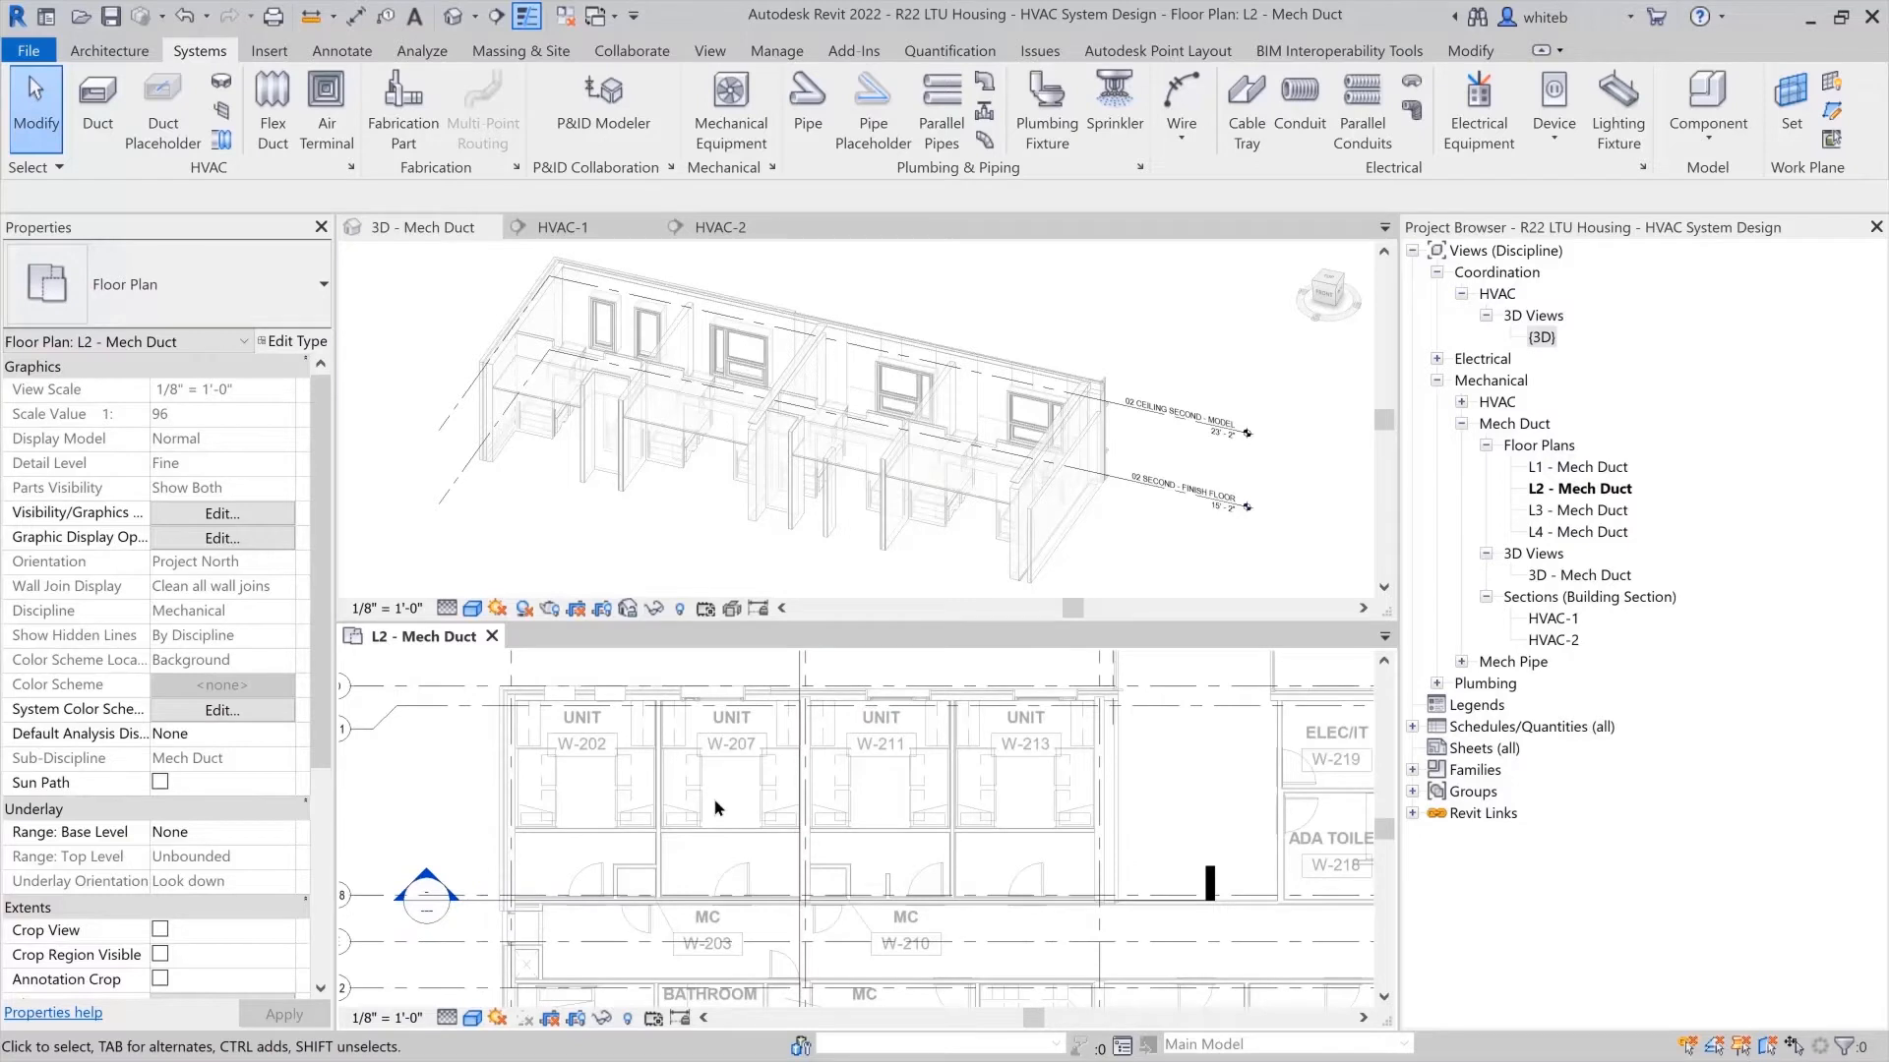
pyautogui.moveTo(396, 271)
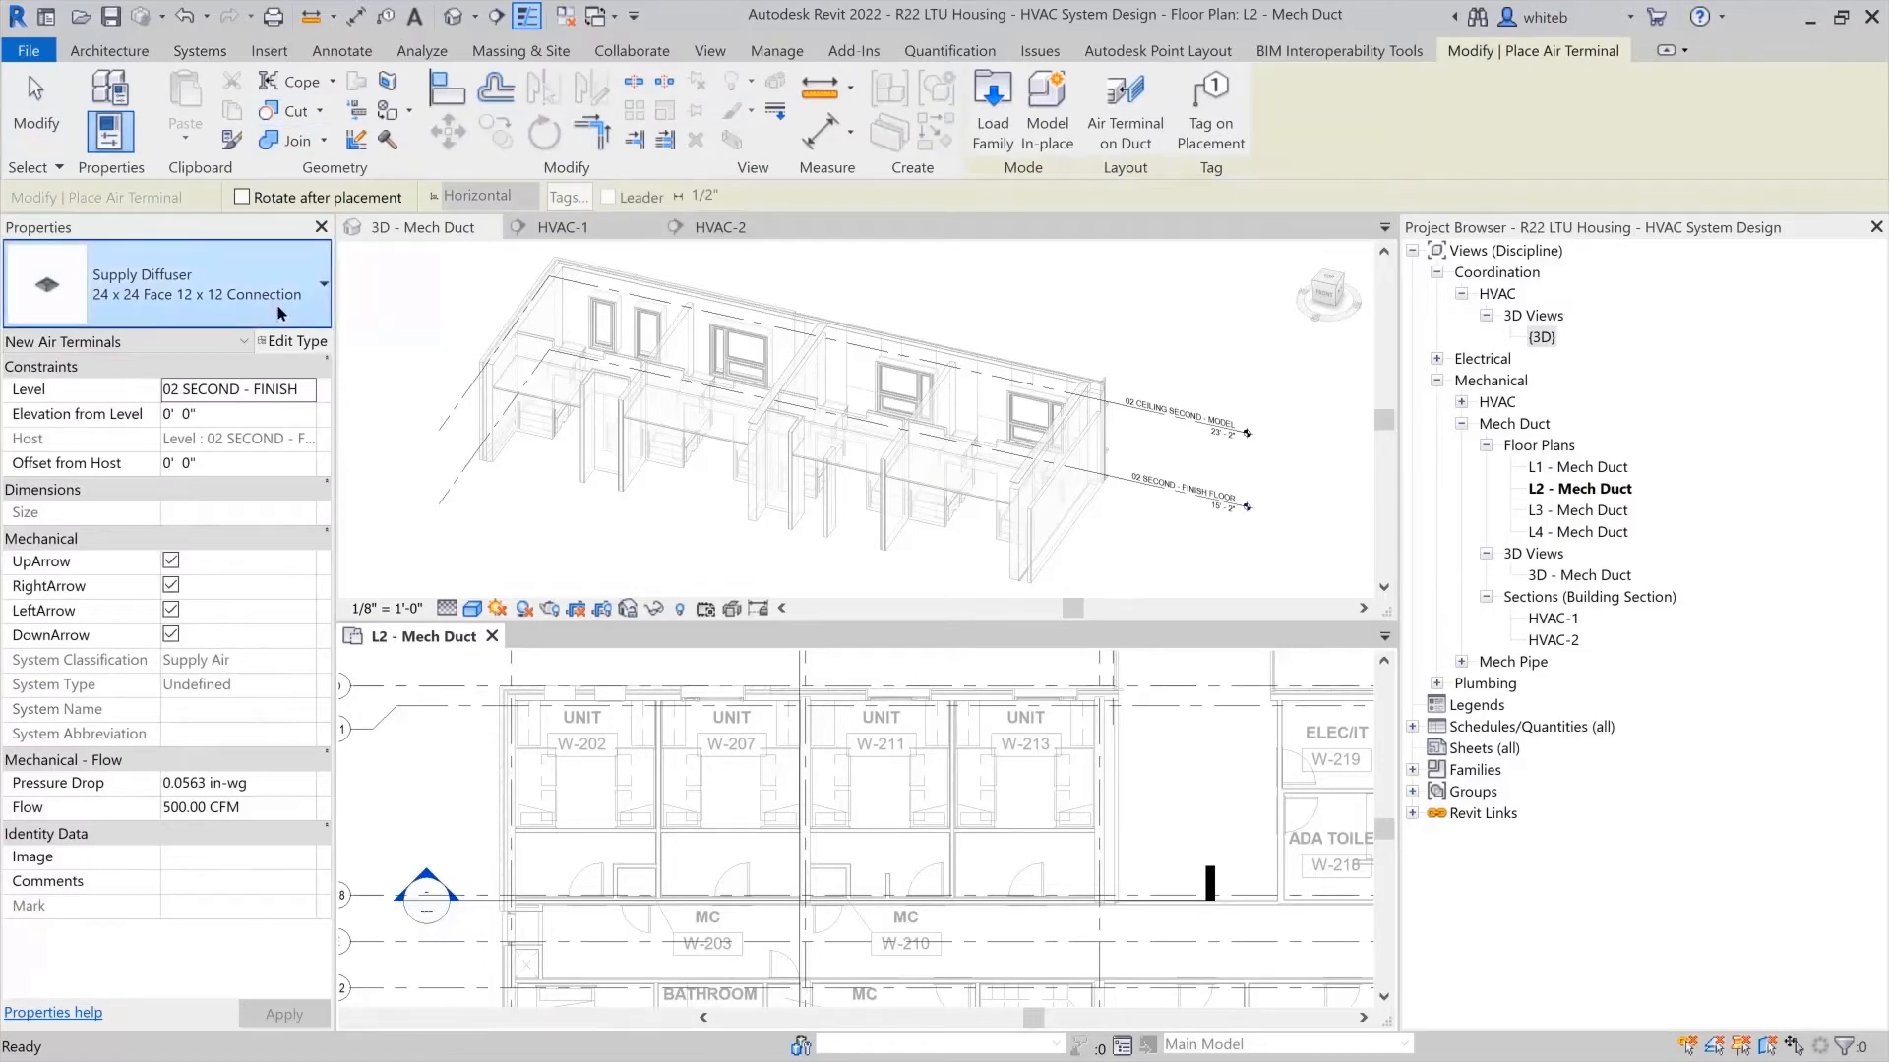
# Place S-1 Dorm 10x6 sidewall supply diffusers on the unit bedroom walls.
pyautogui.click(286, 285)
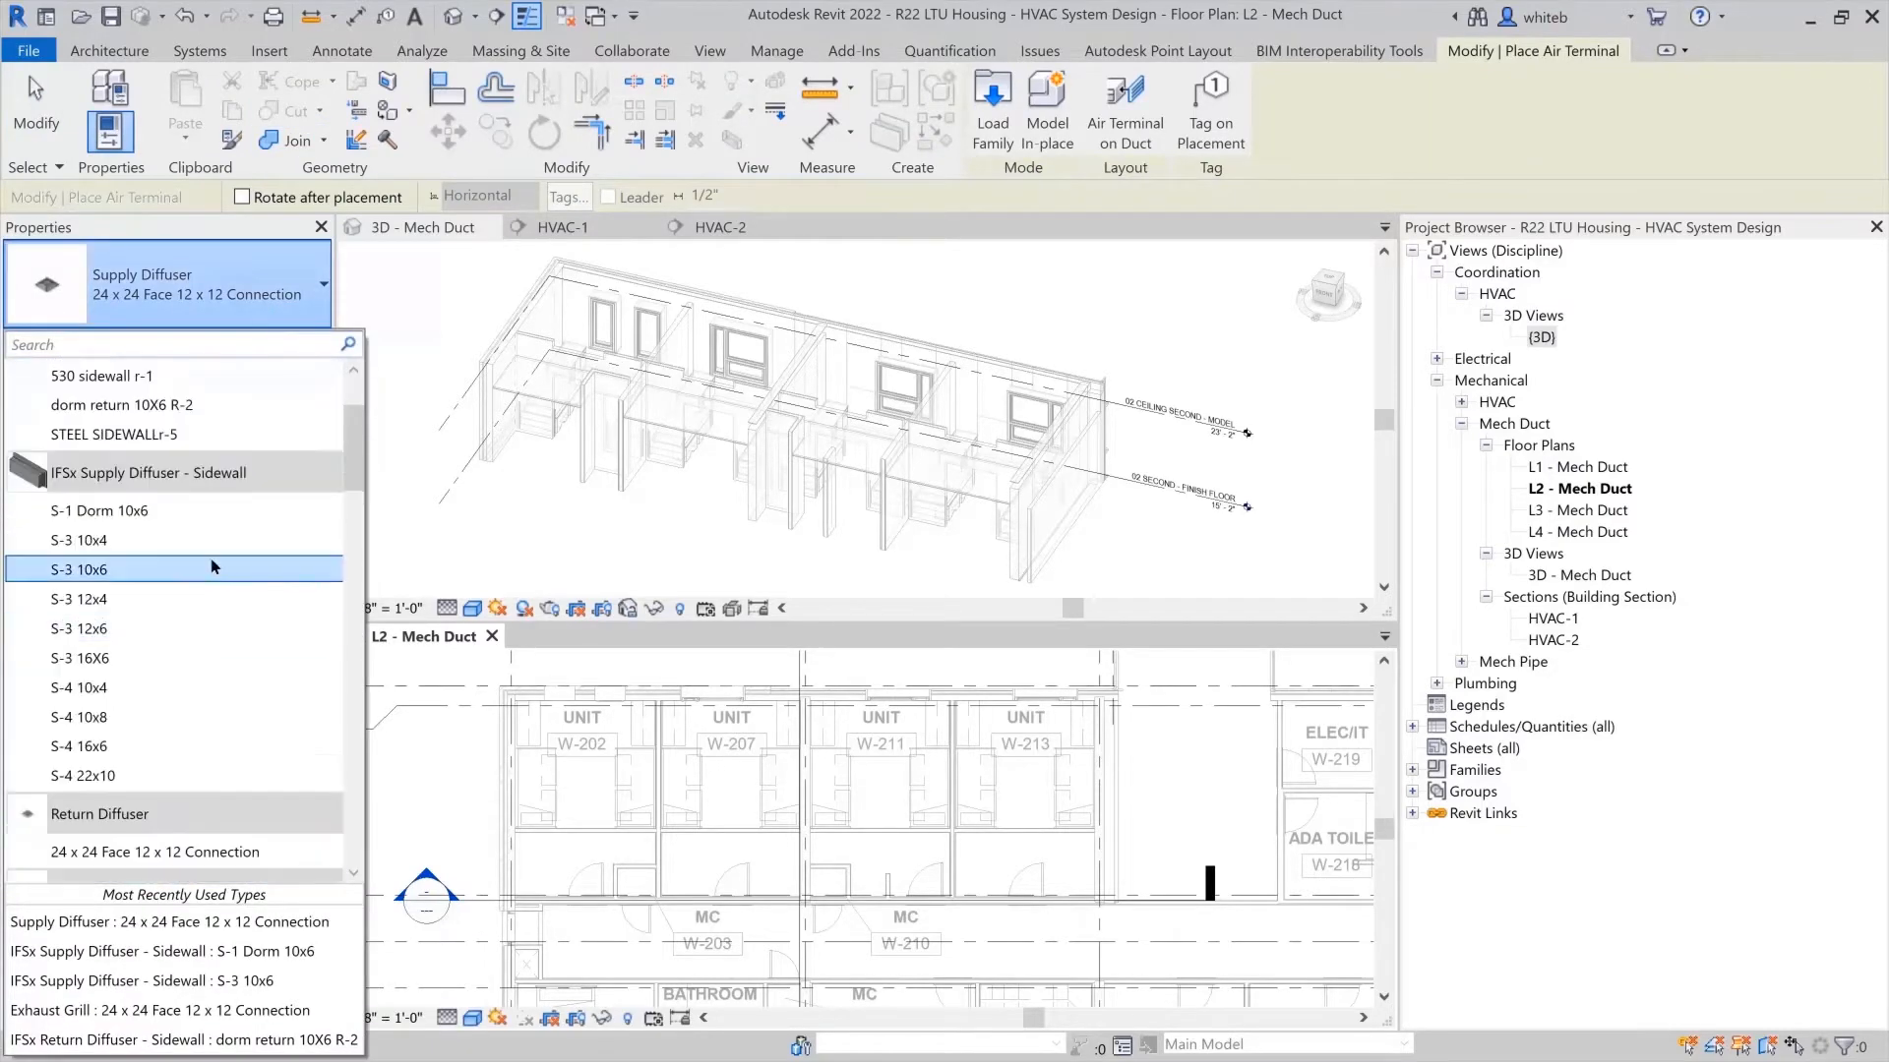
pyautogui.click(99, 509)
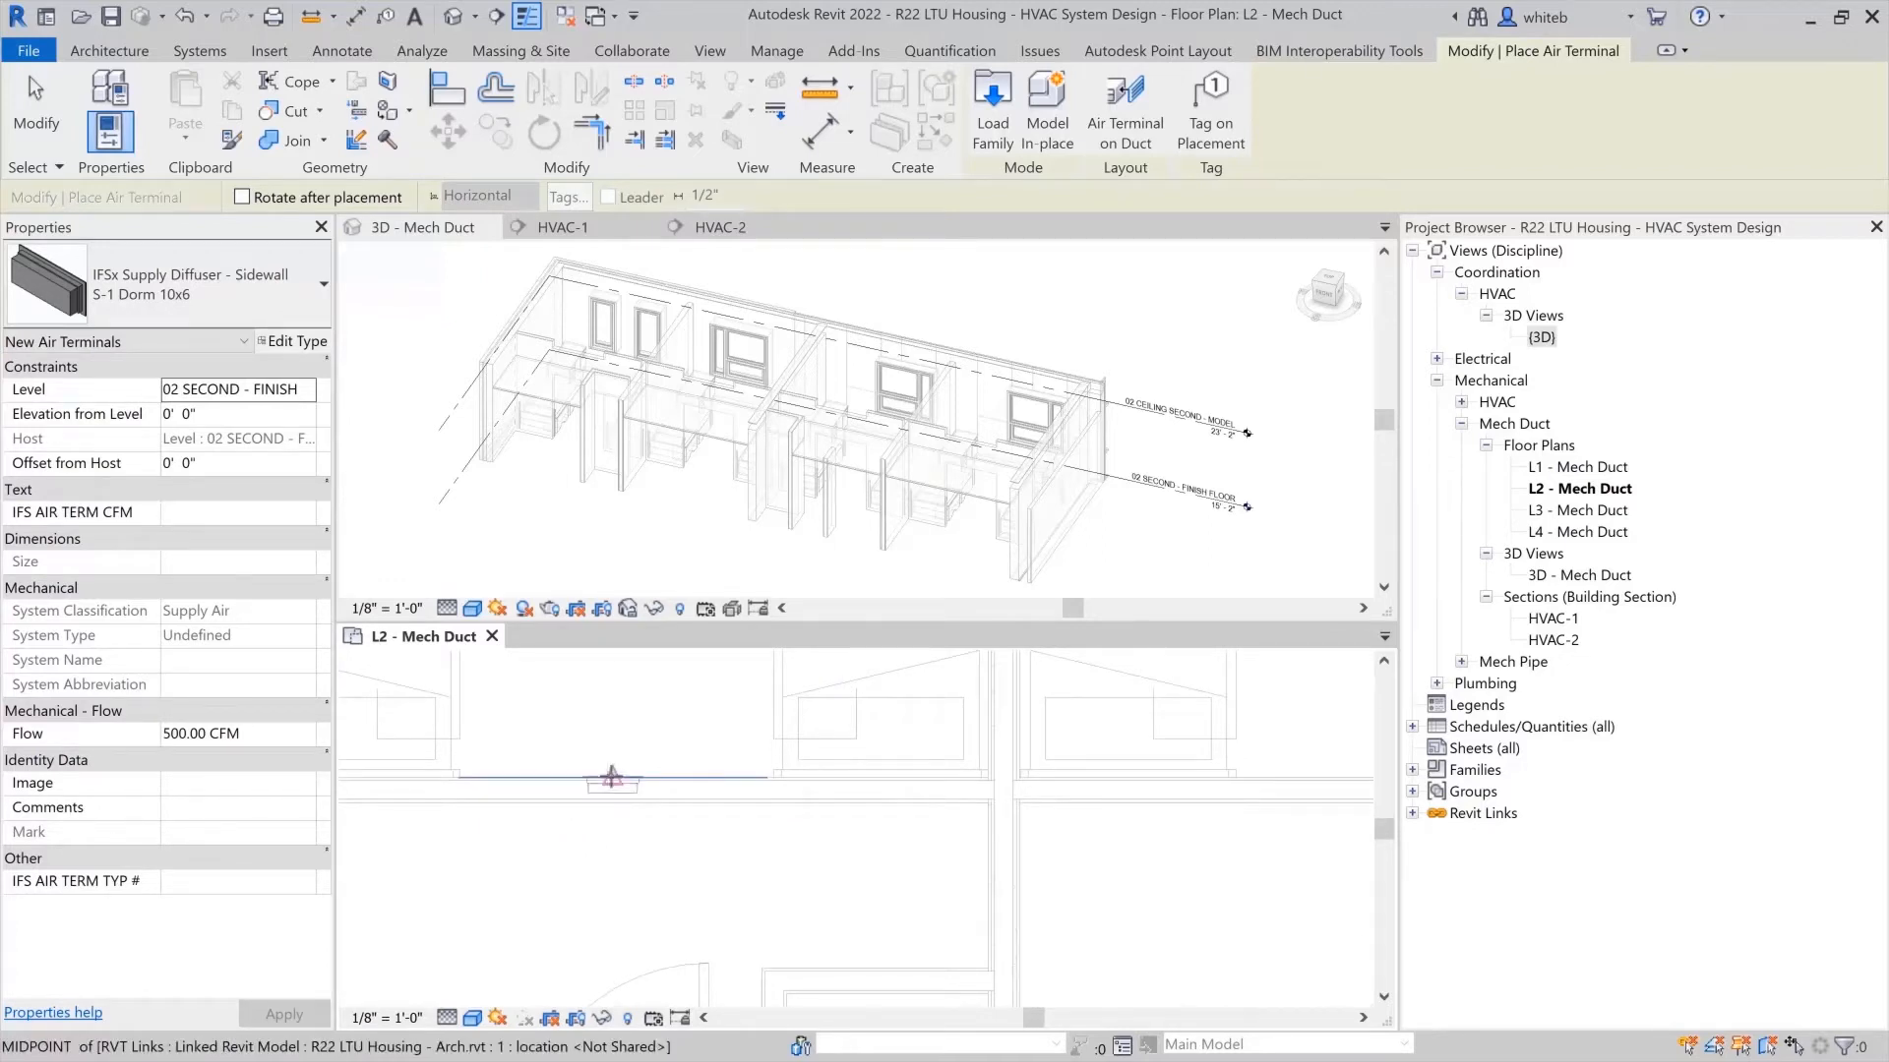
pyautogui.click(612, 780)
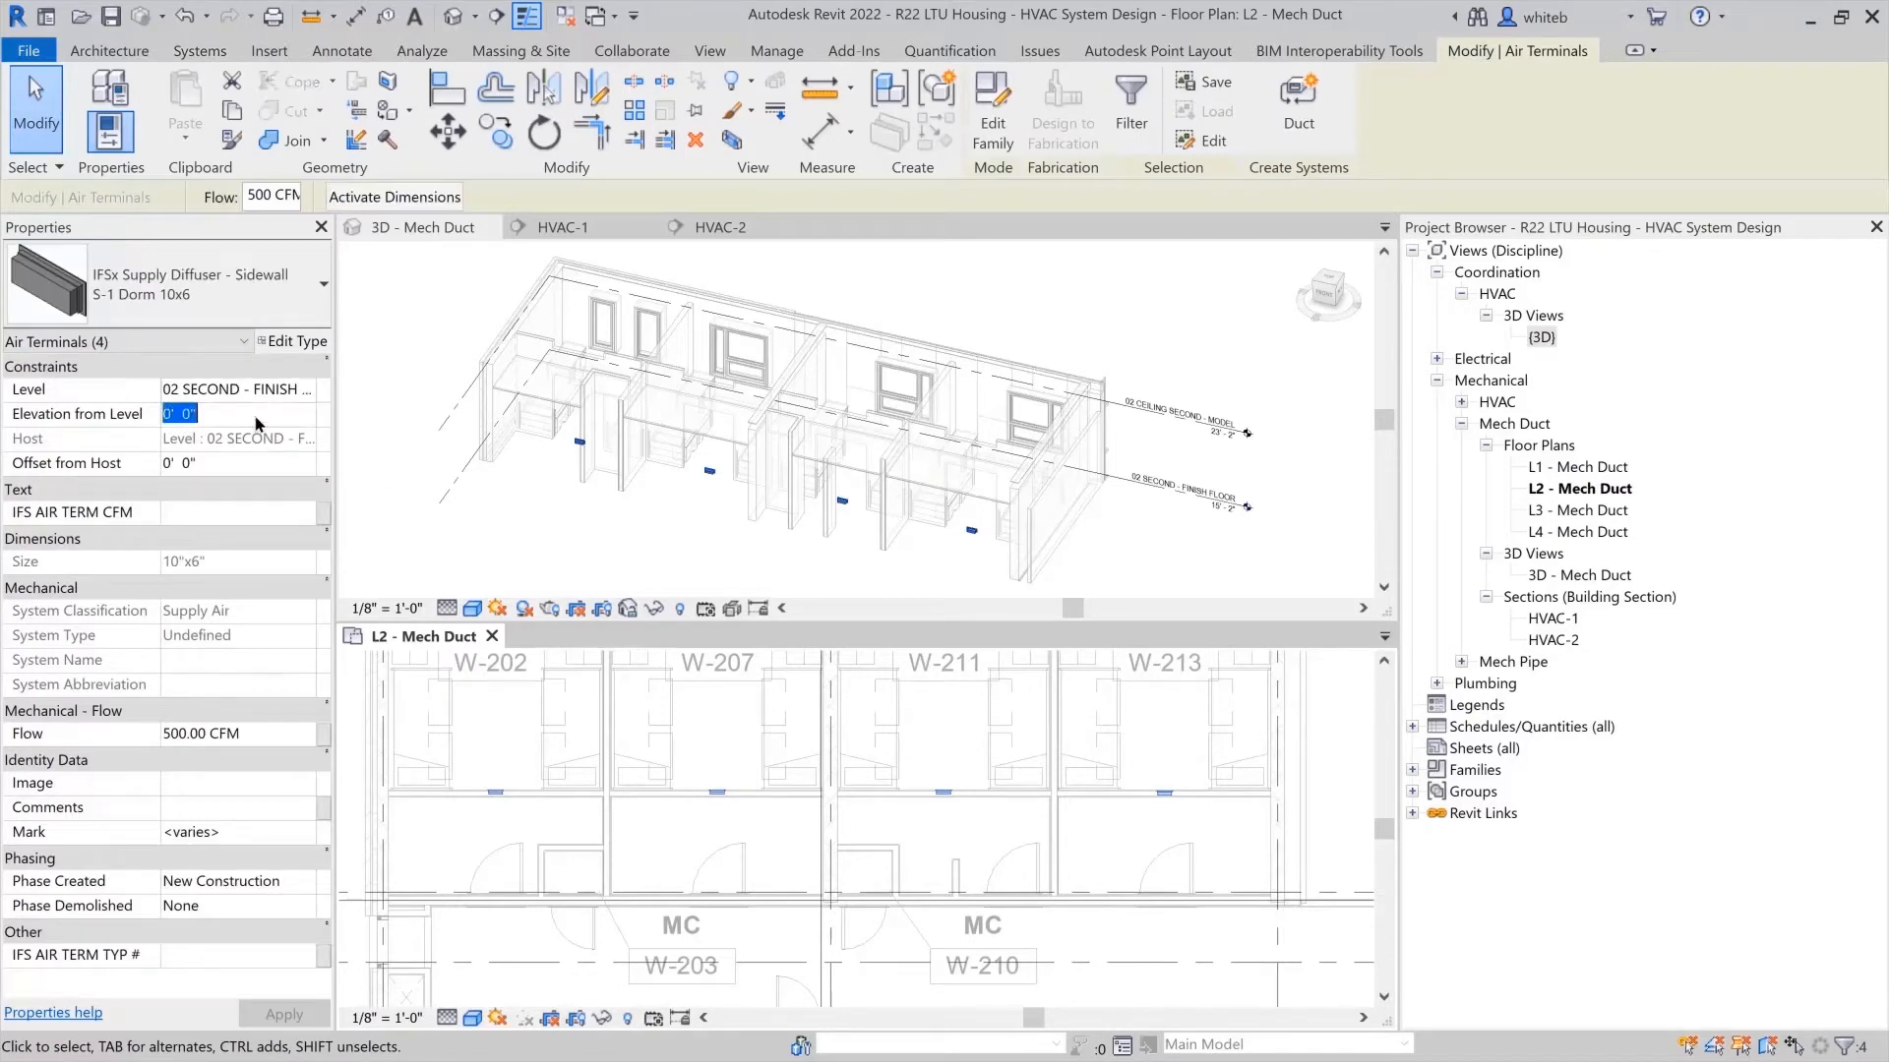
# Set the sidewall diffusers to 9' 0" elevation from level and 160 CFM airflow.
pyautogui.write('9\' 0"')
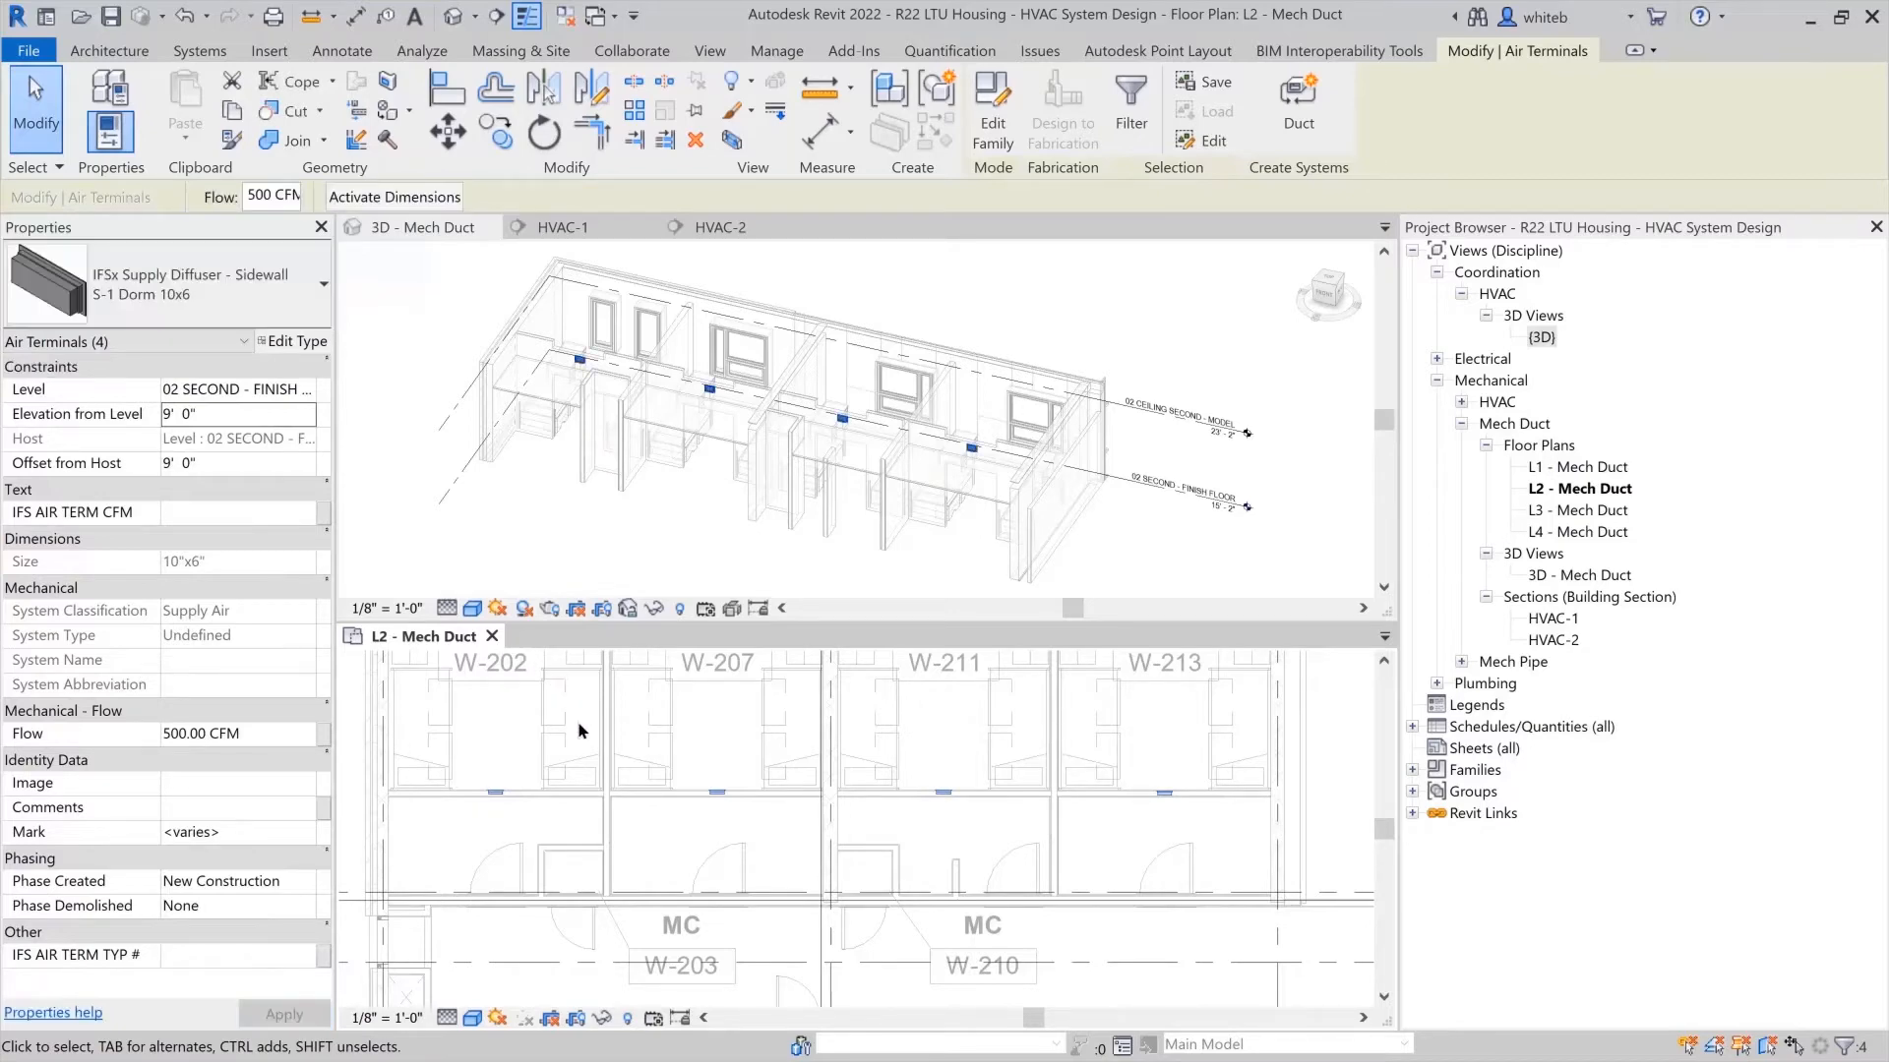
pyautogui.click(199, 51)
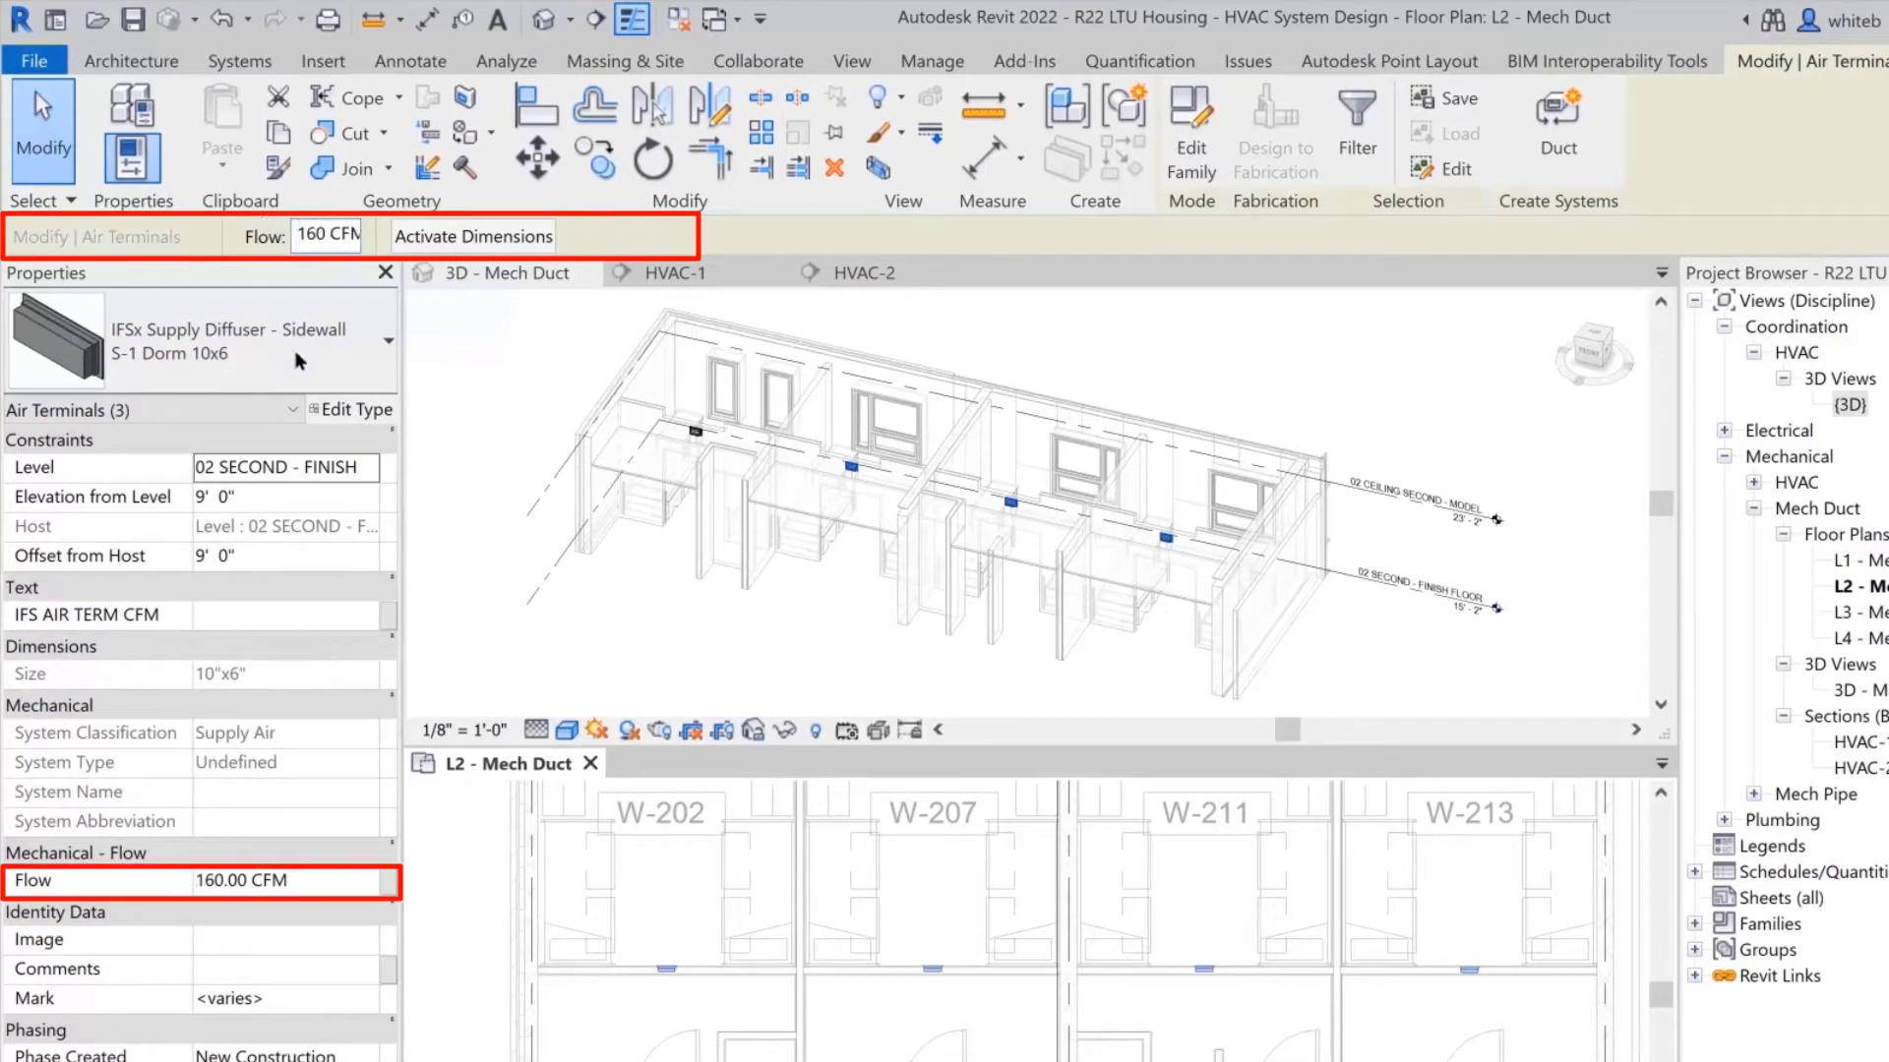
pyautogui.click(235, 60)
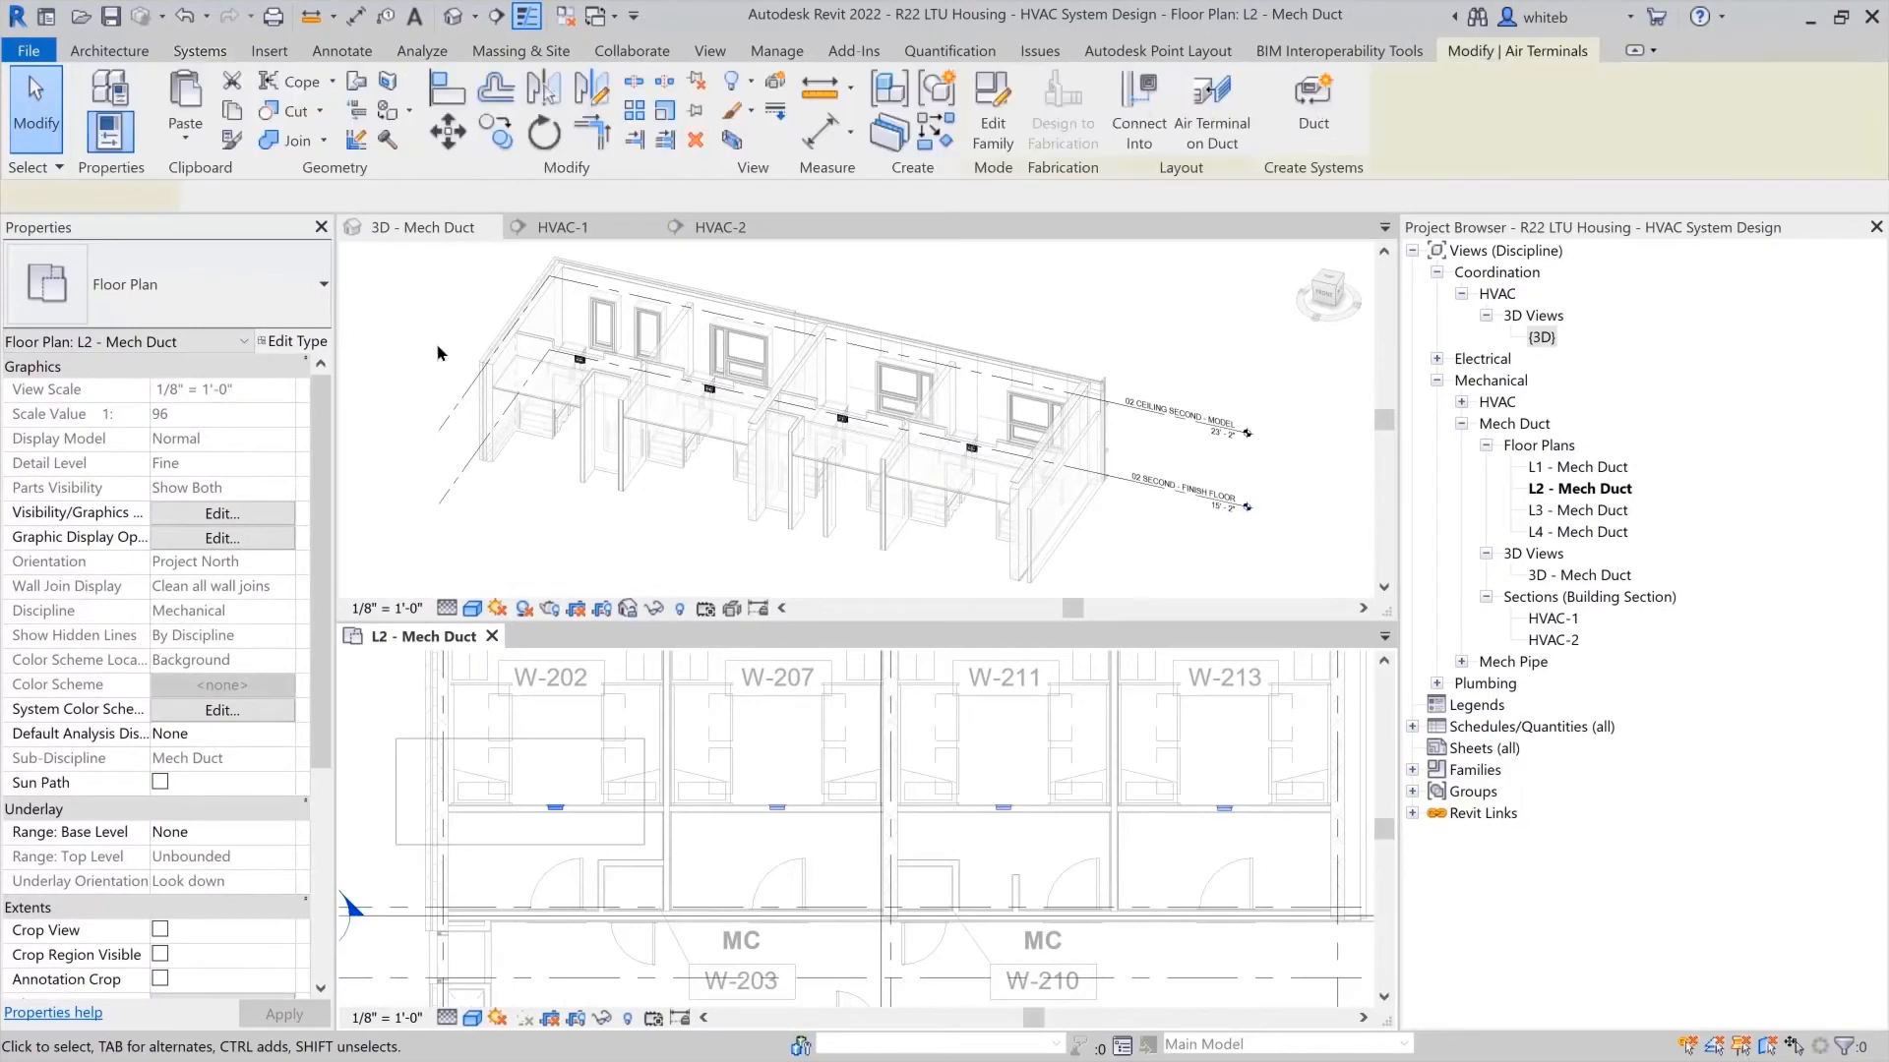
pyautogui.click(555, 806)
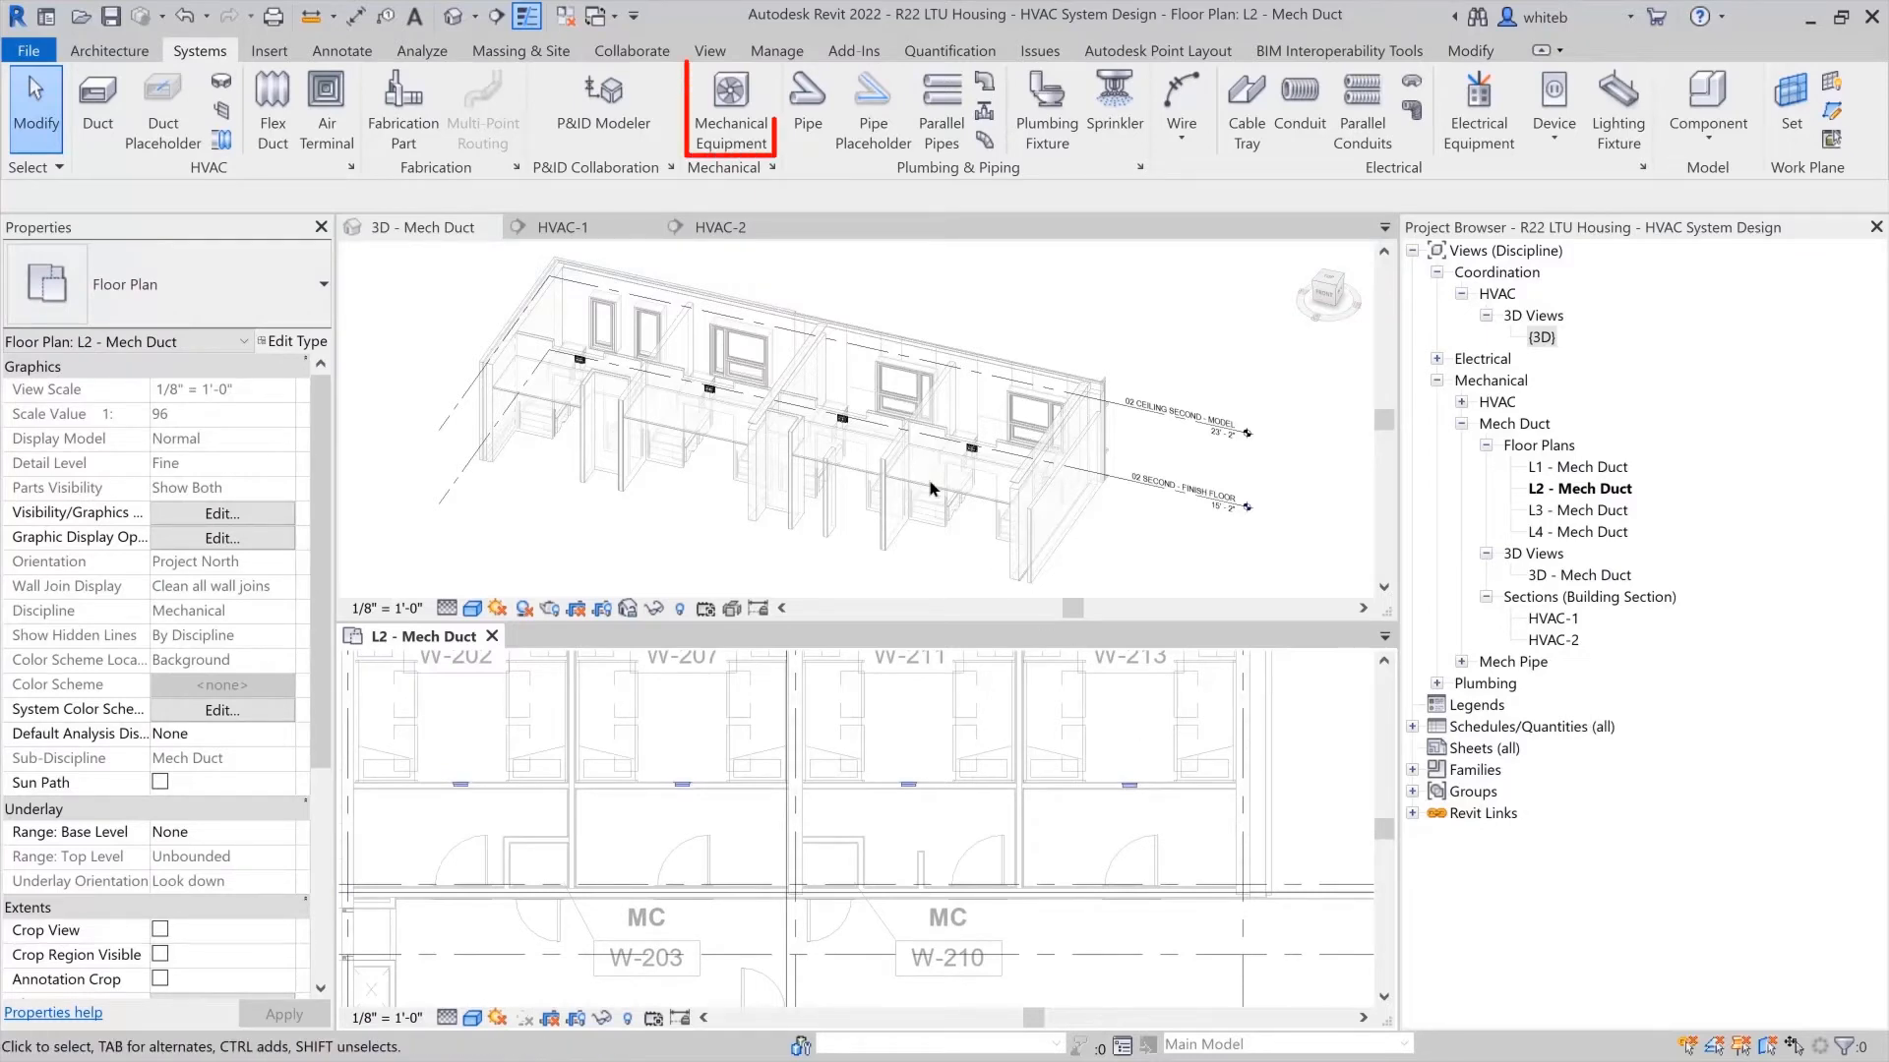
# Place WSHP units HP-W-203 and HP-W-210 on the work plane in the closets.
pyautogui.click(730, 108)
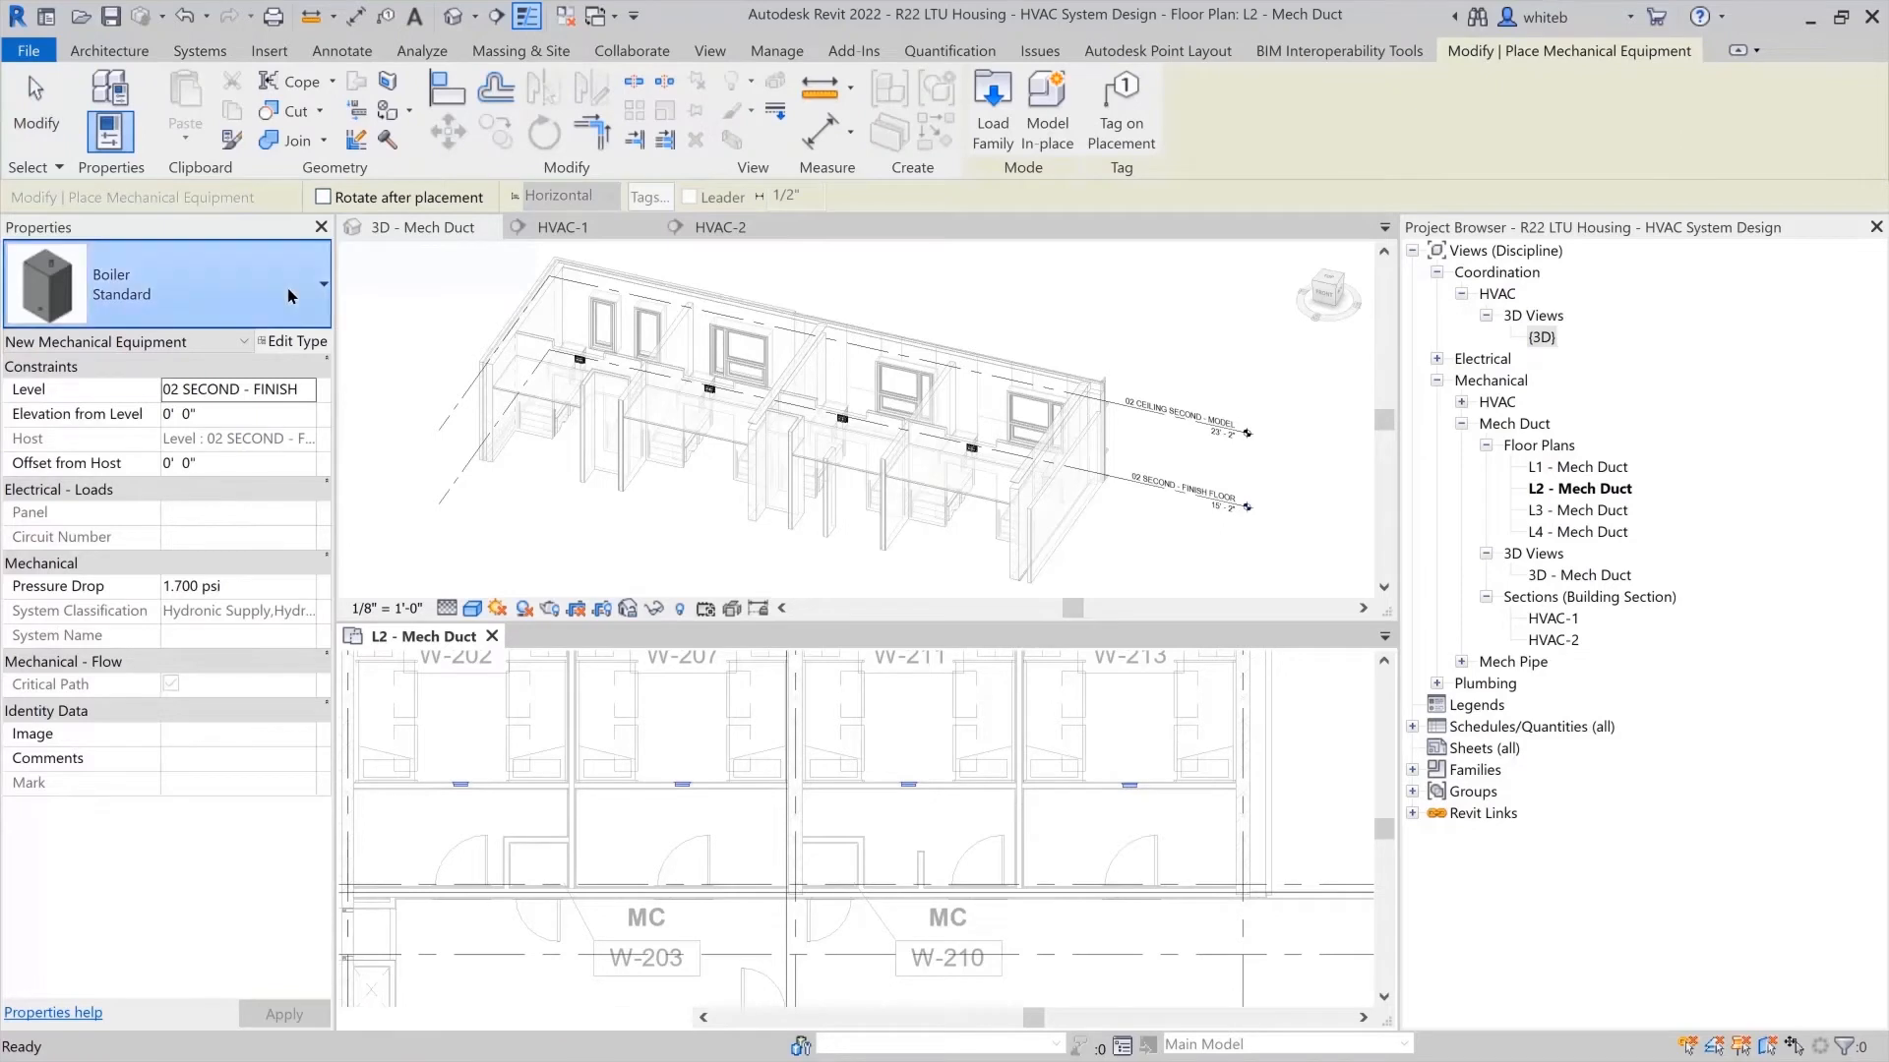
pyautogui.click(321, 286)
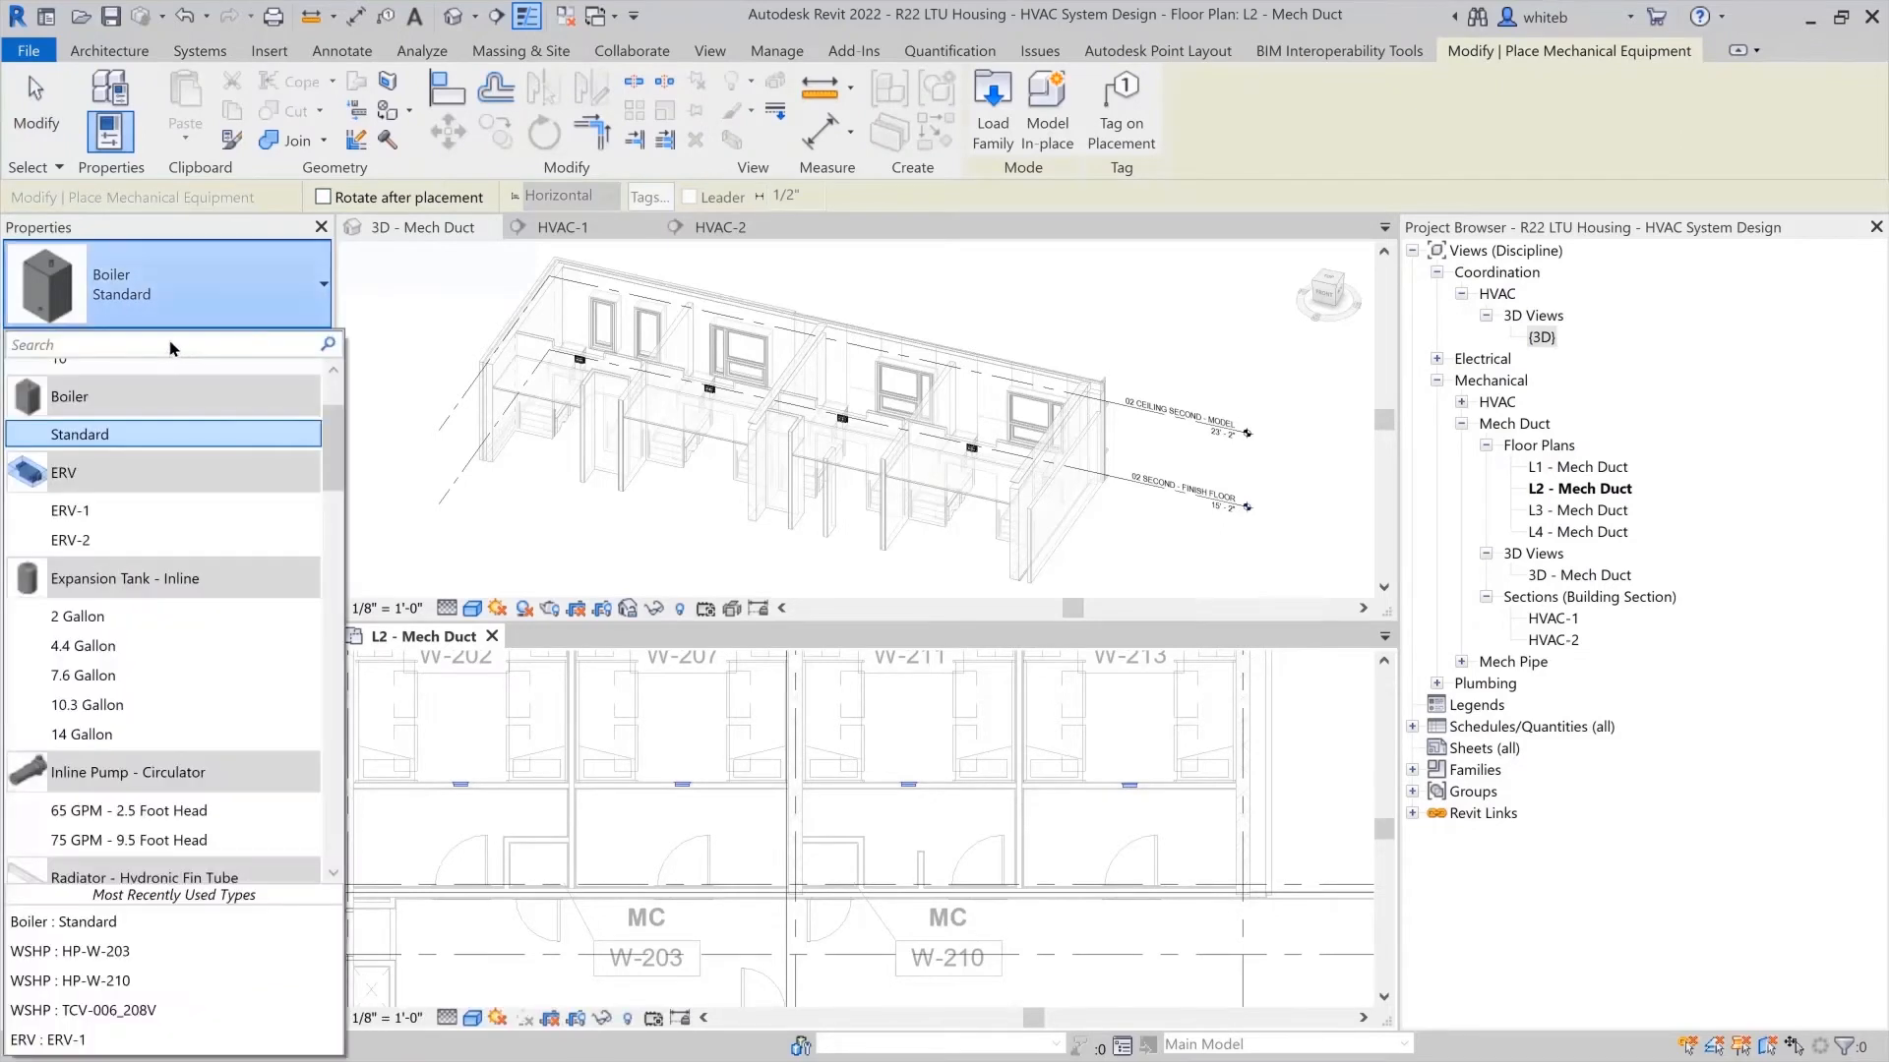
pyautogui.write('ws')
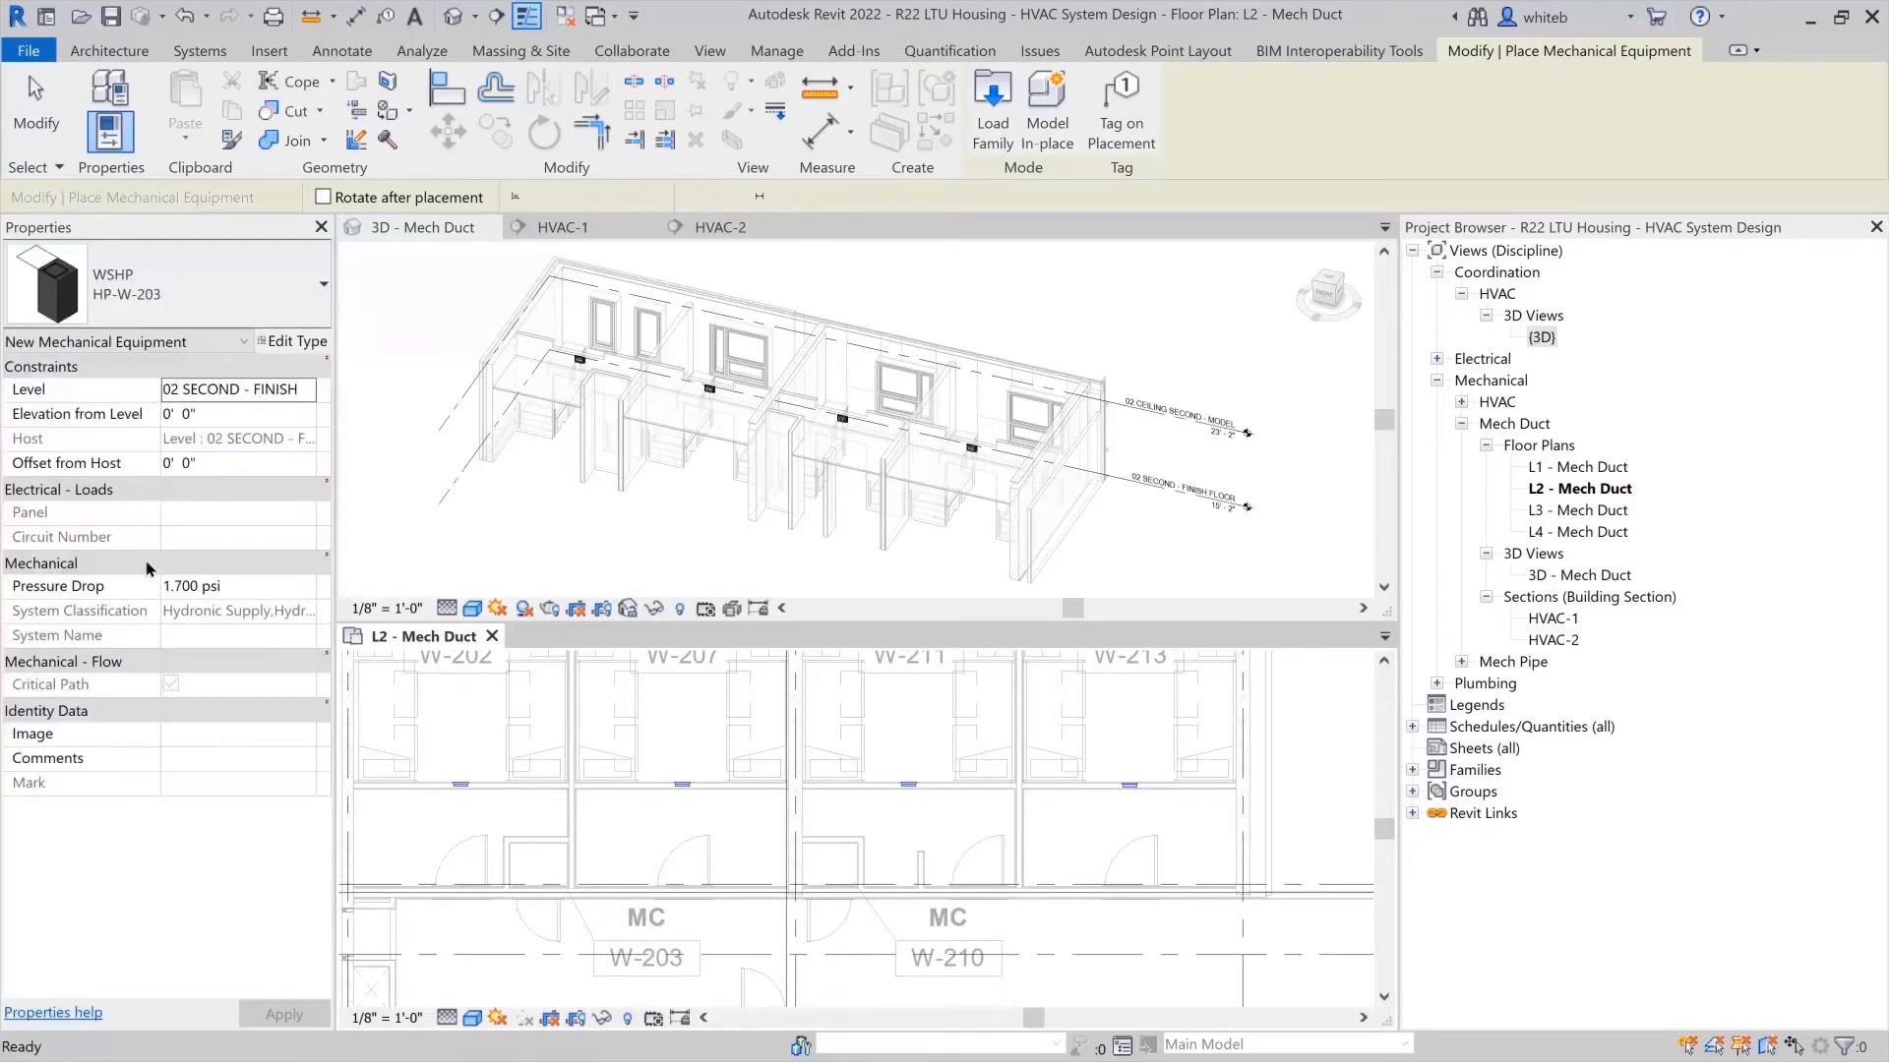
pyautogui.click(1207, 108)
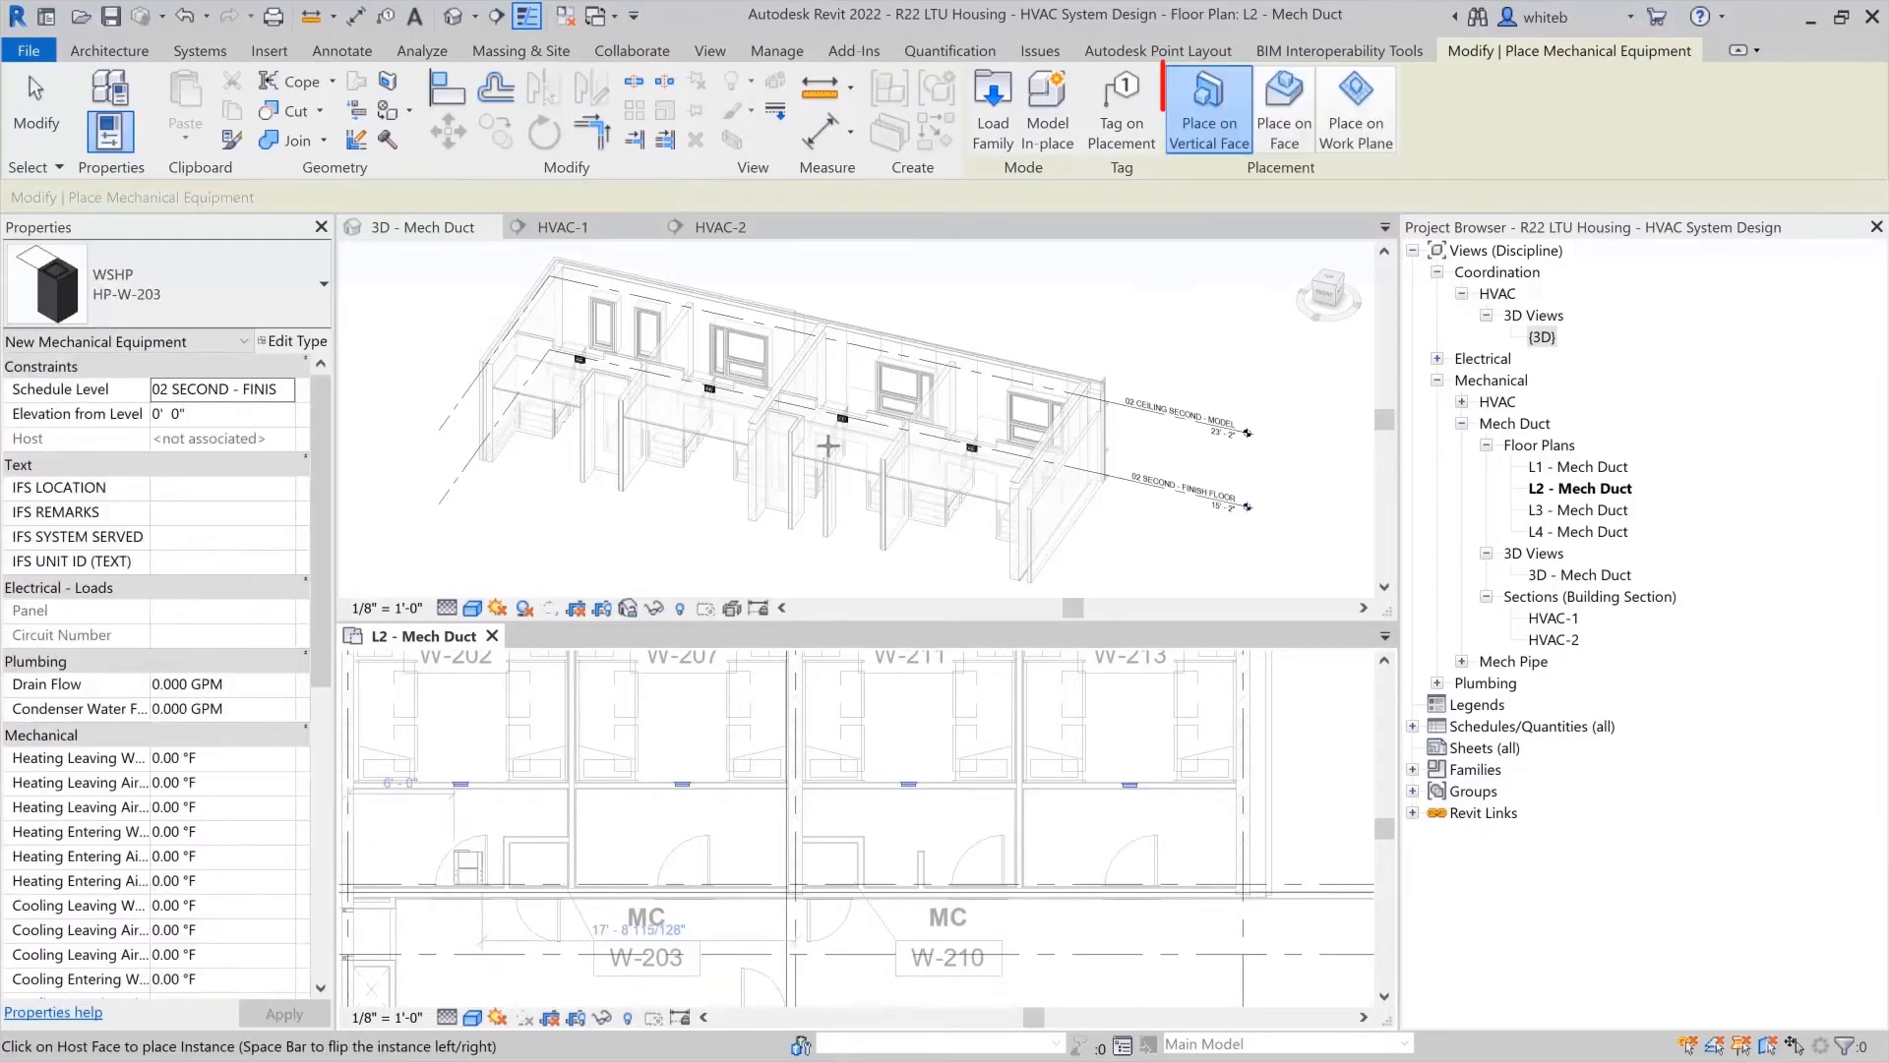
pyautogui.click(1353, 108)
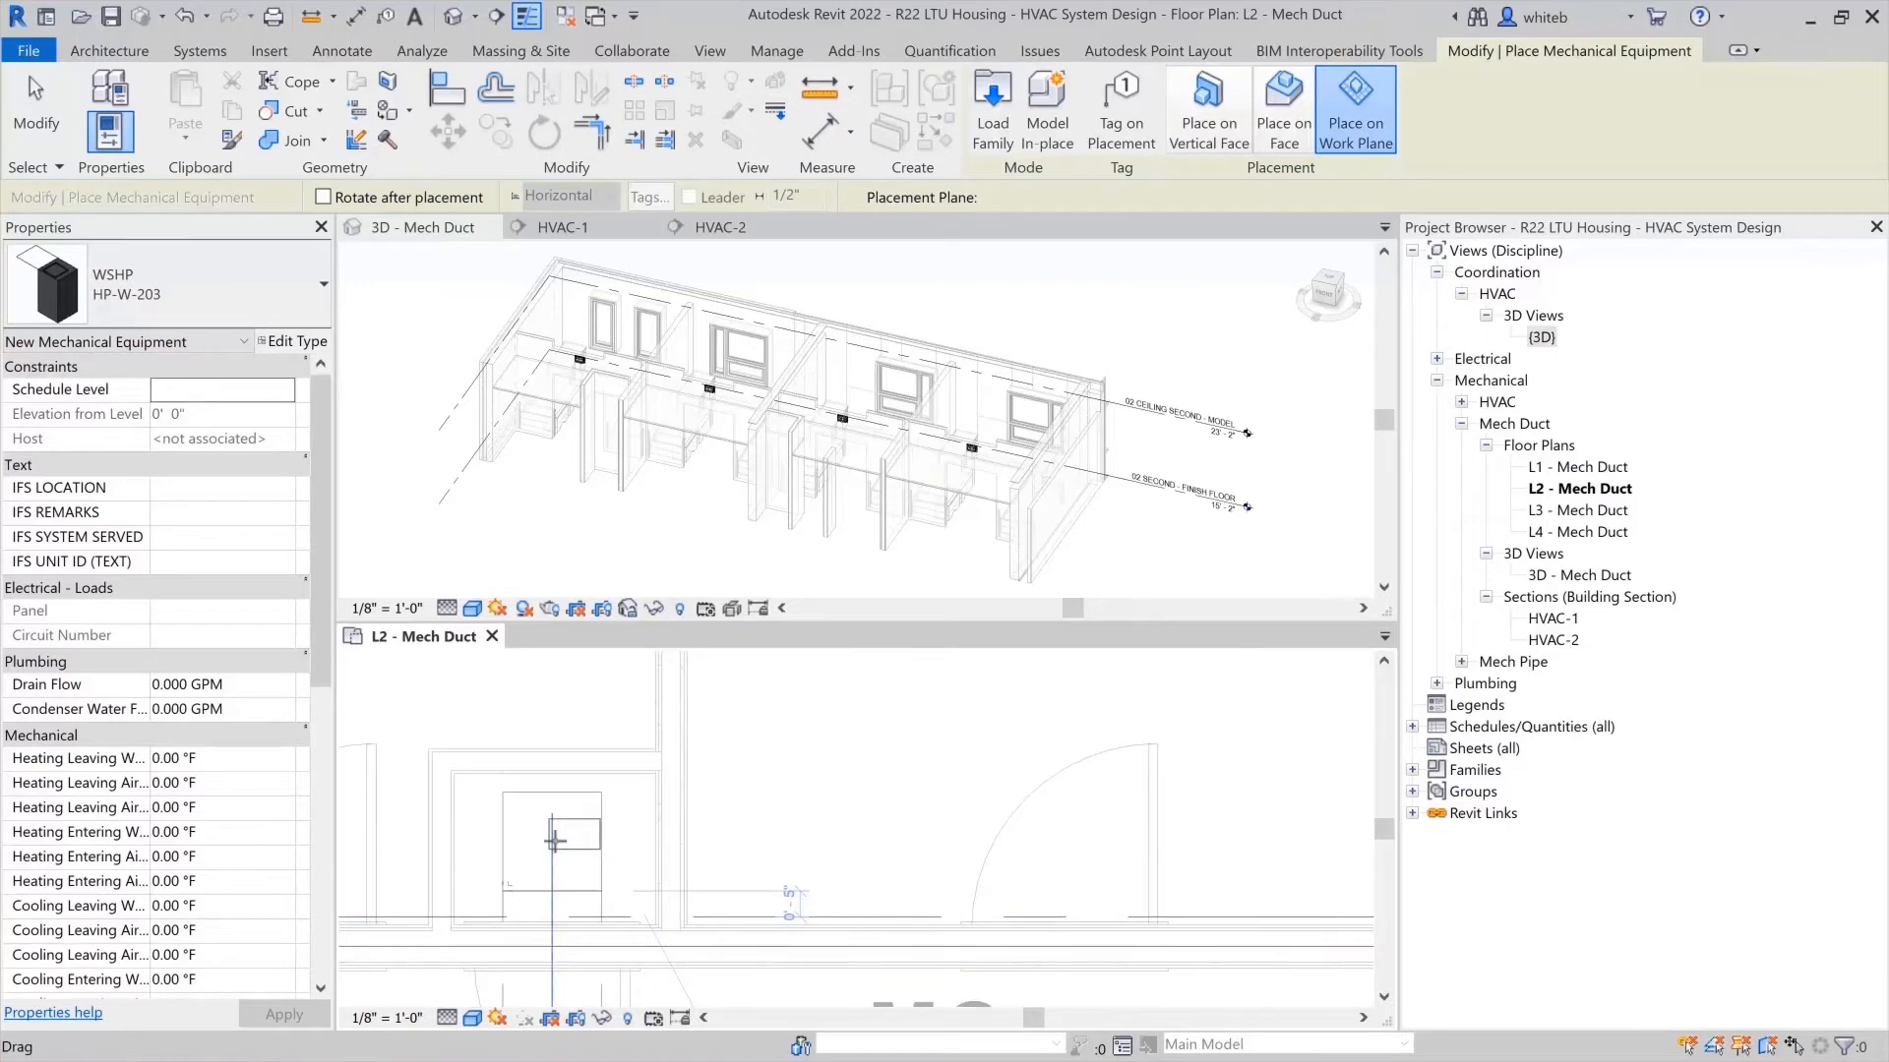
pyautogui.click(566, 833)
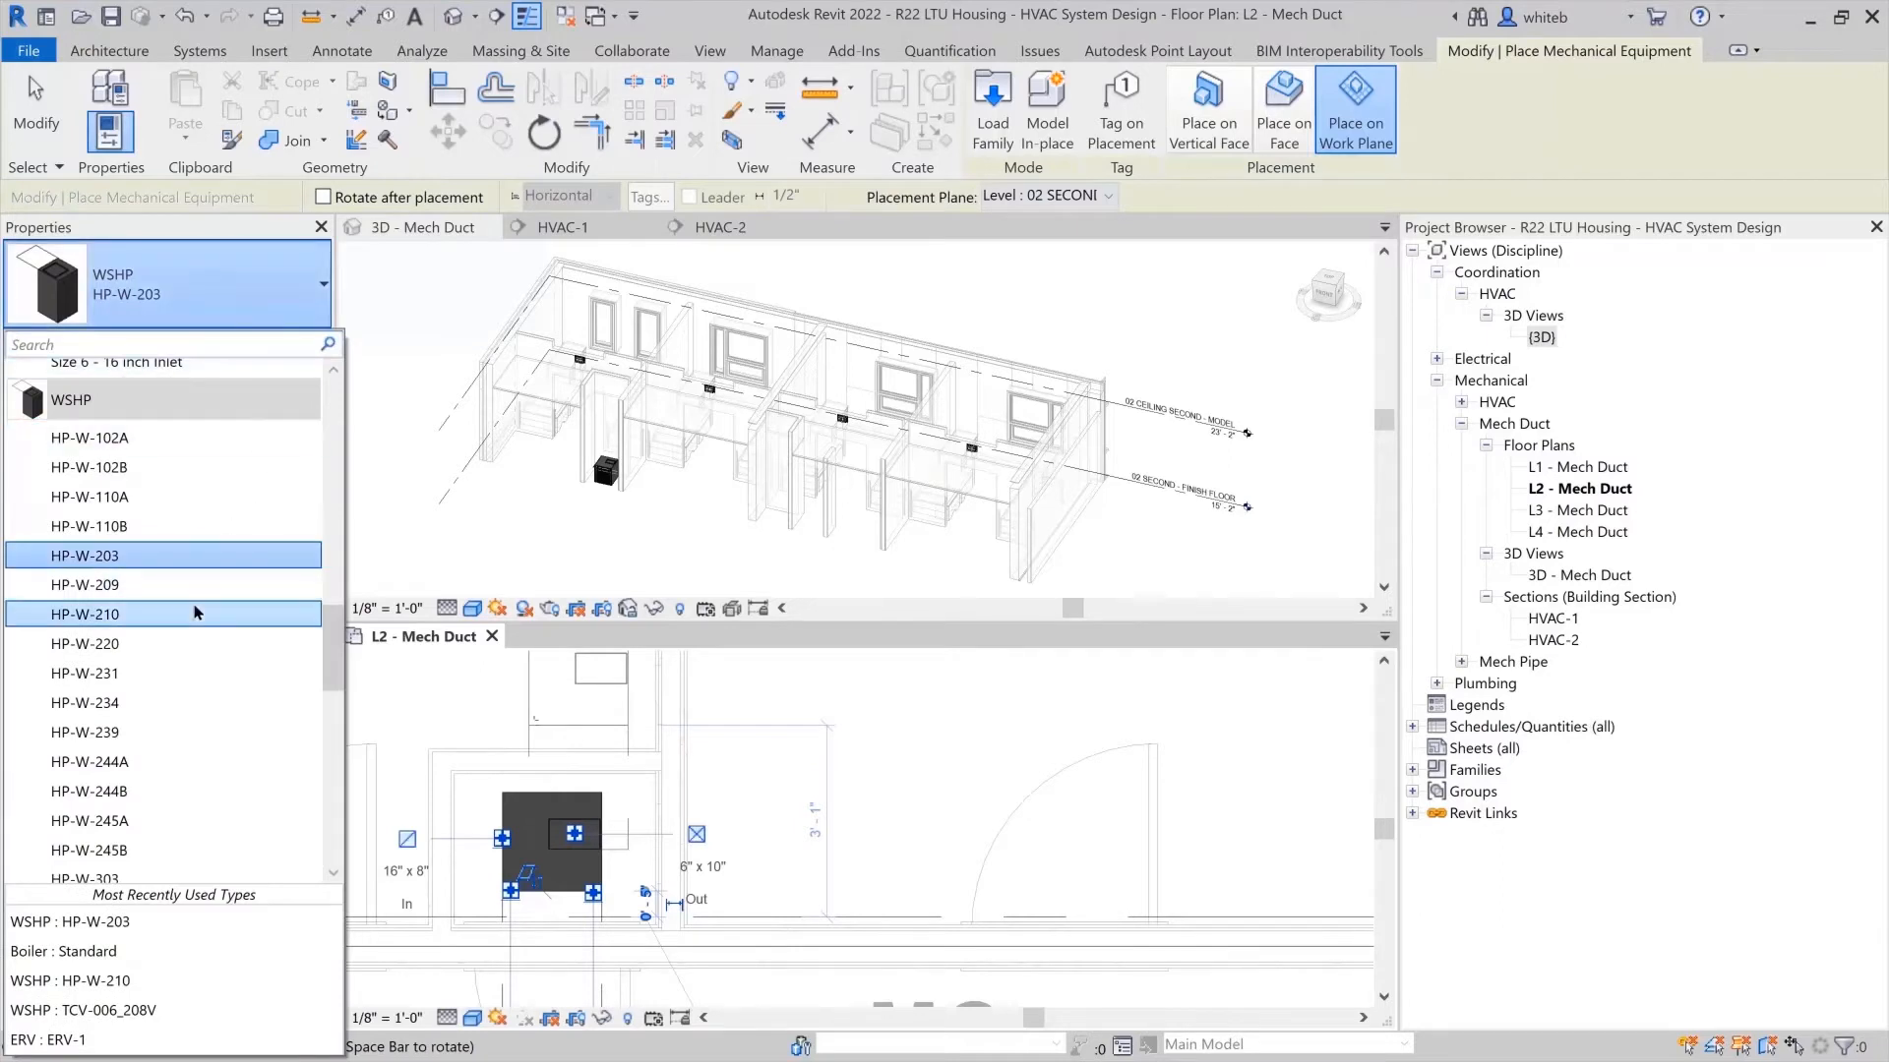
pyautogui.click(84, 614)
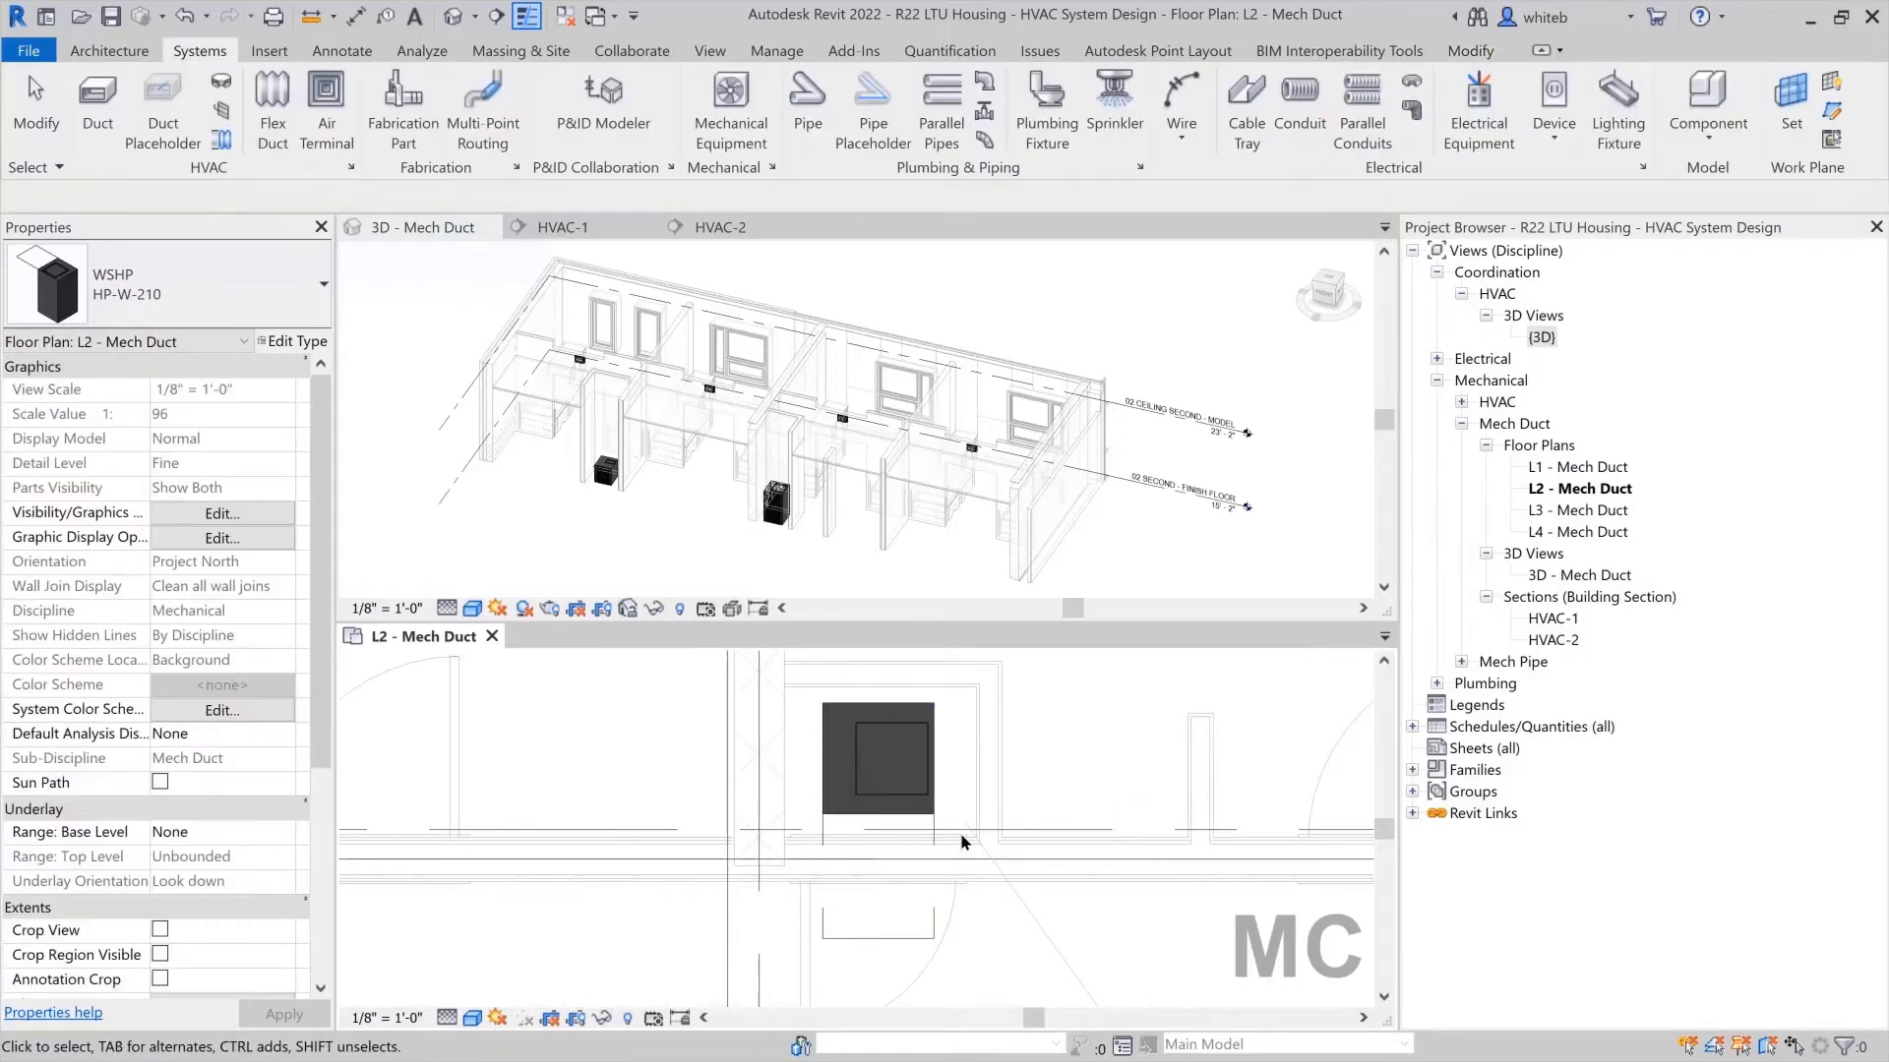
pyautogui.moveTo(964, 843); pyautogui.dragTo(863, 882)
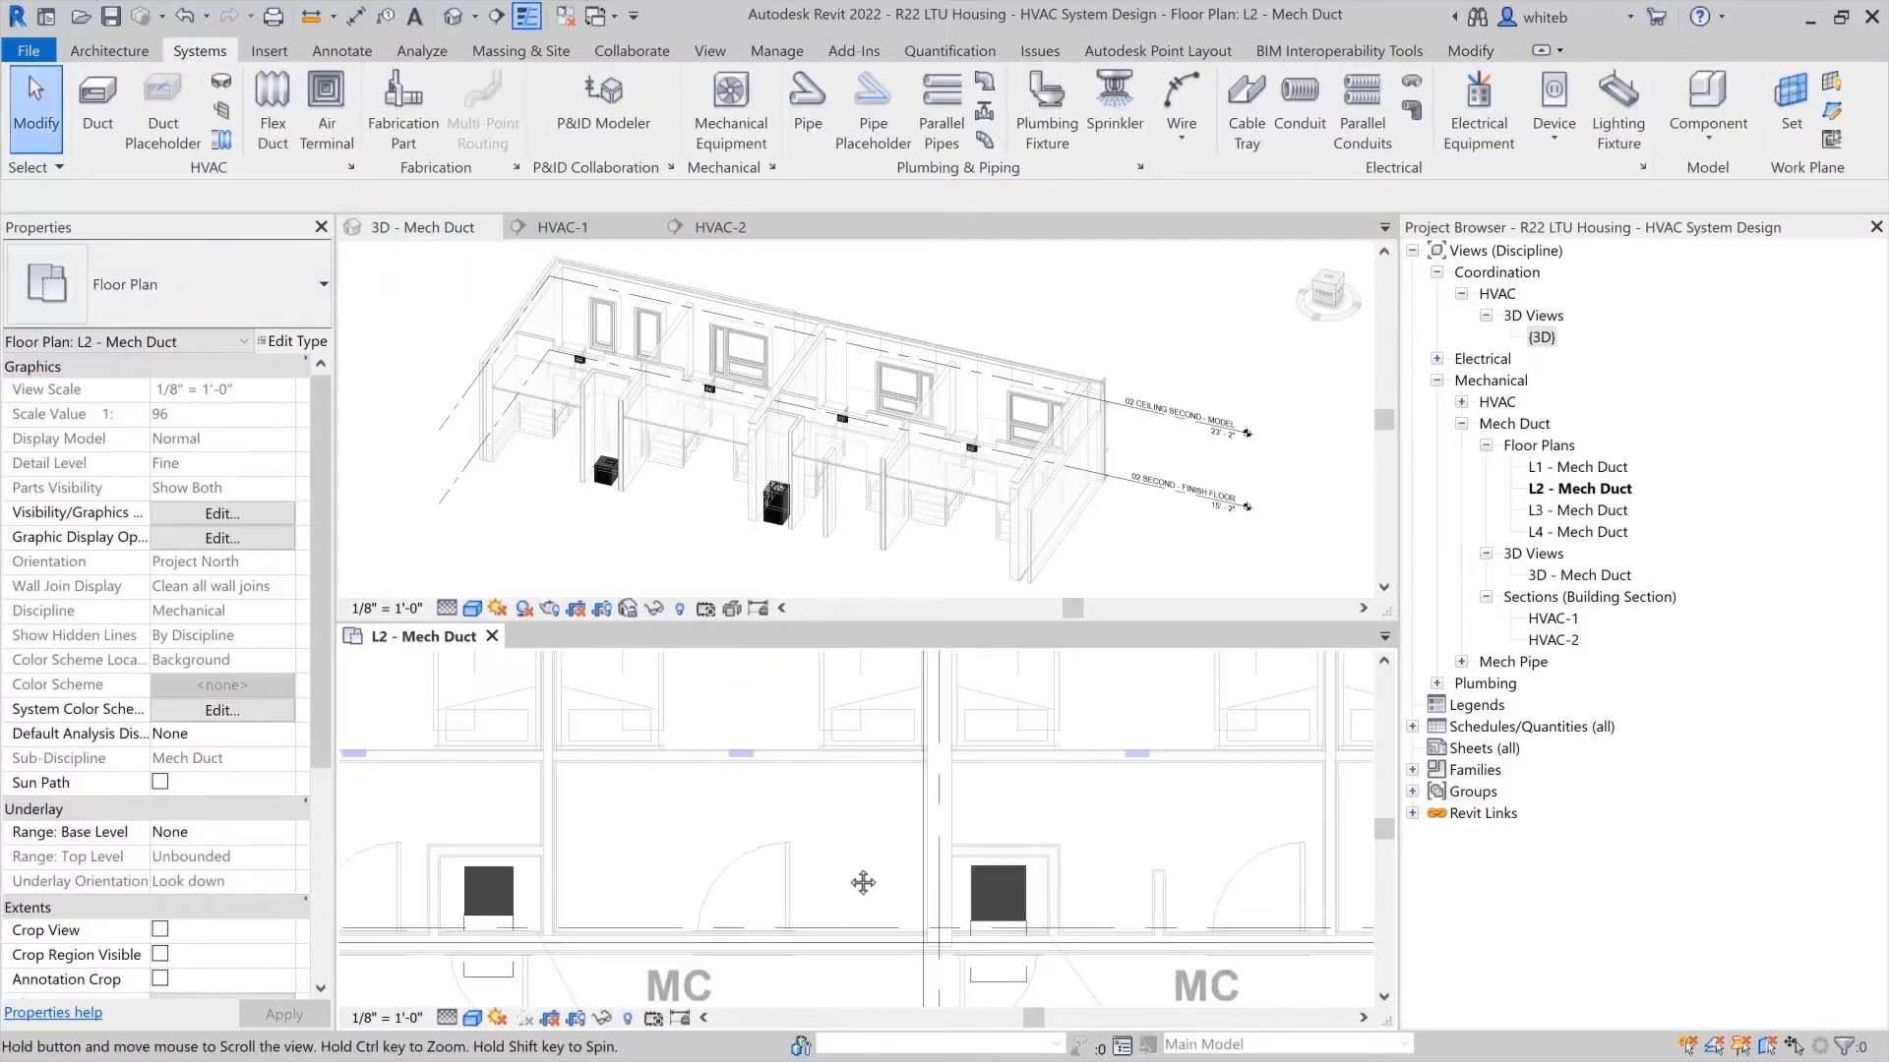
# Draw the rectangular supply duct main and branch ducts to the sidewall diffusers.
pyautogui.click(98, 108)
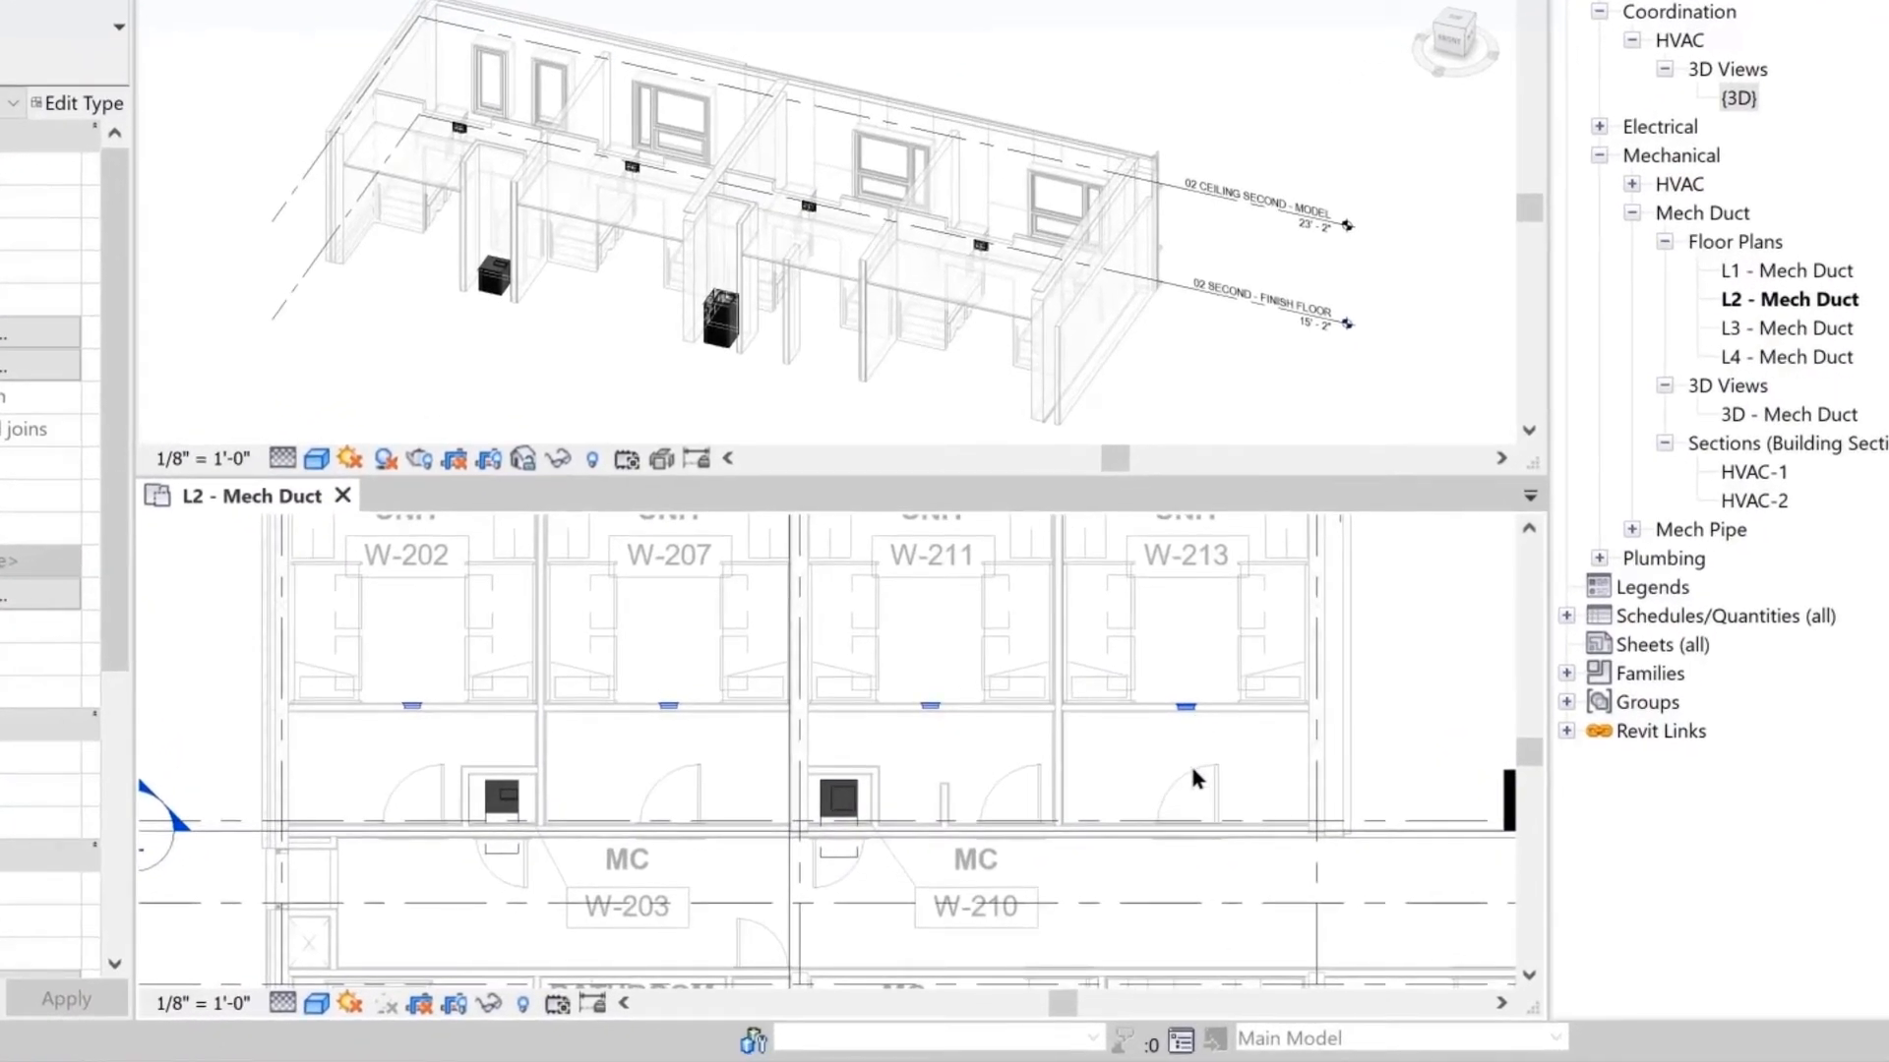
pyautogui.click(1182, 766)
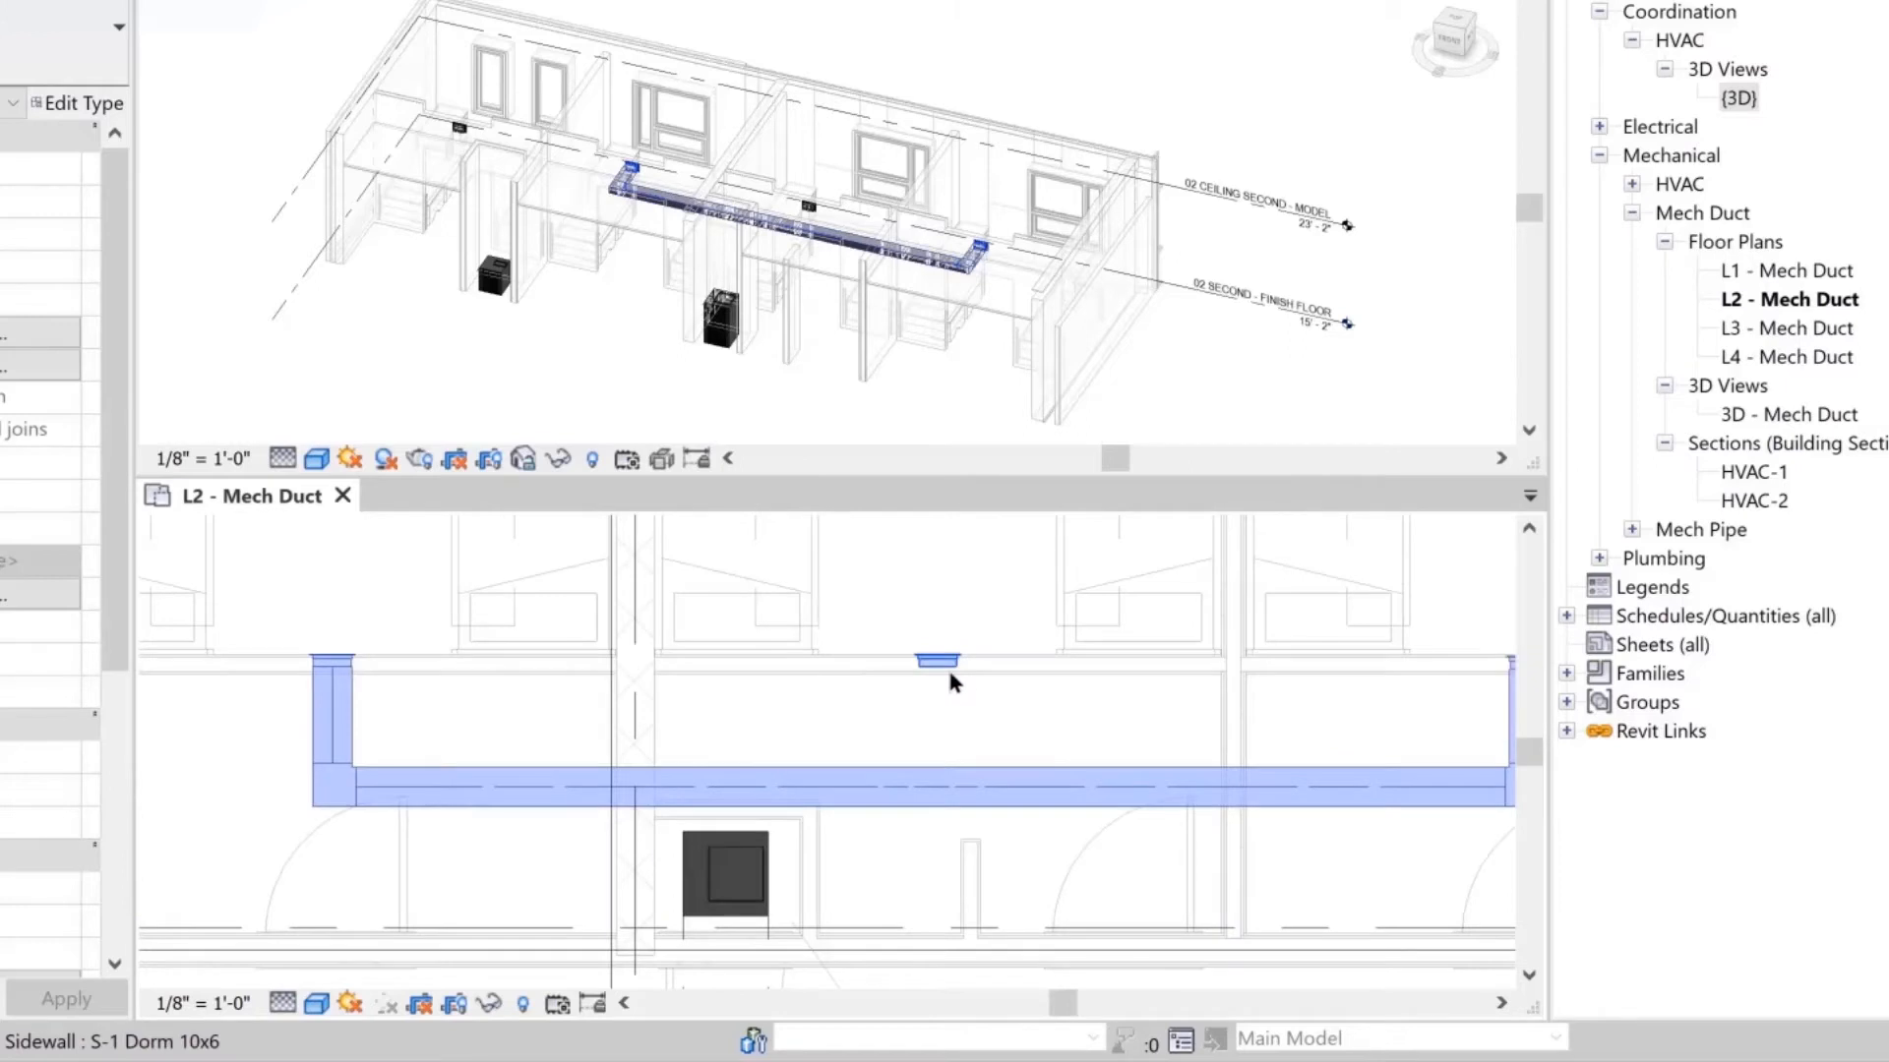
pyautogui.click(939, 660)
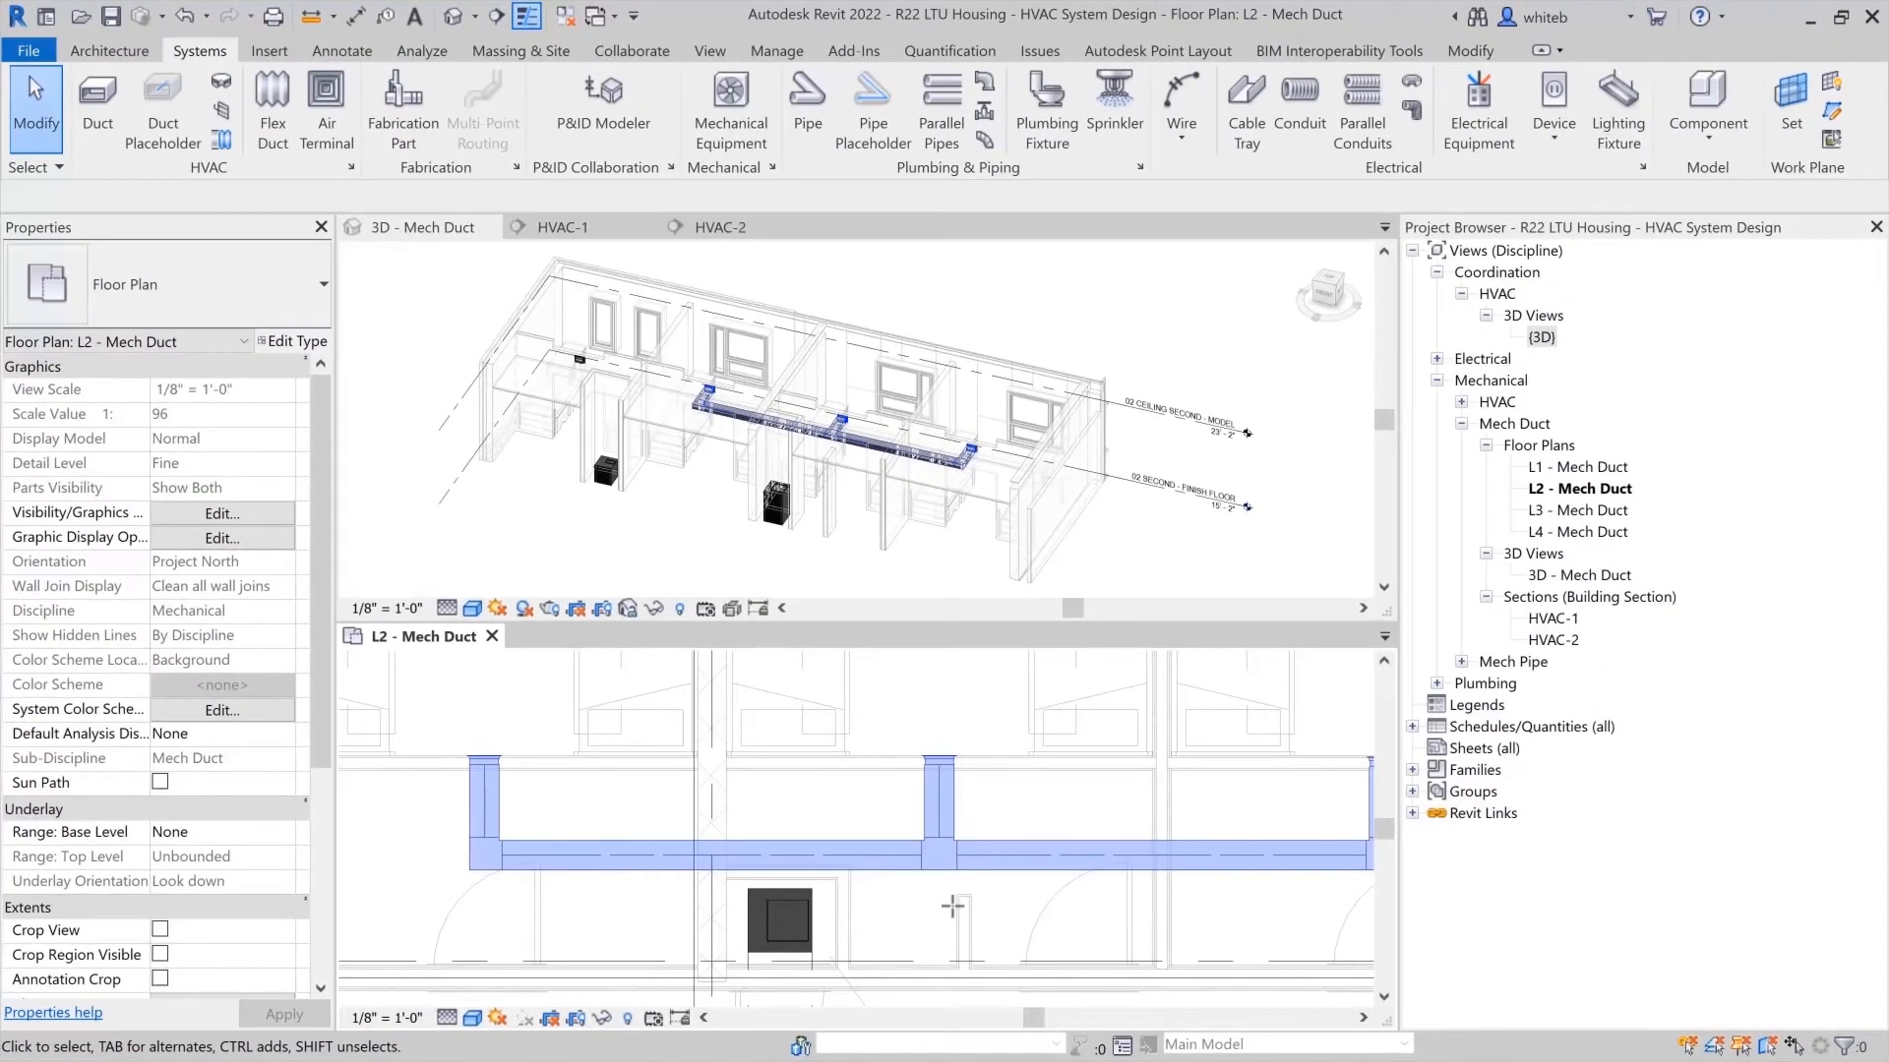
pyautogui.click(1469, 50)
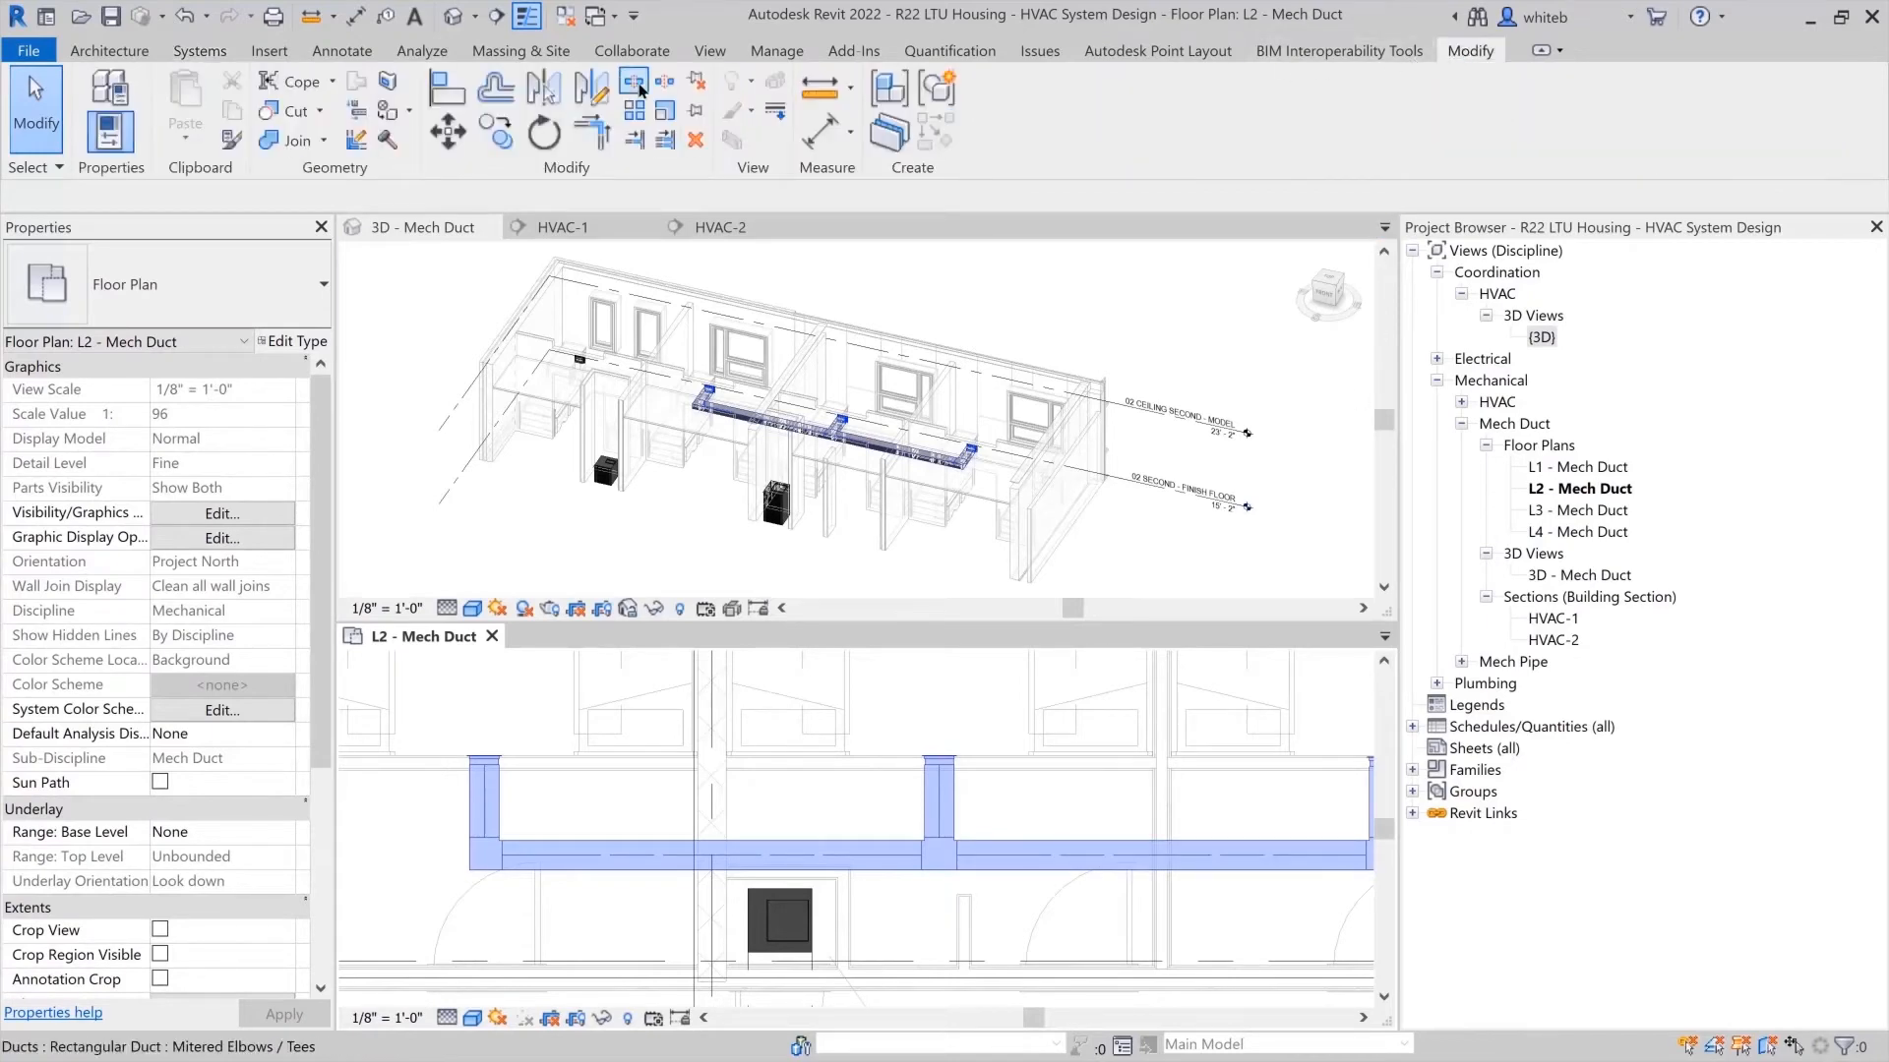
# Split out the main duct piece between the taps and resize it to 10"x8".
pyautogui.click(633, 81)
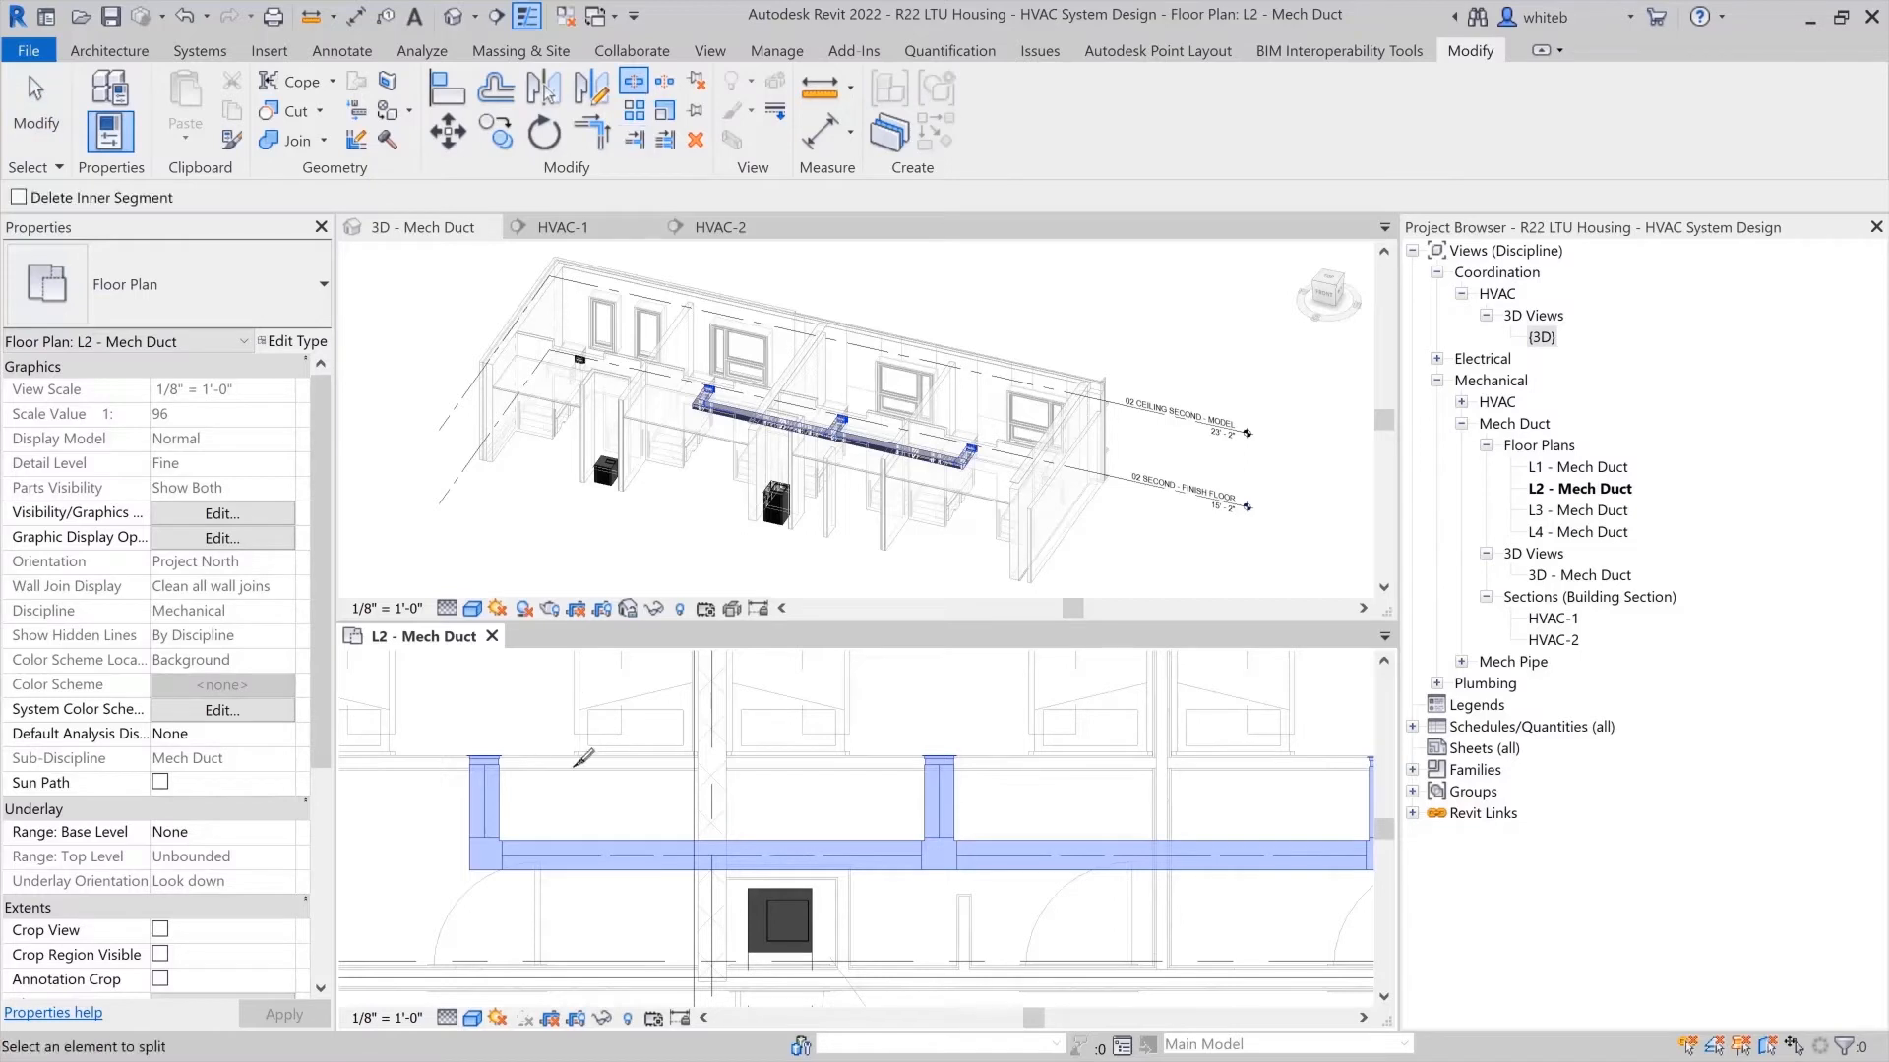
pyautogui.moveTo(806, 858)
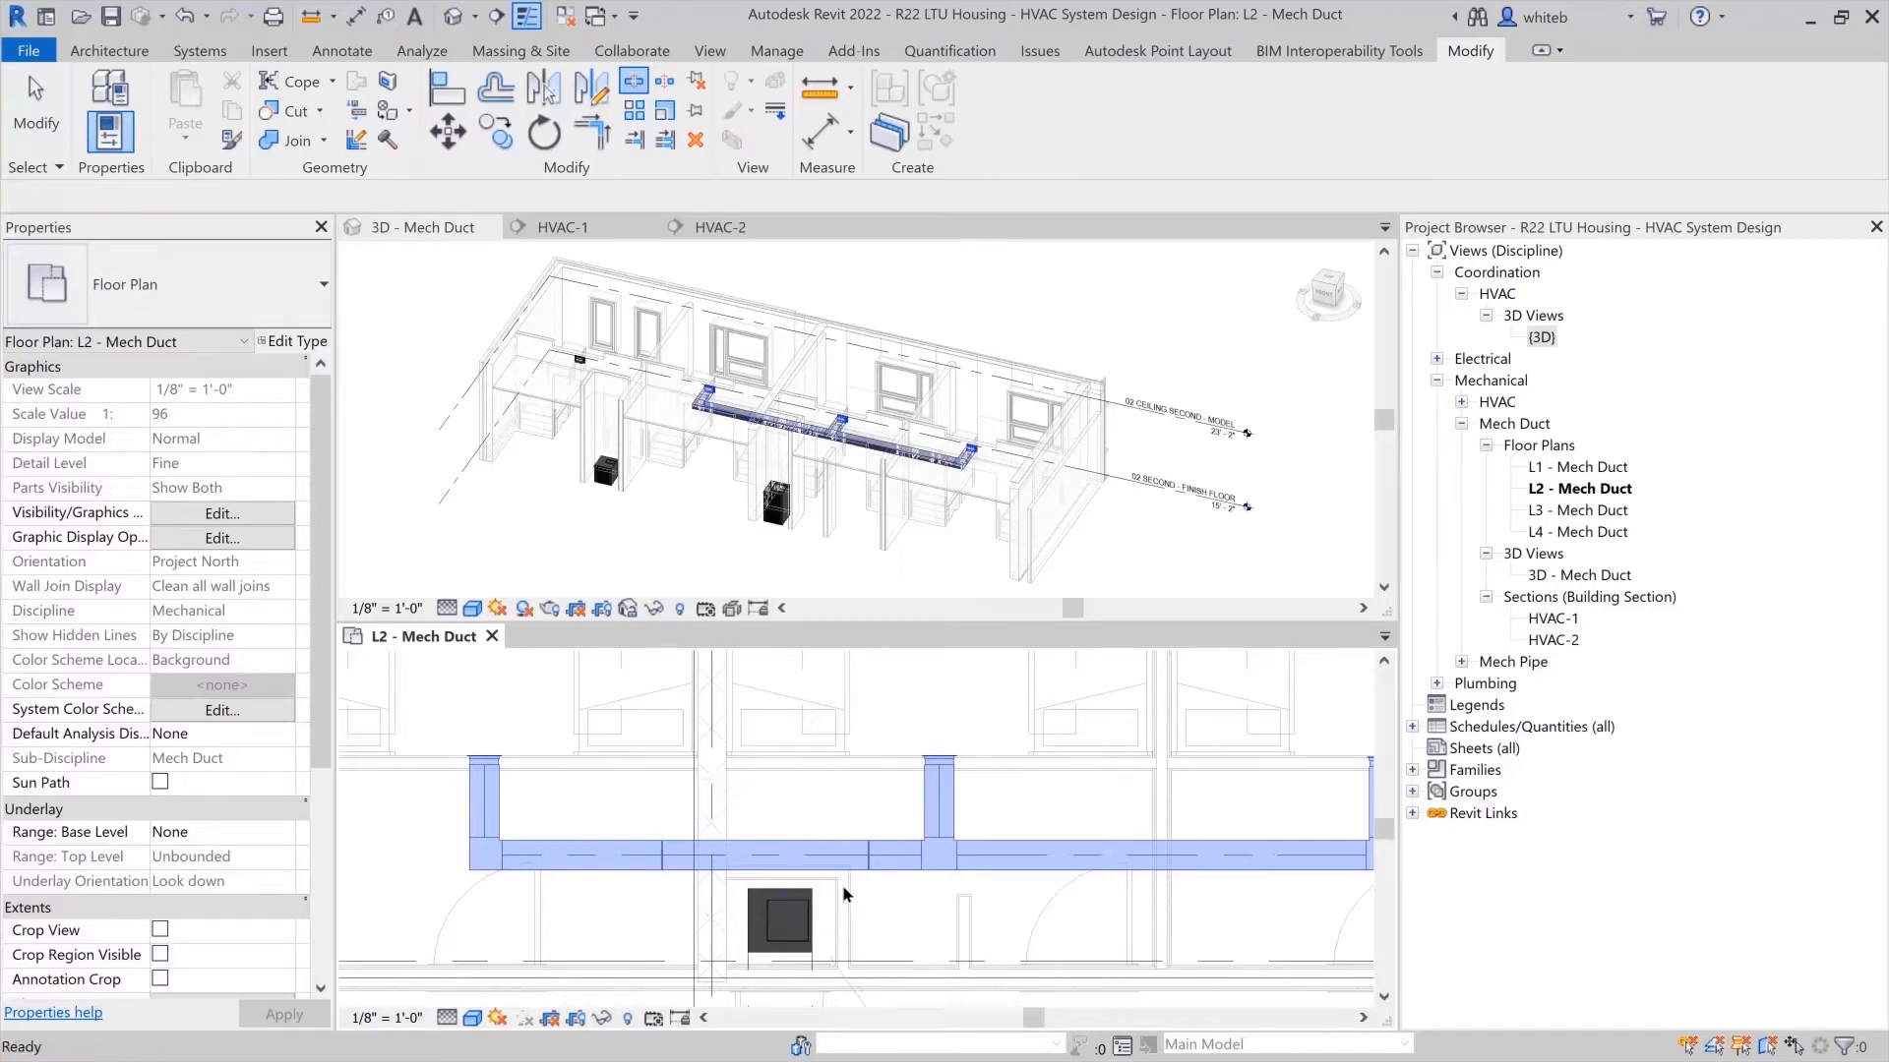
pyautogui.click(765, 855)
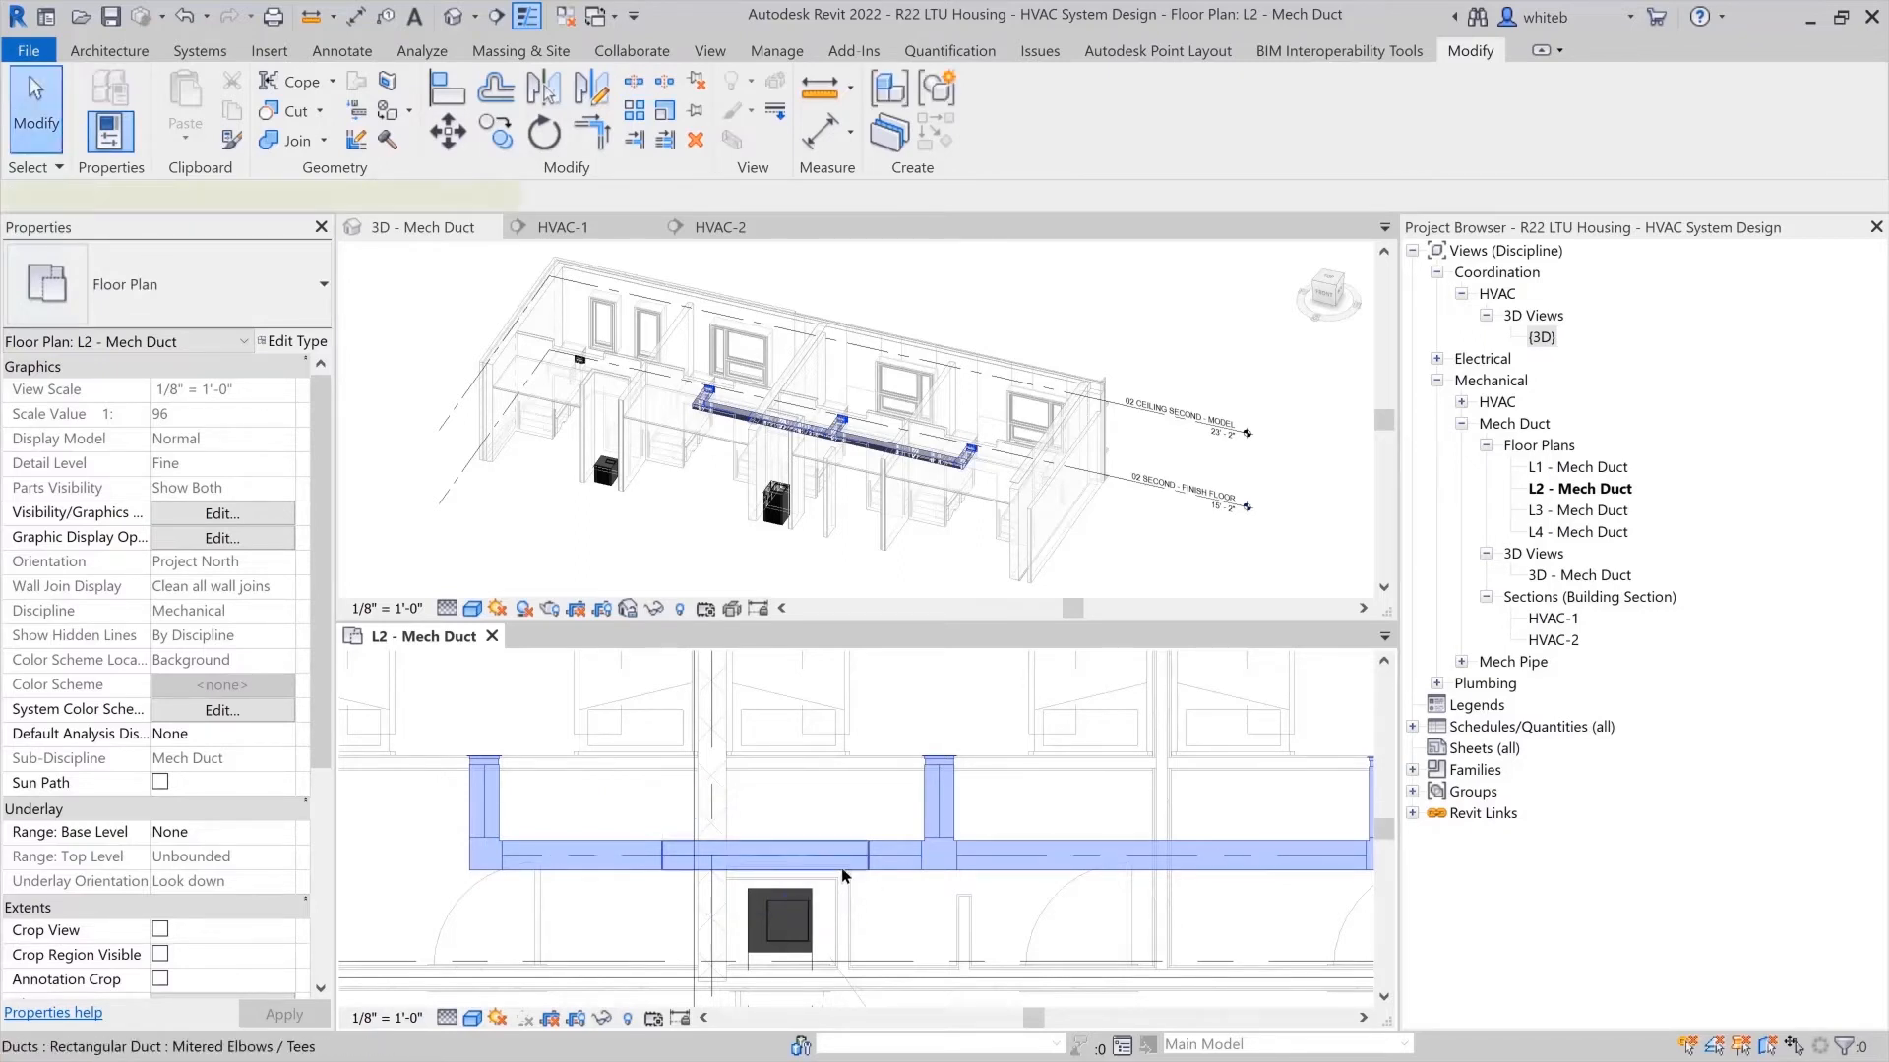
pyautogui.click(819, 857)
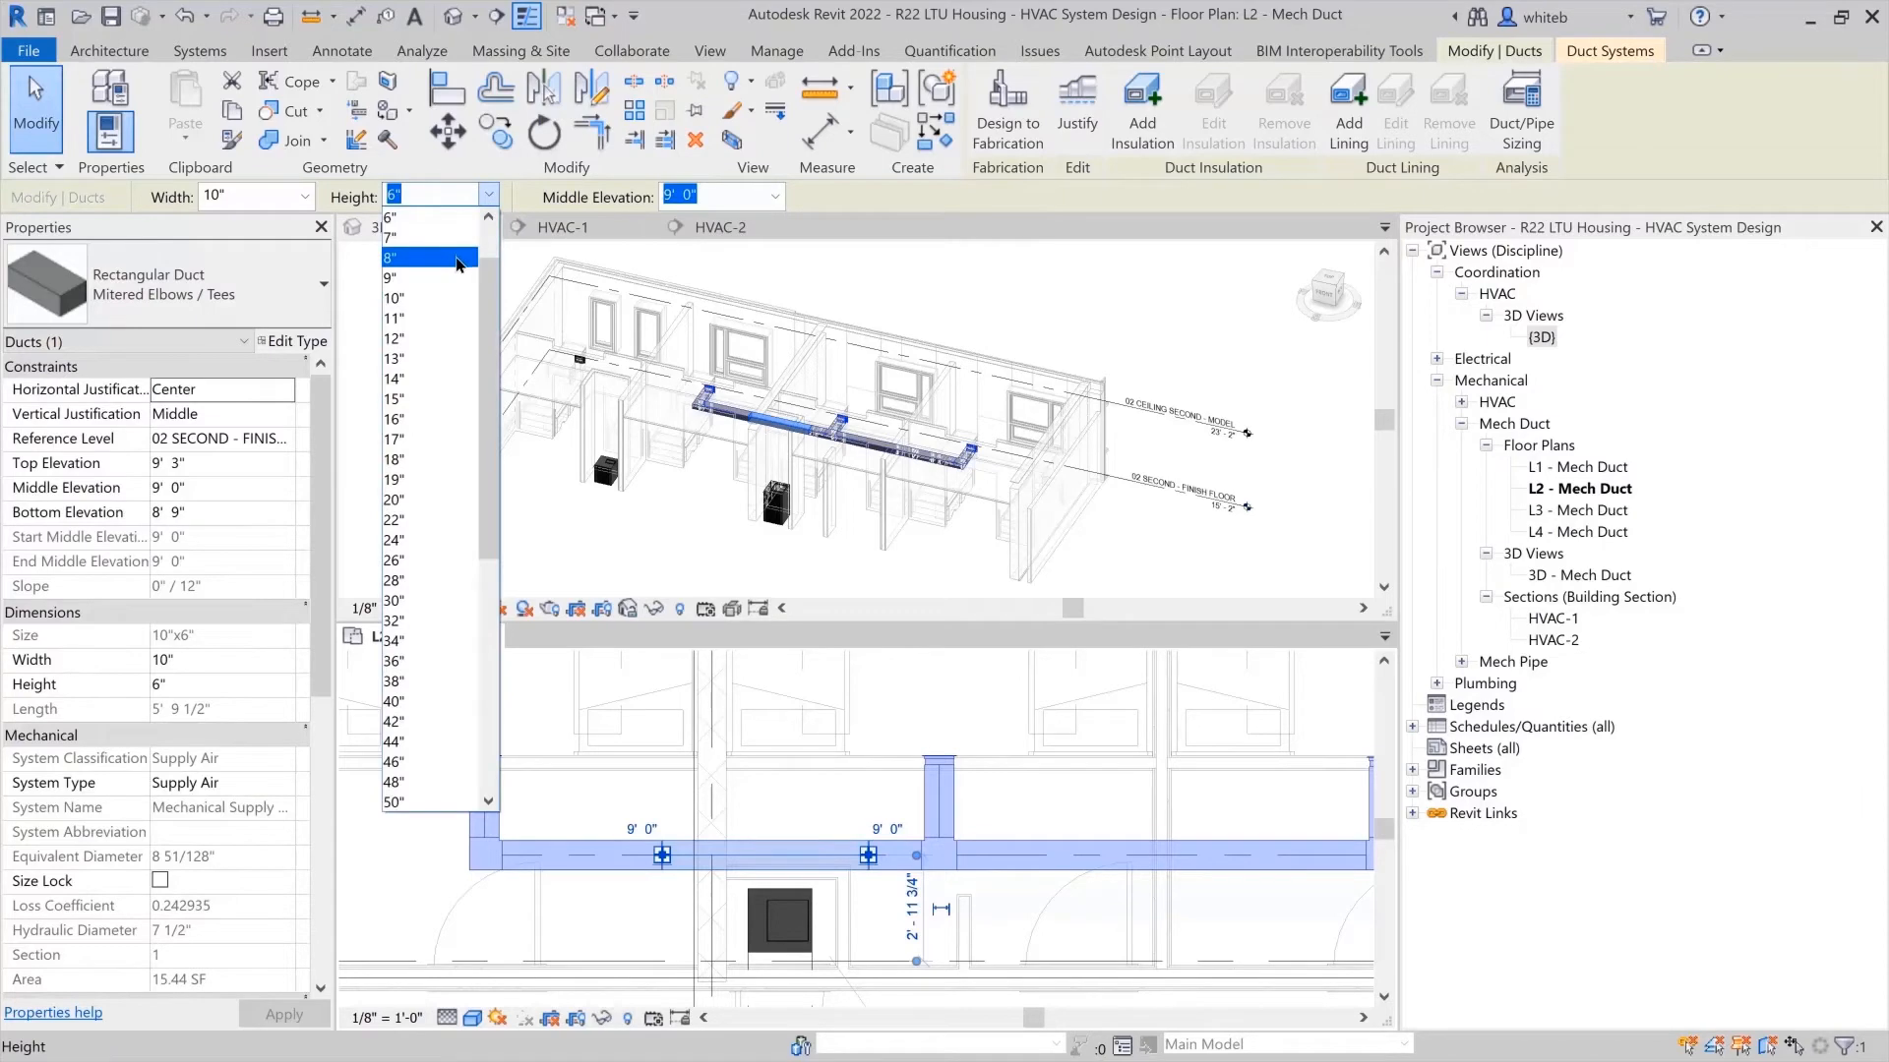
pyautogui.click(424, 257)
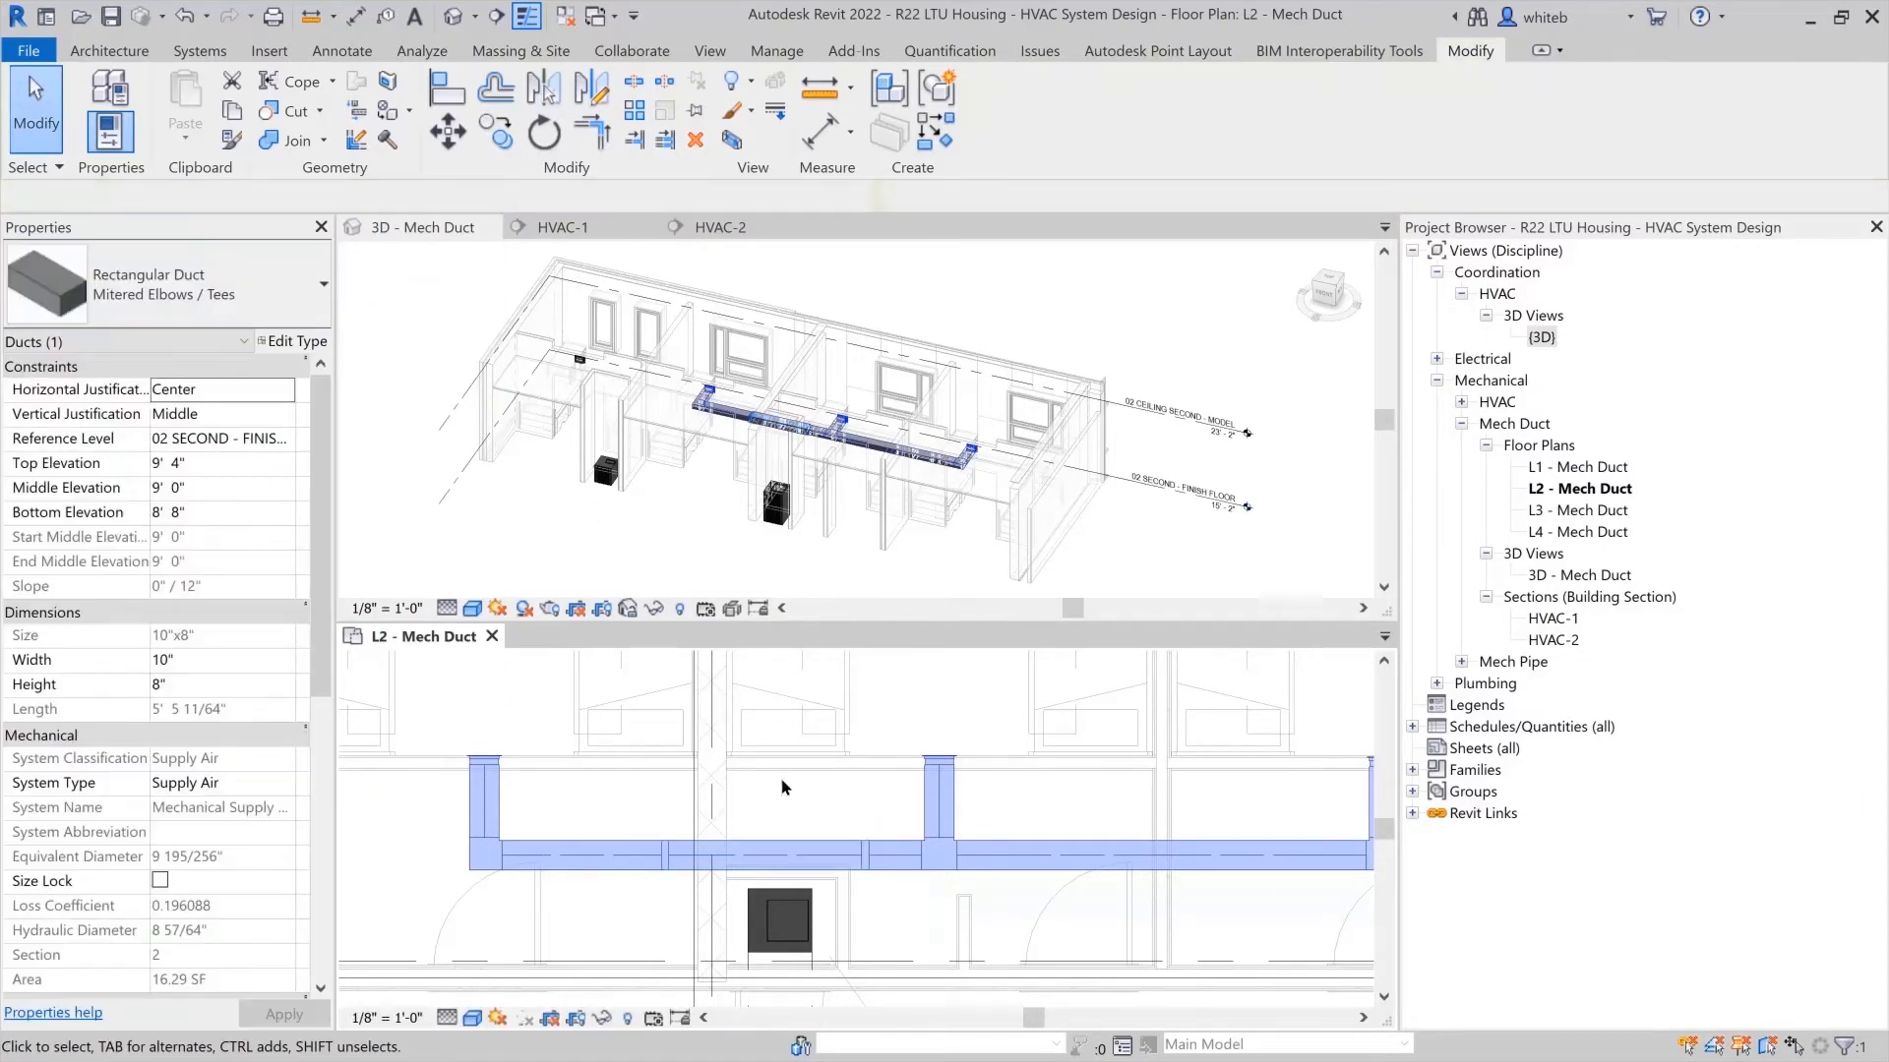
pyautogui.click(805, 734)
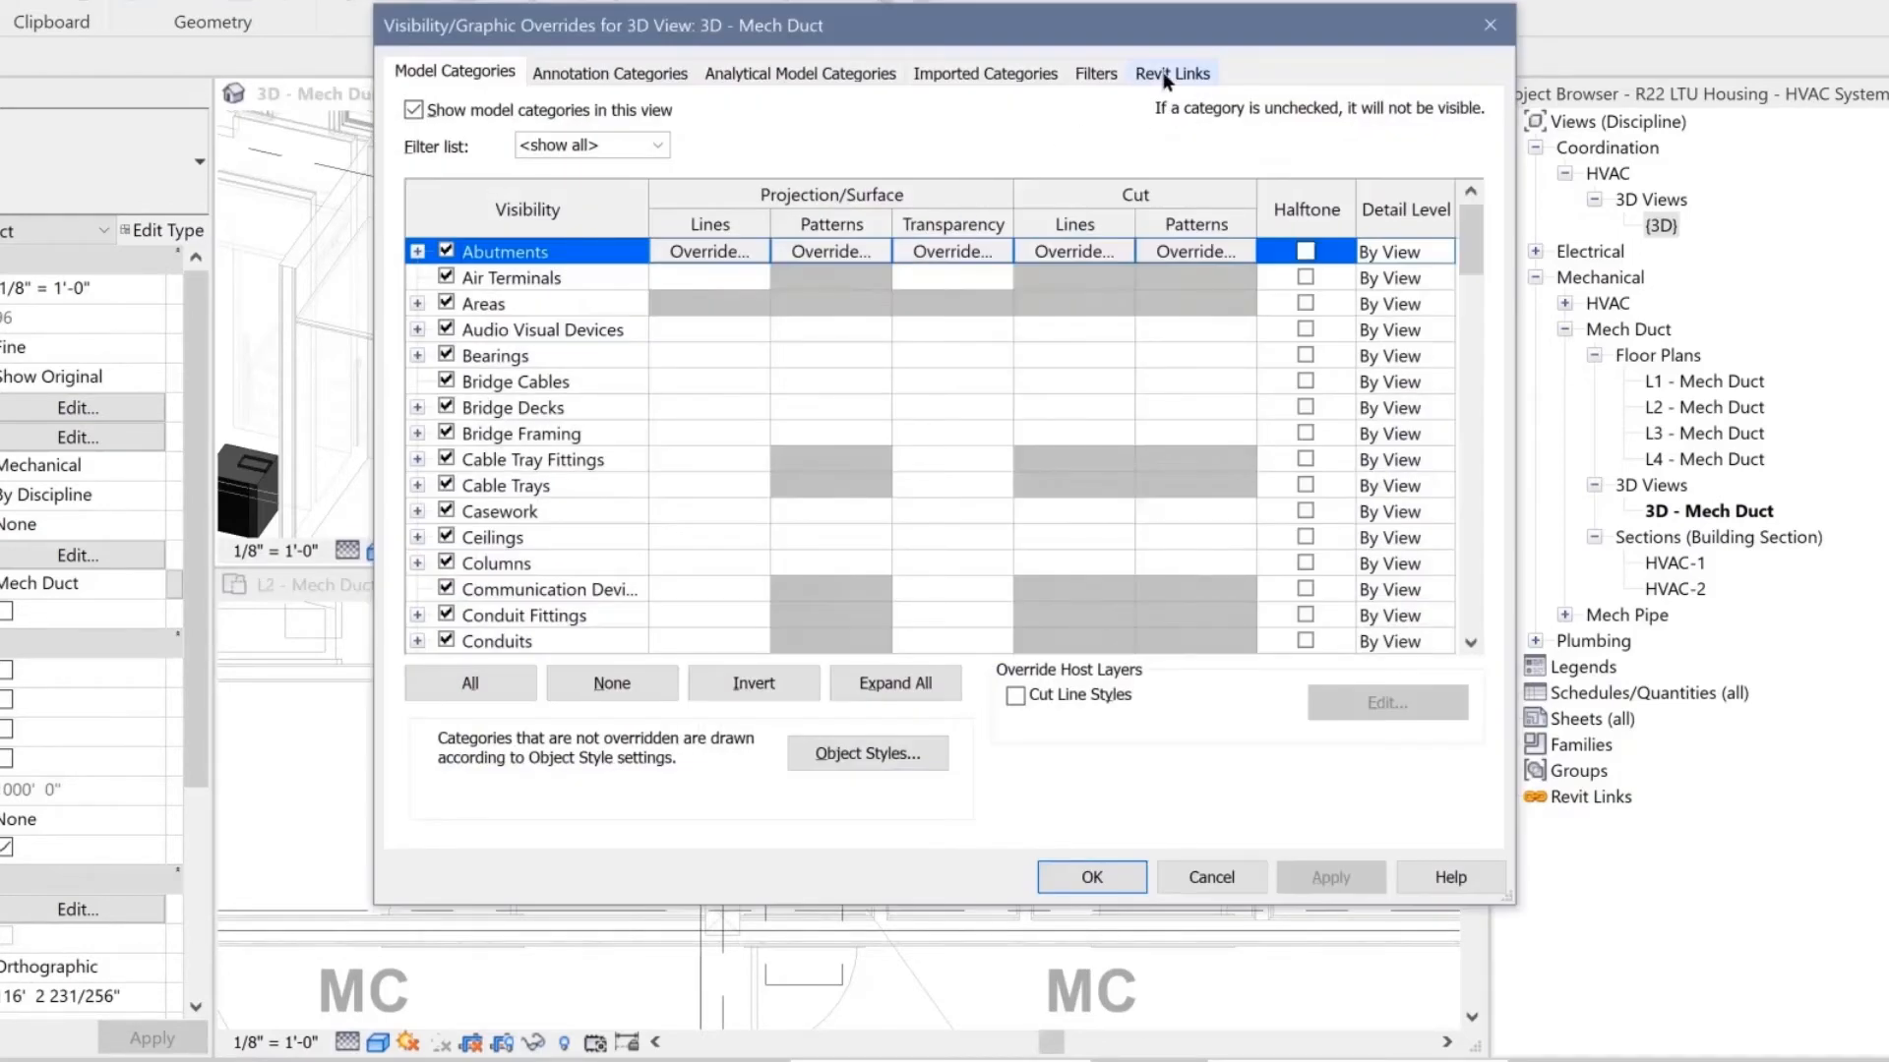
# Hide the linked architectural model in the 3D - Mech Duct visibility settings.
pyautogui.click(1170, 71)
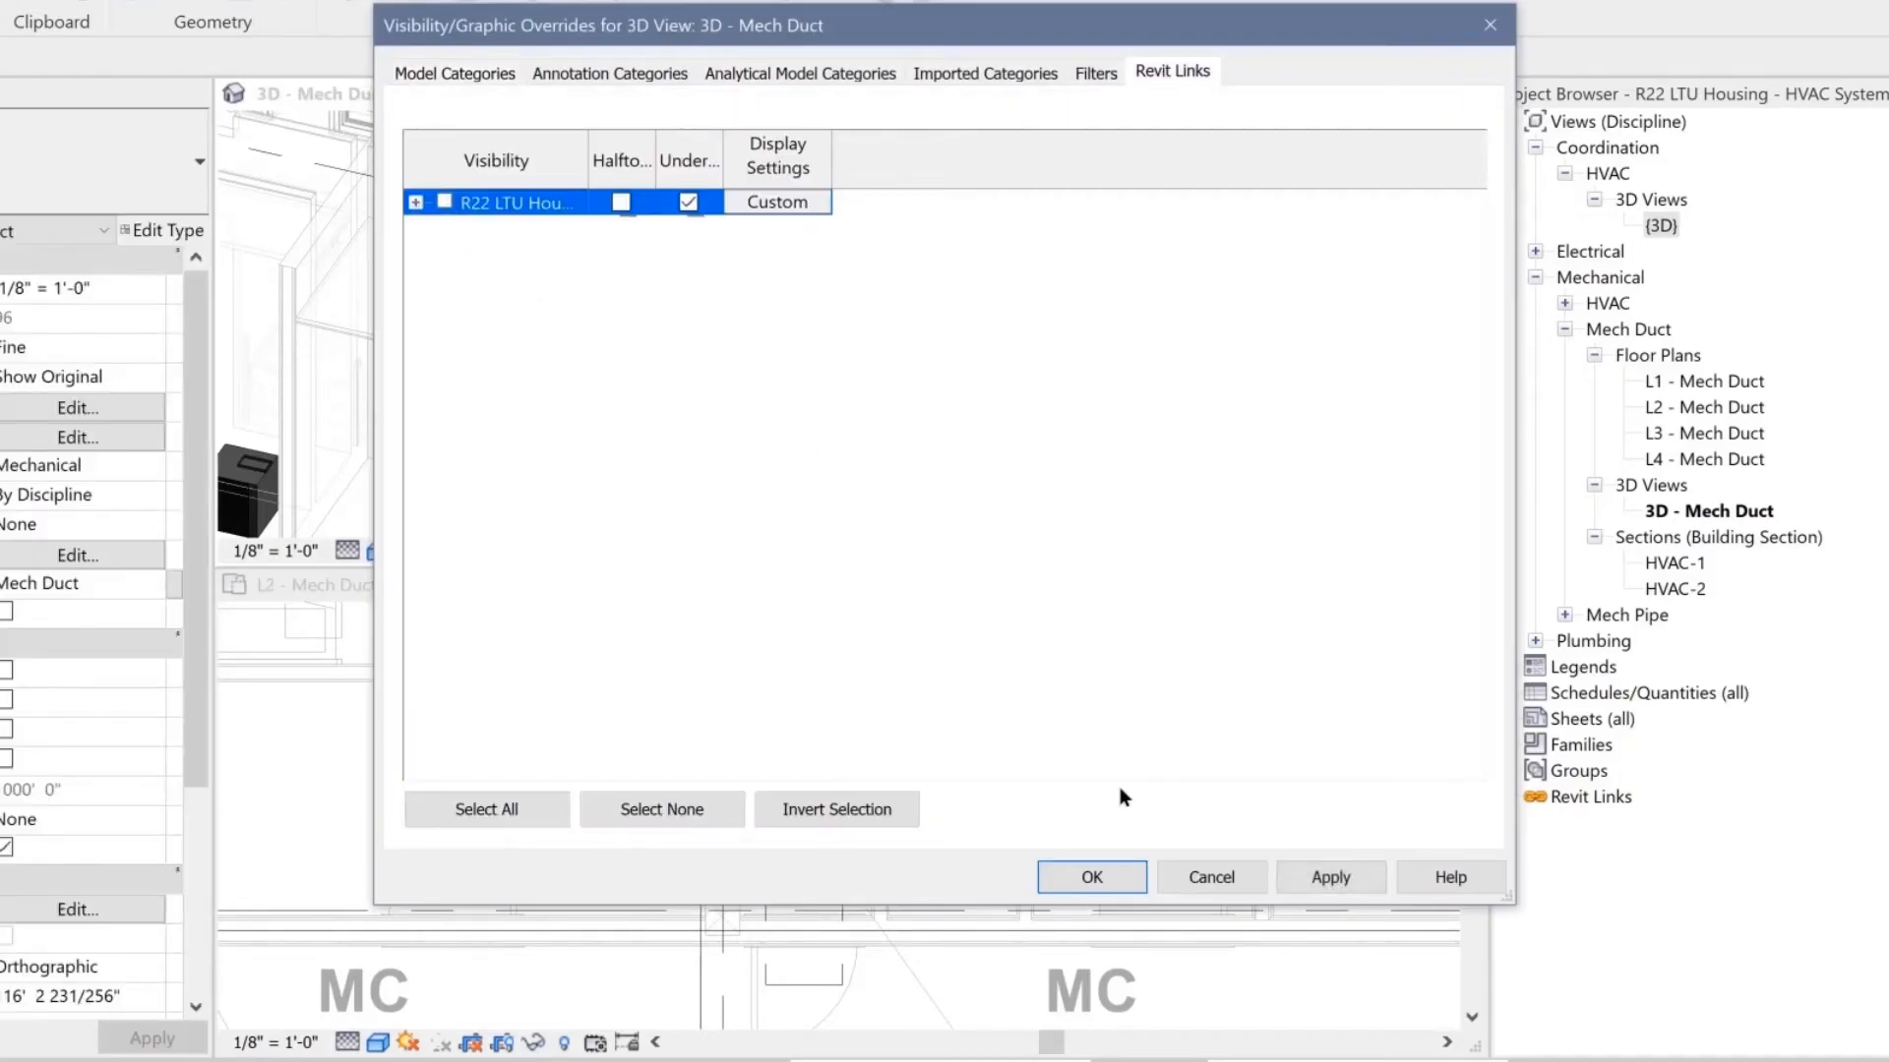
pyautogui.click(1089, 876)
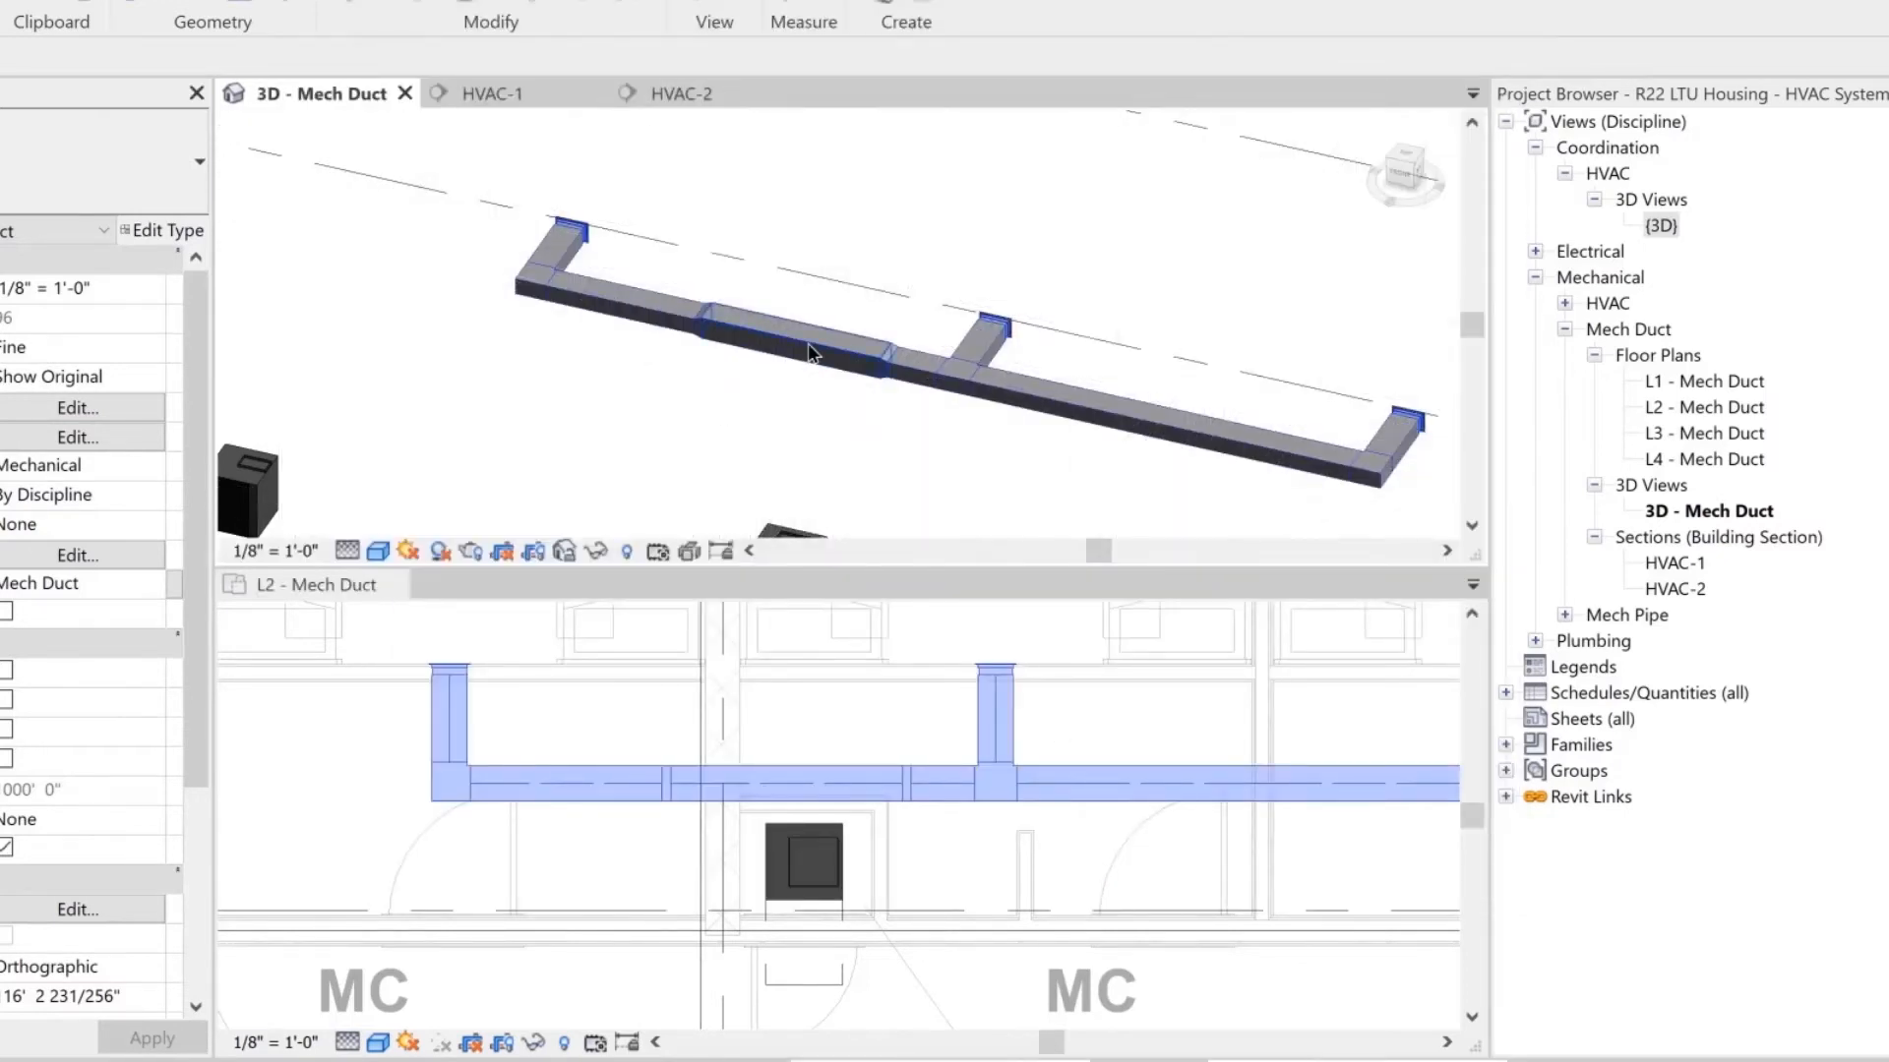
pyautogui.click(795, 332)
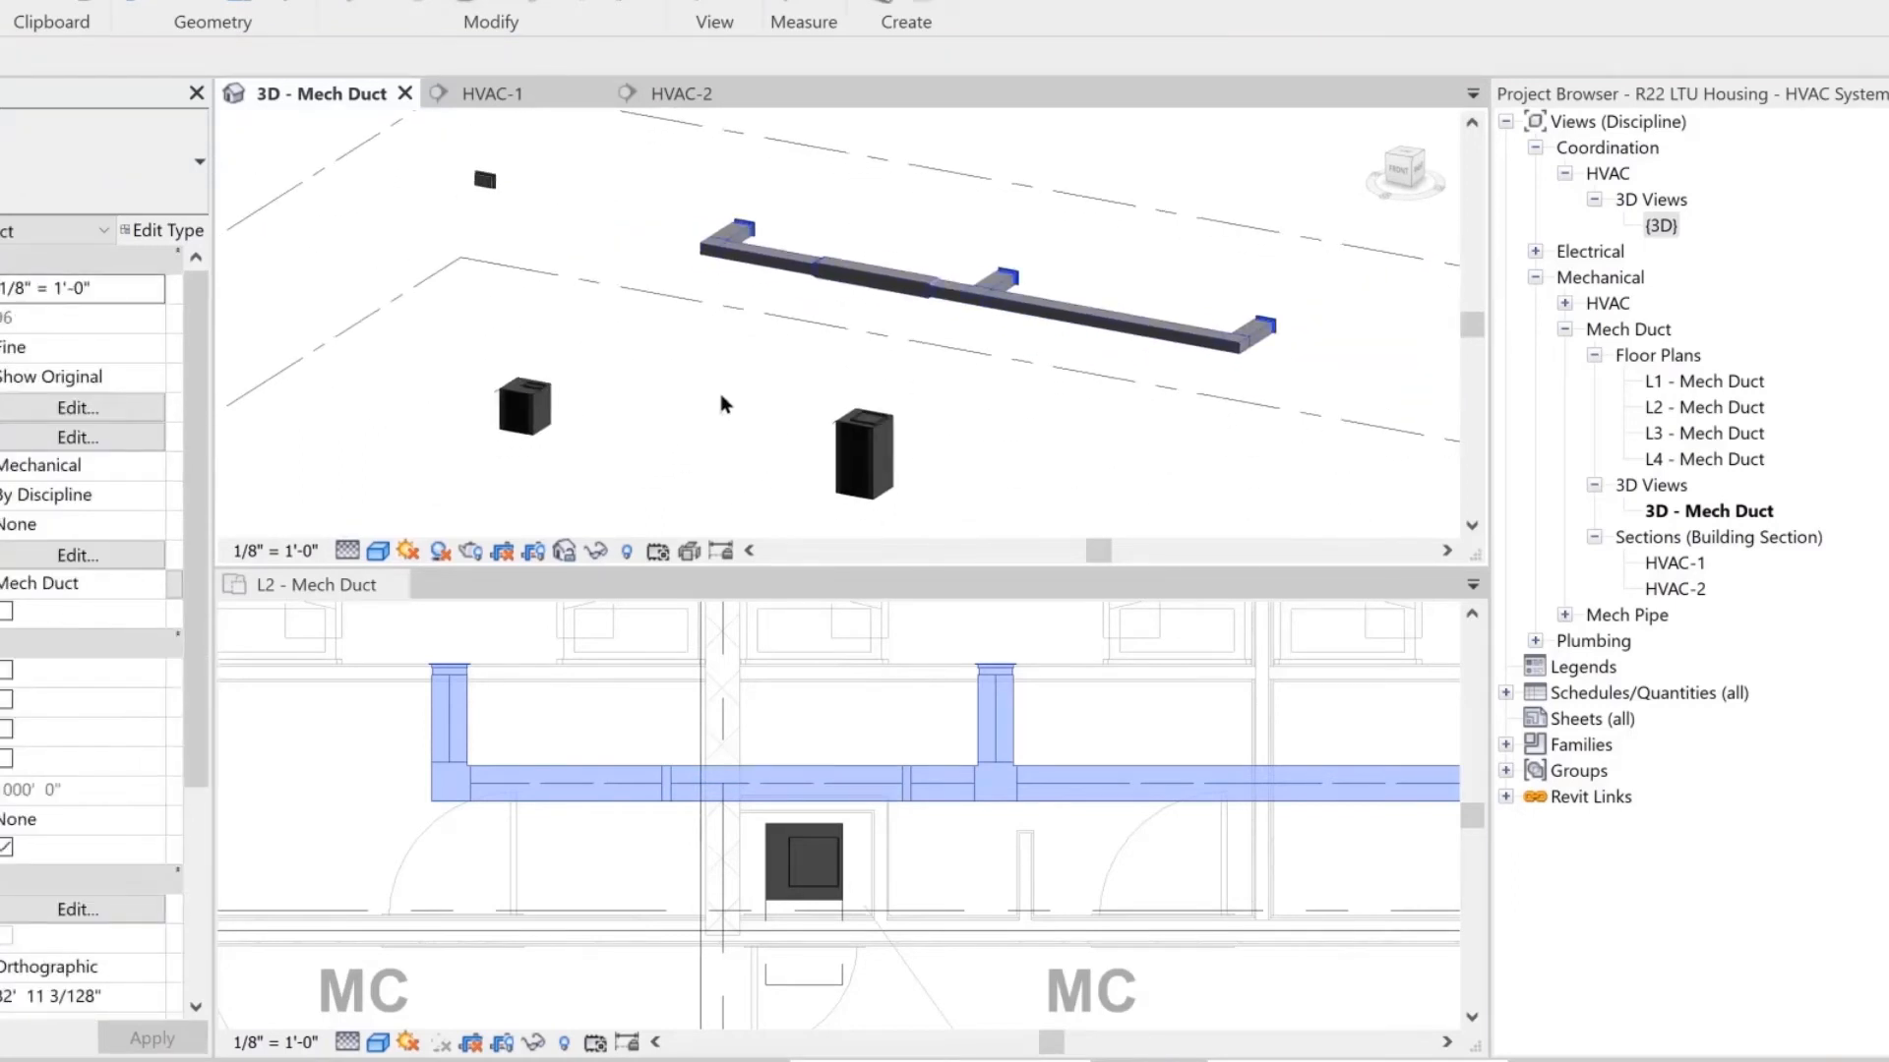
# Draw a 14"x14" vertical riser duct from the closet WSHP up to main duct height.
pyautogui.click(804, 861)
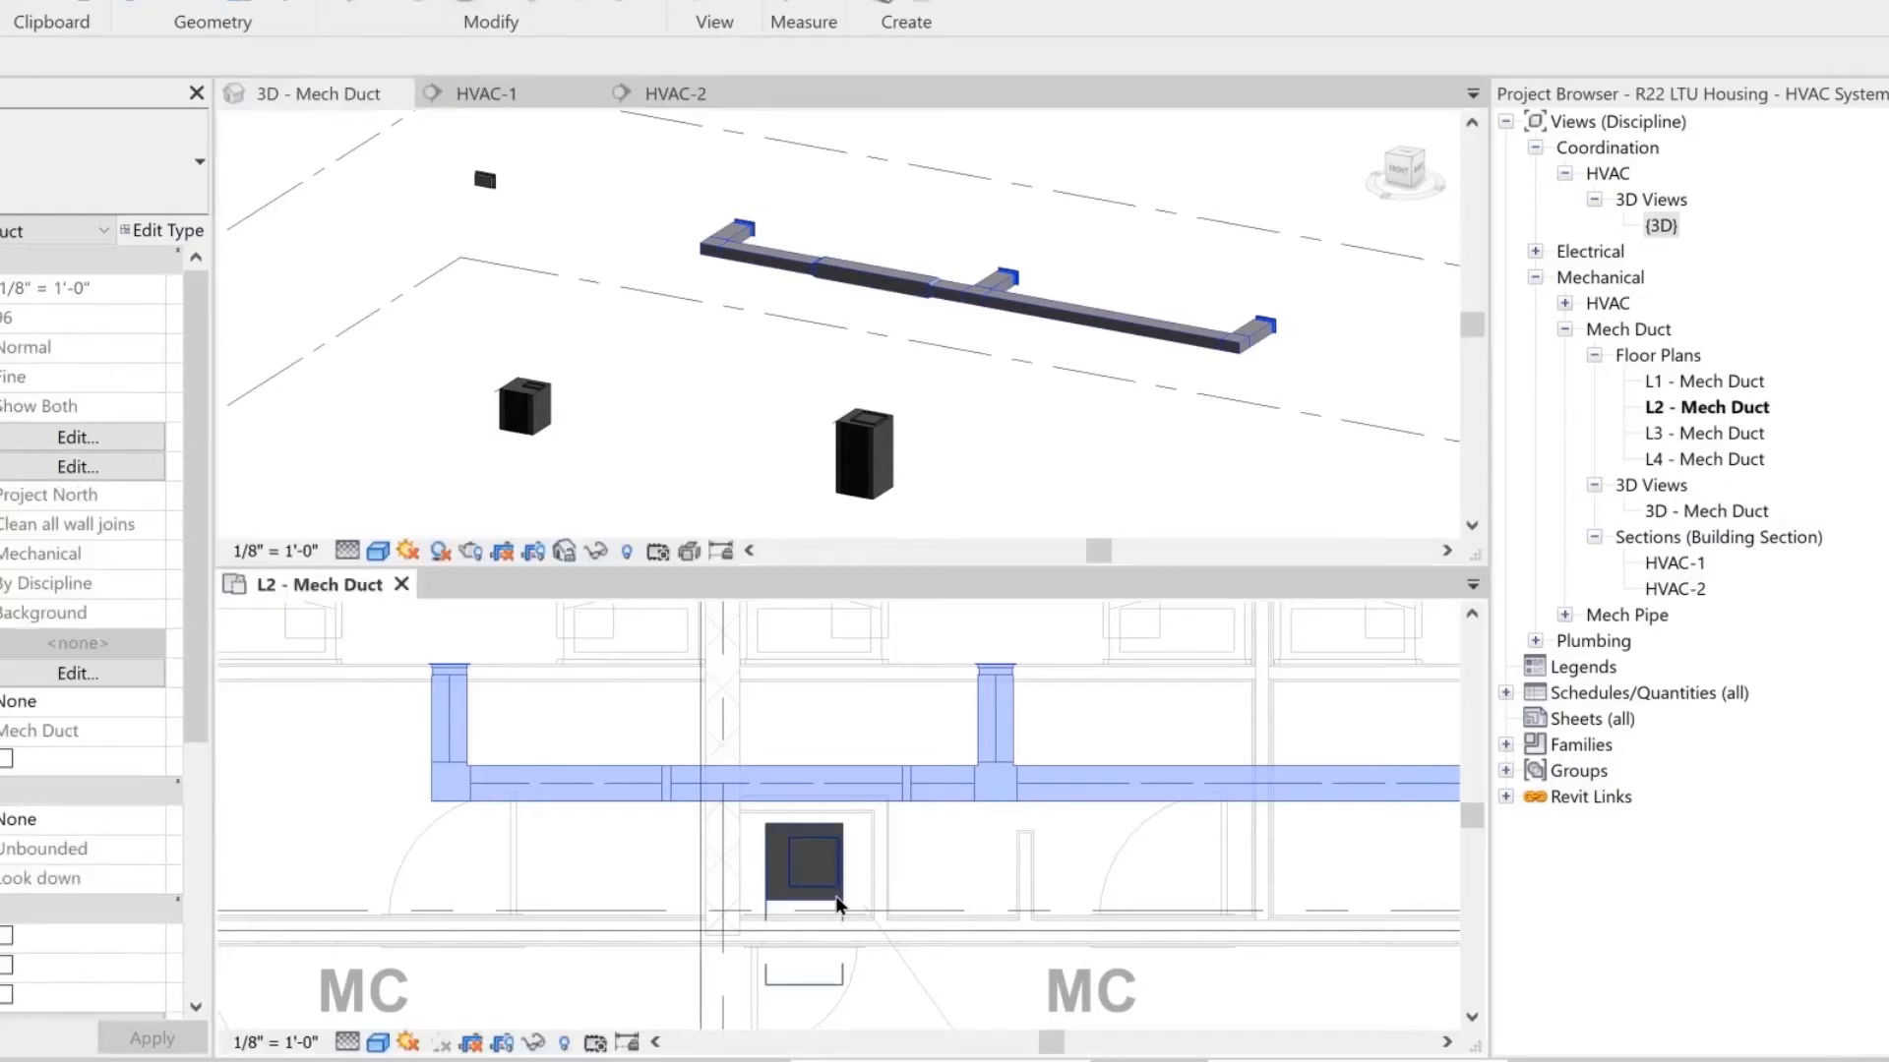
pyautogui.click(801, 862)
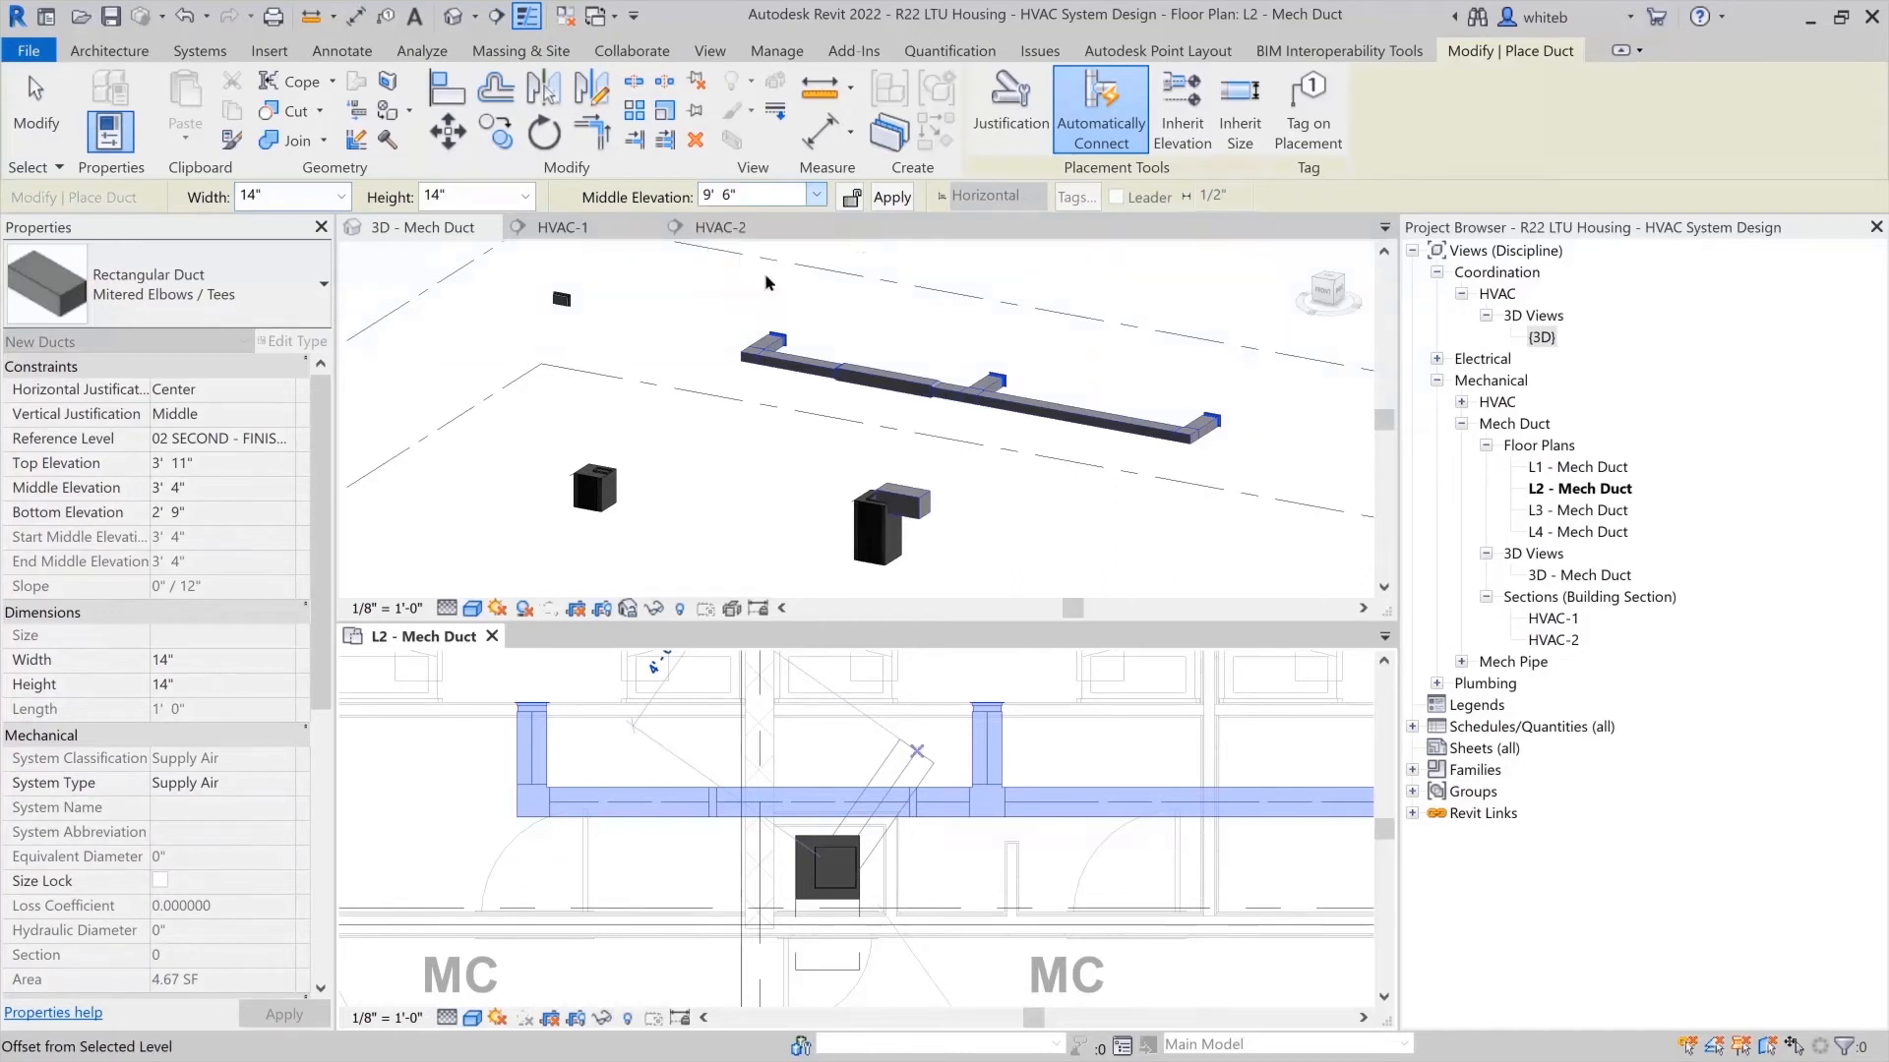
pyautogui.click(891, 196)
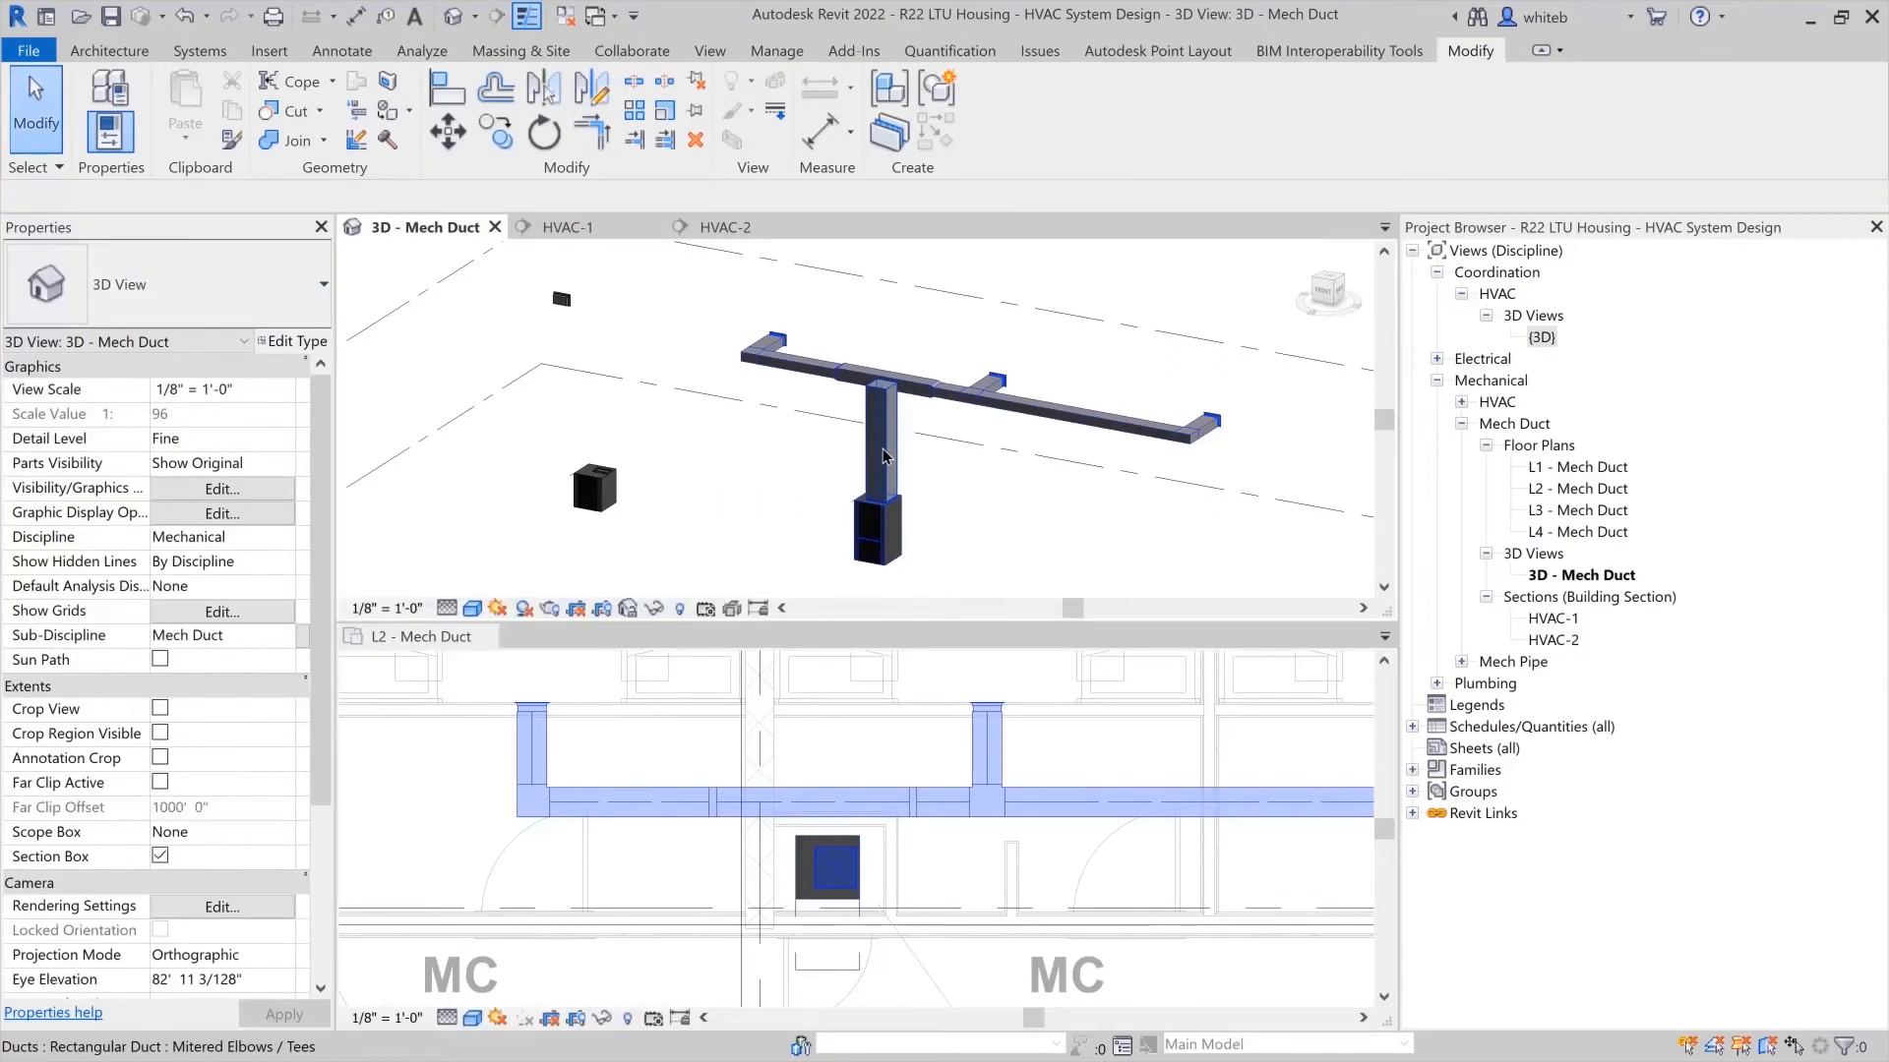
pyautogui.click(879, 452)
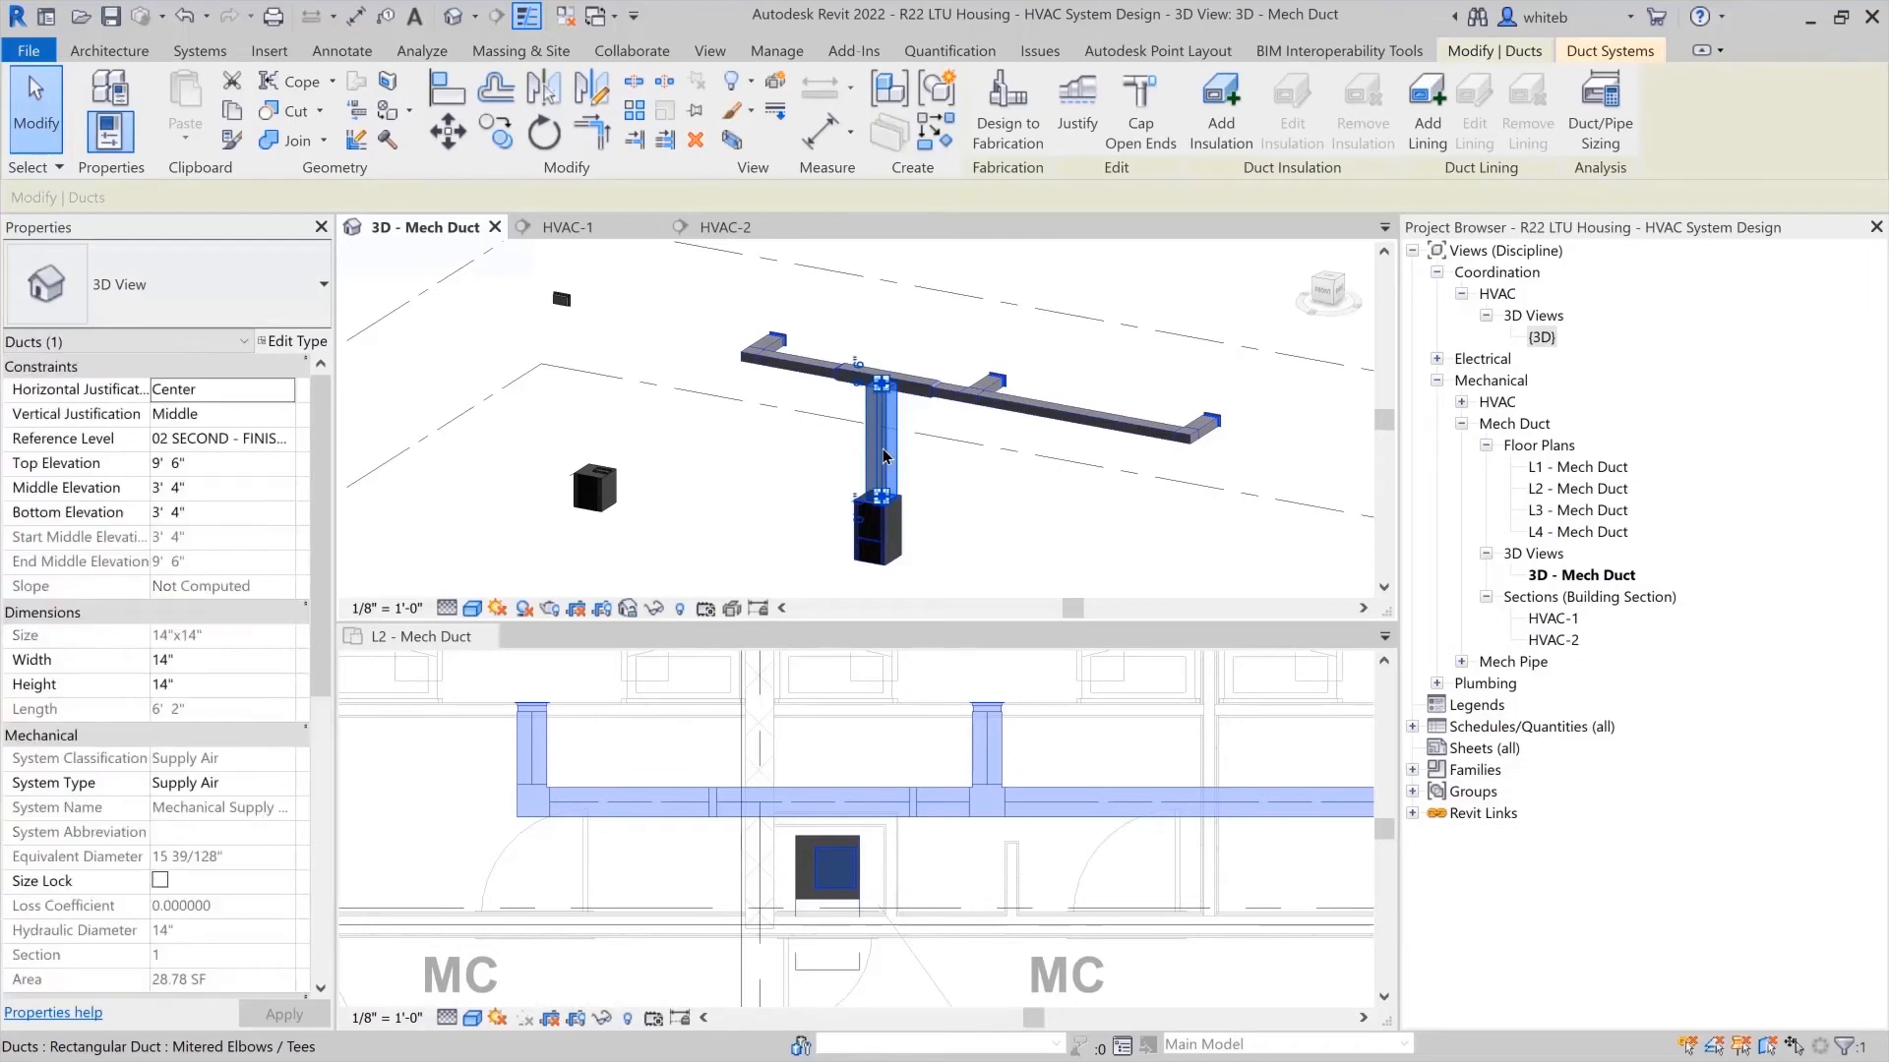
pyautogui.click(1139, 108)
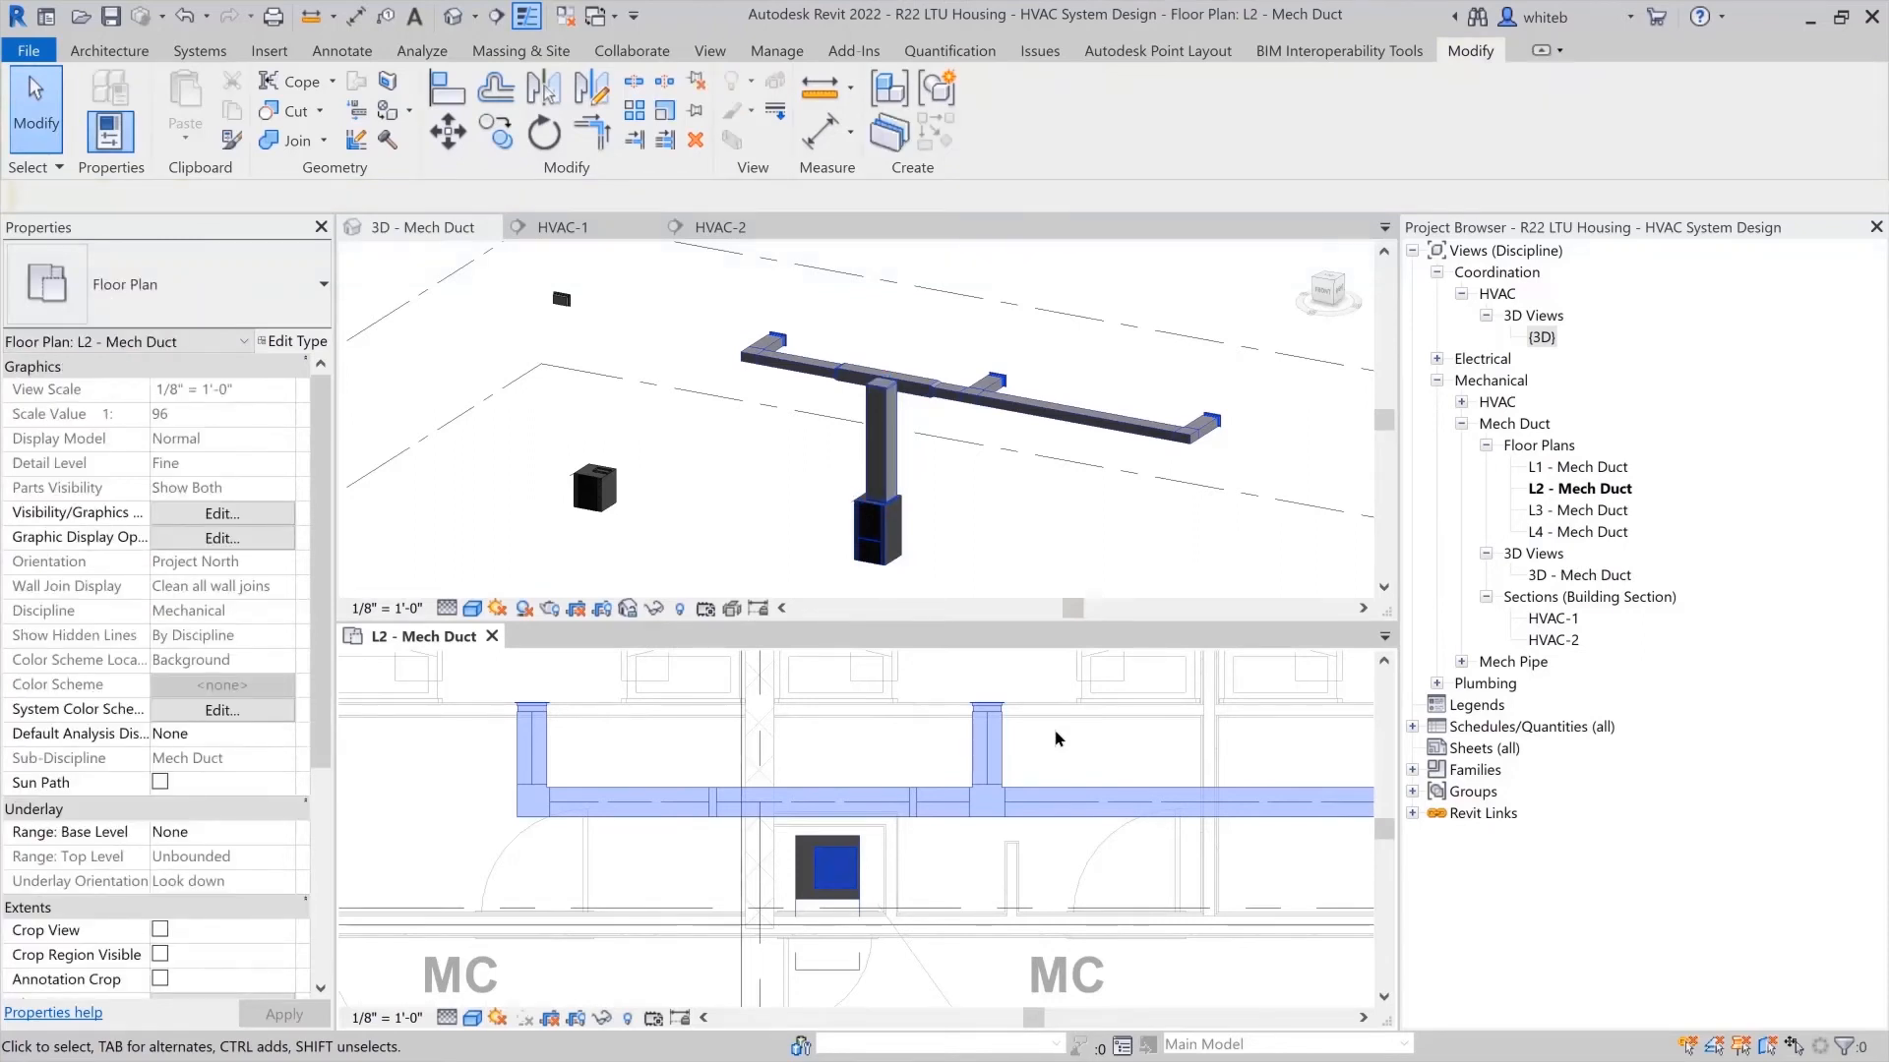
pyautogui.click(198, 51)
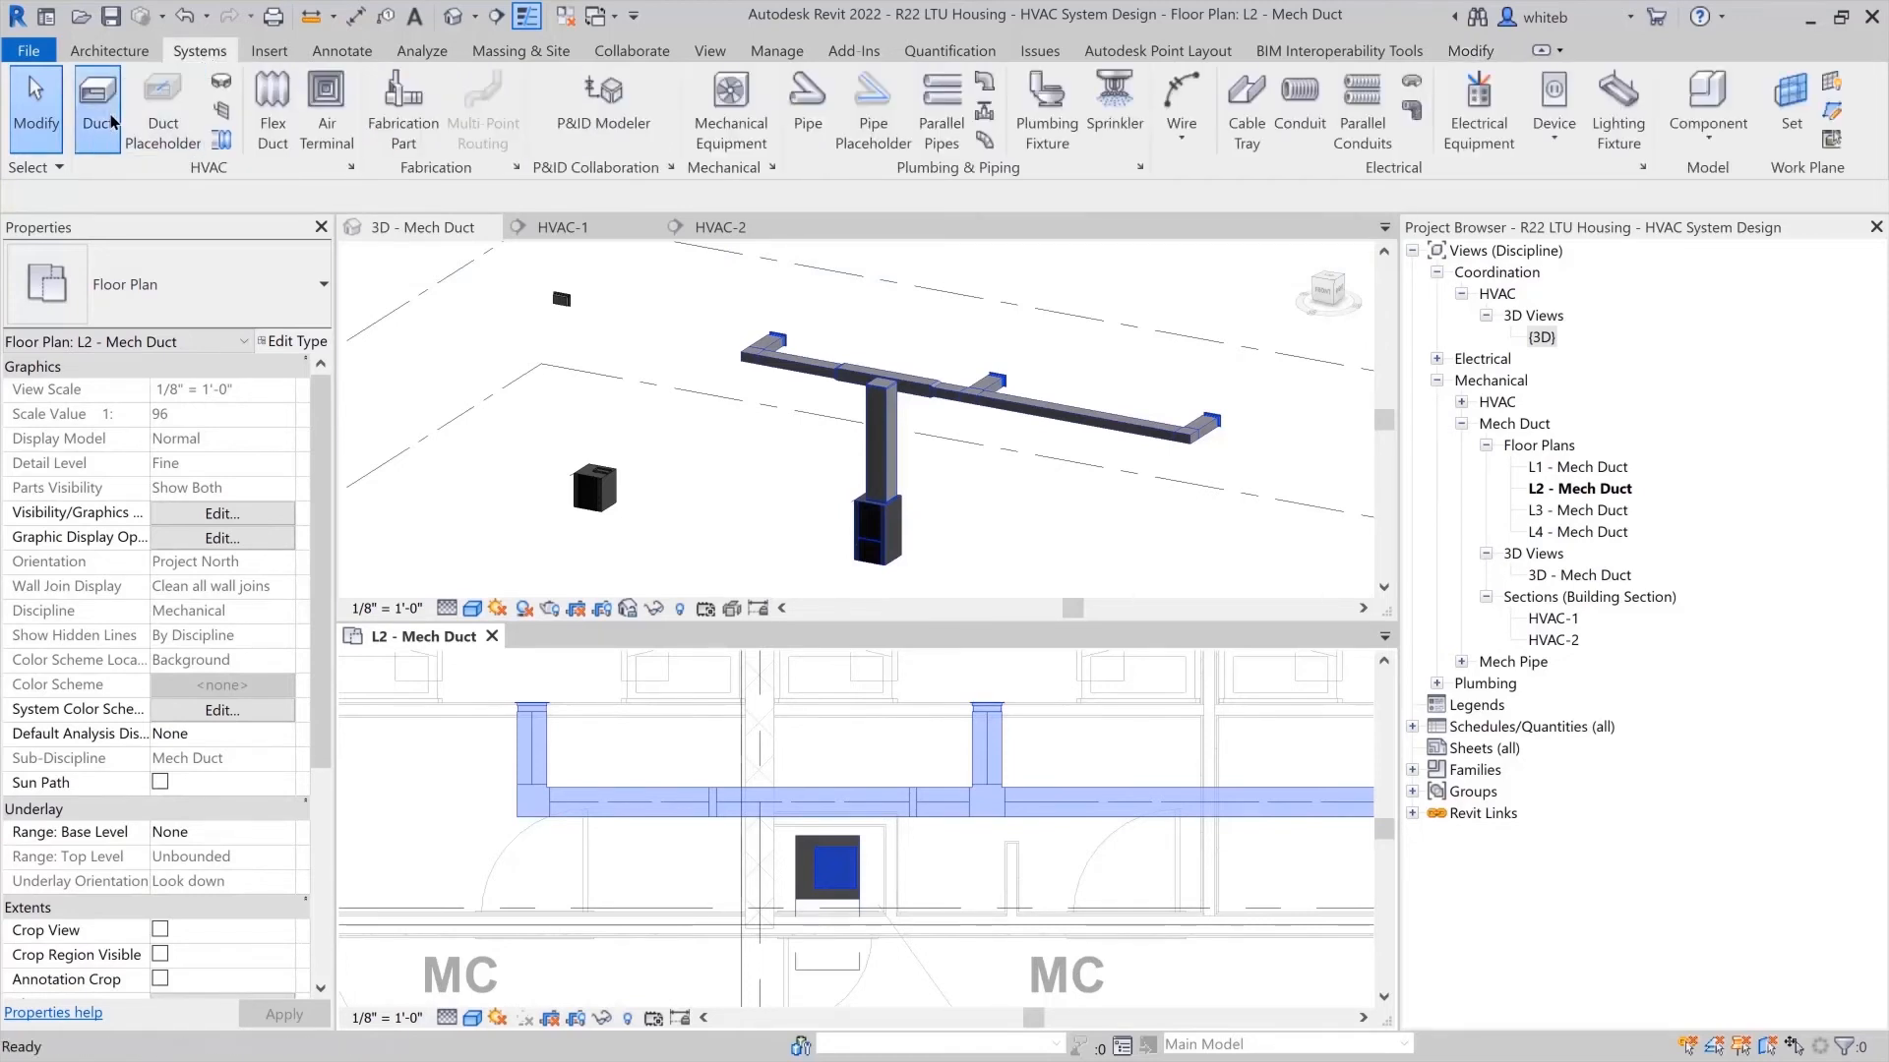
# Draw a 14"x8" connecting duct at 9' 0" middle elevation toward the main.
pyautogui.click(96, 108)
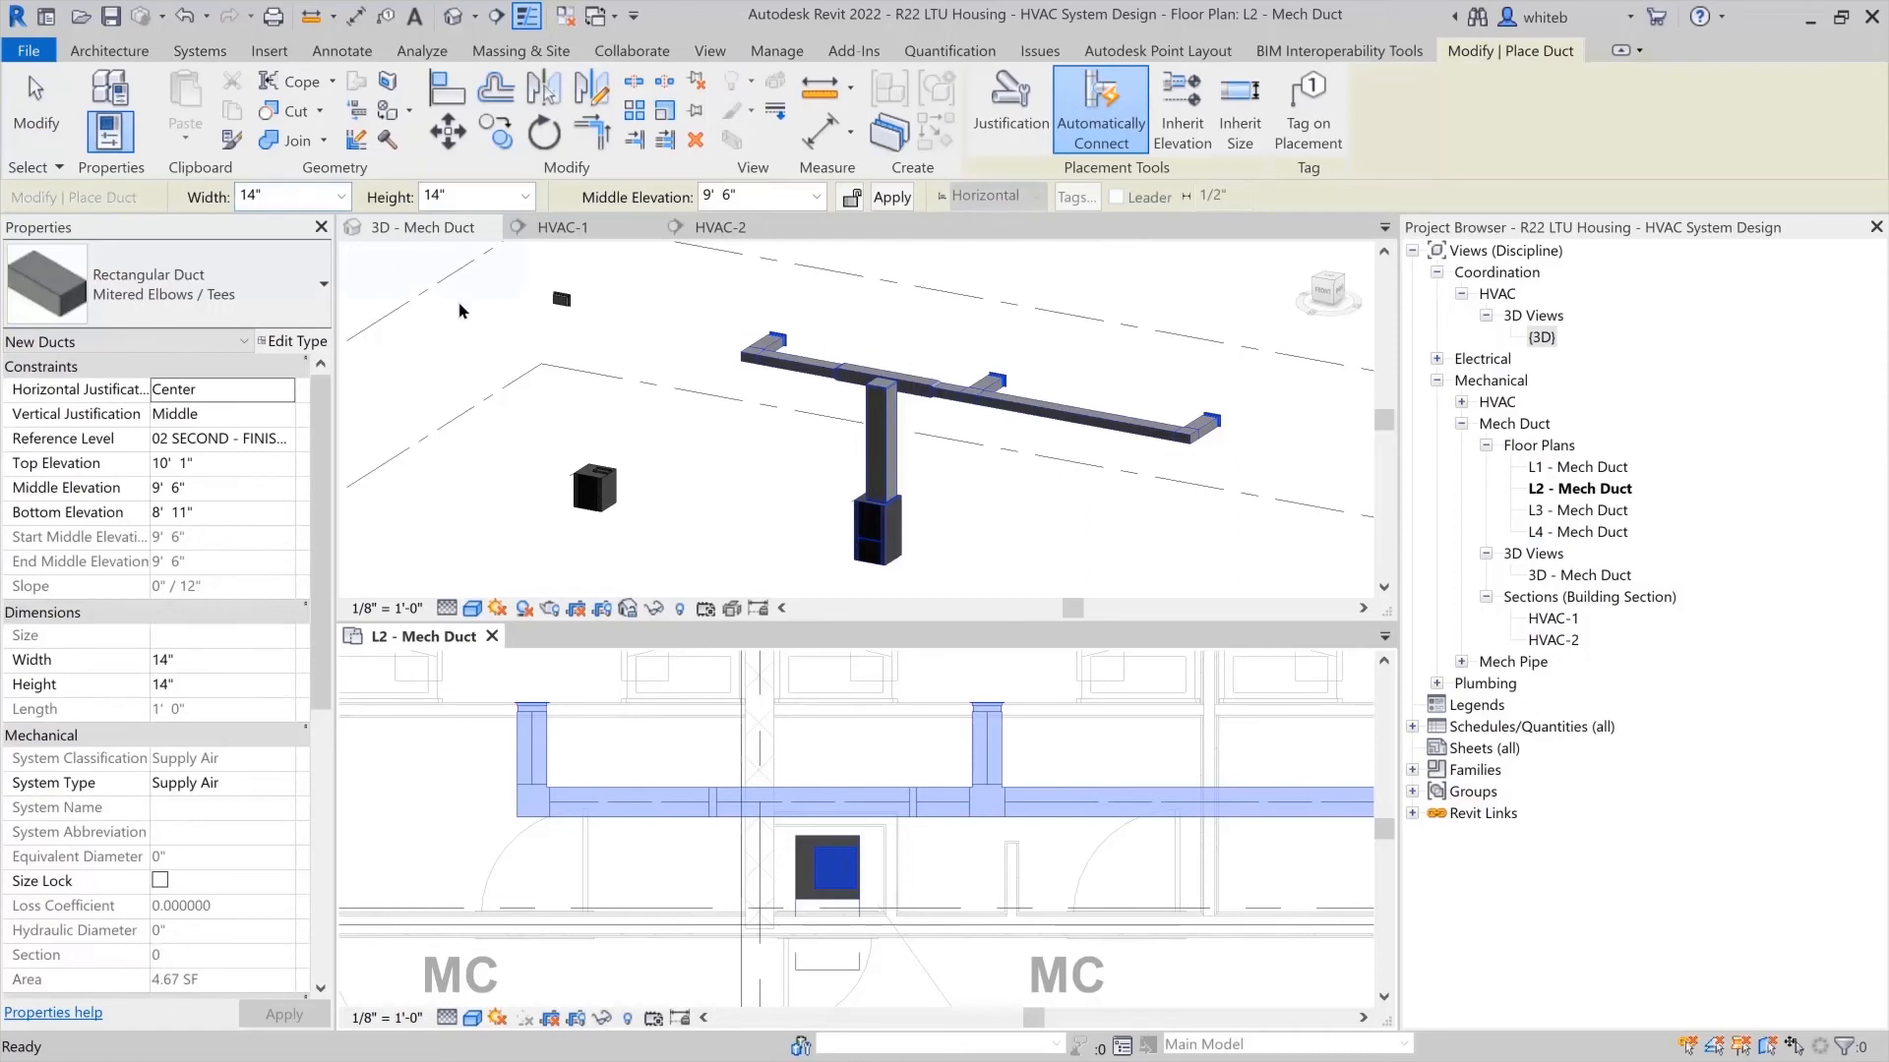
pyautogui.click(524, 197)
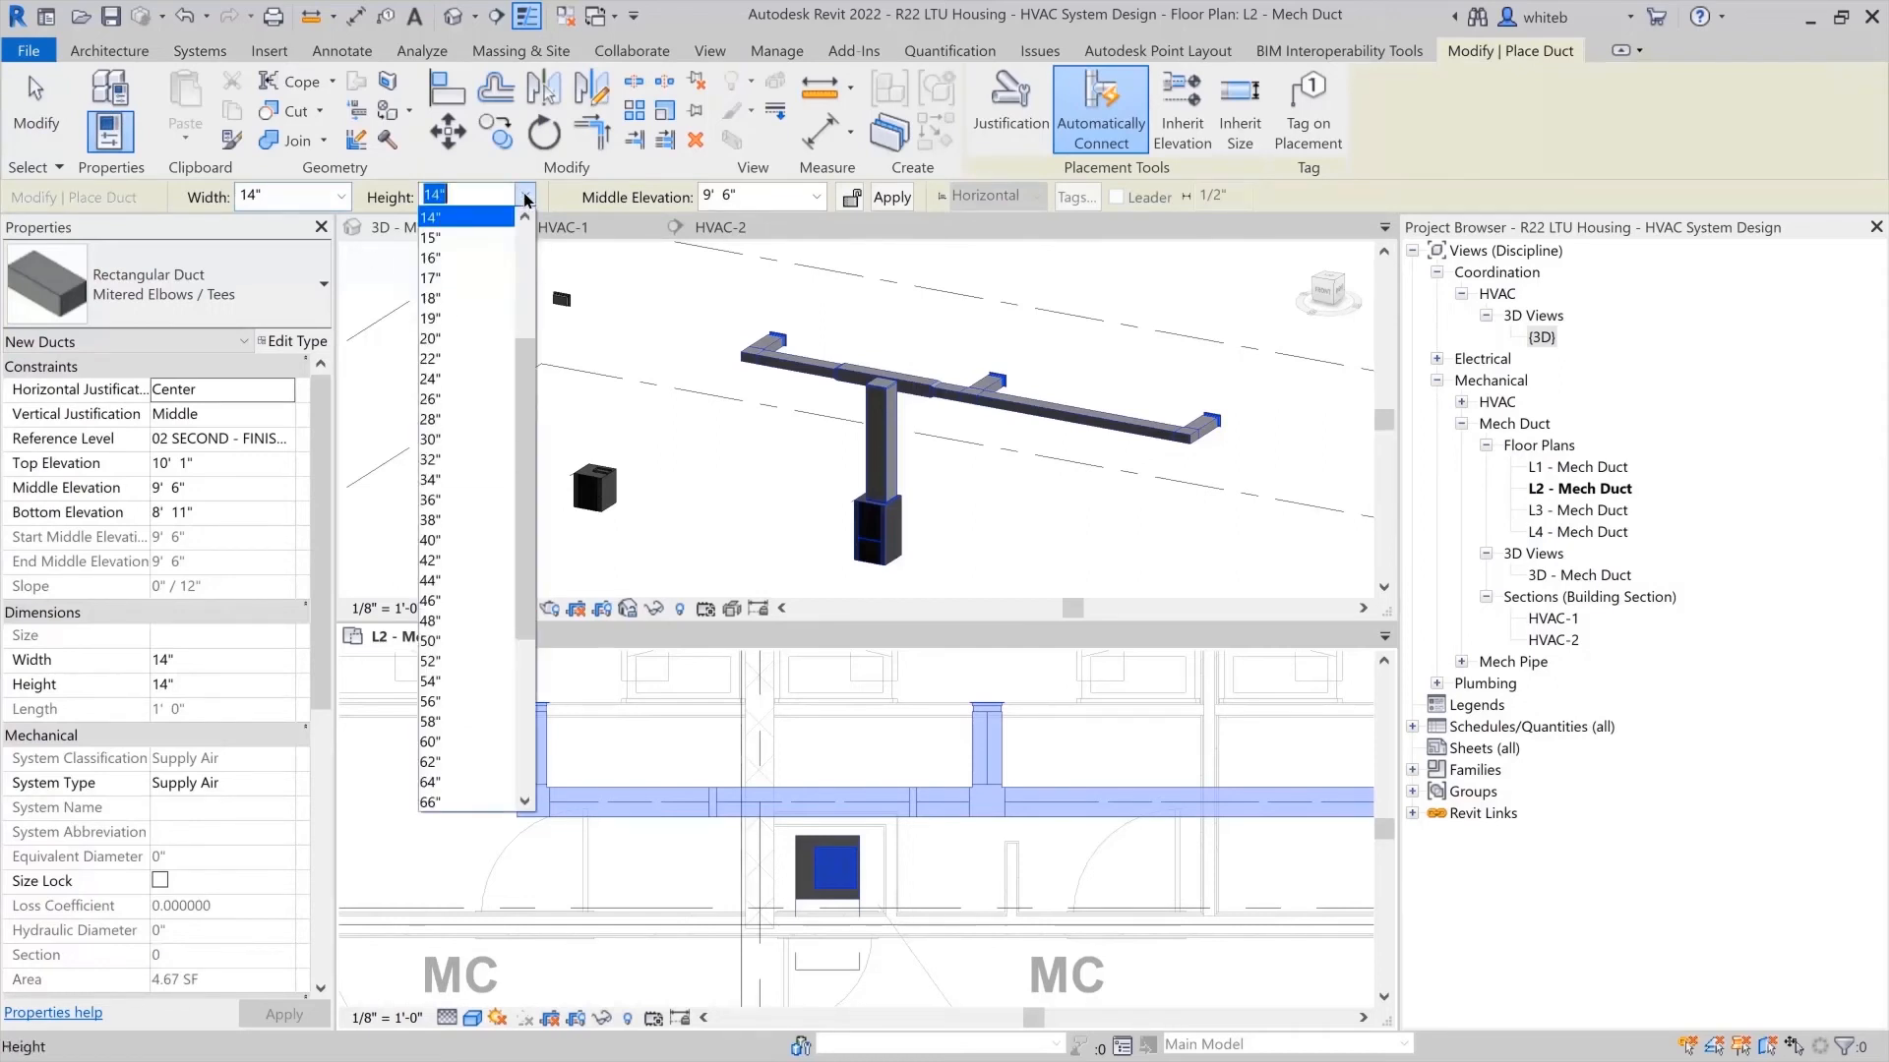
pyautogui.click(461, 216)
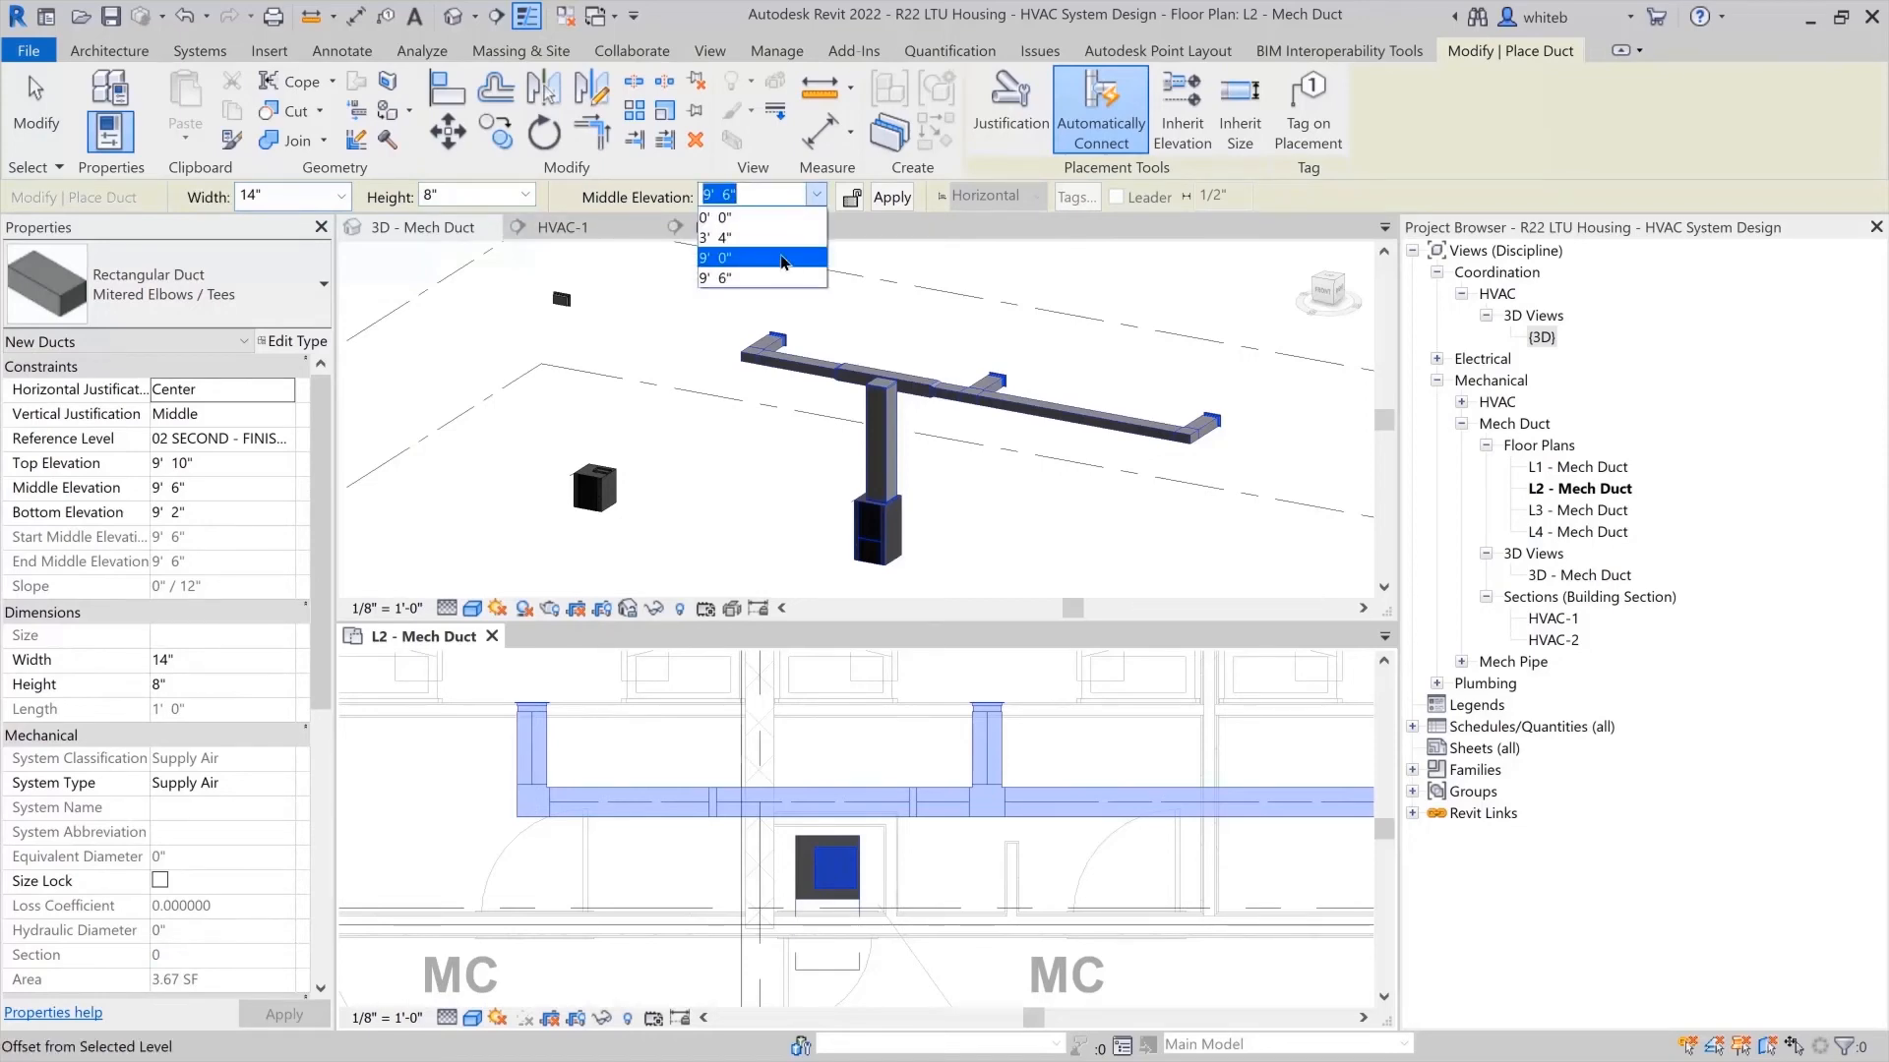
pyautogui.click(719, 257)
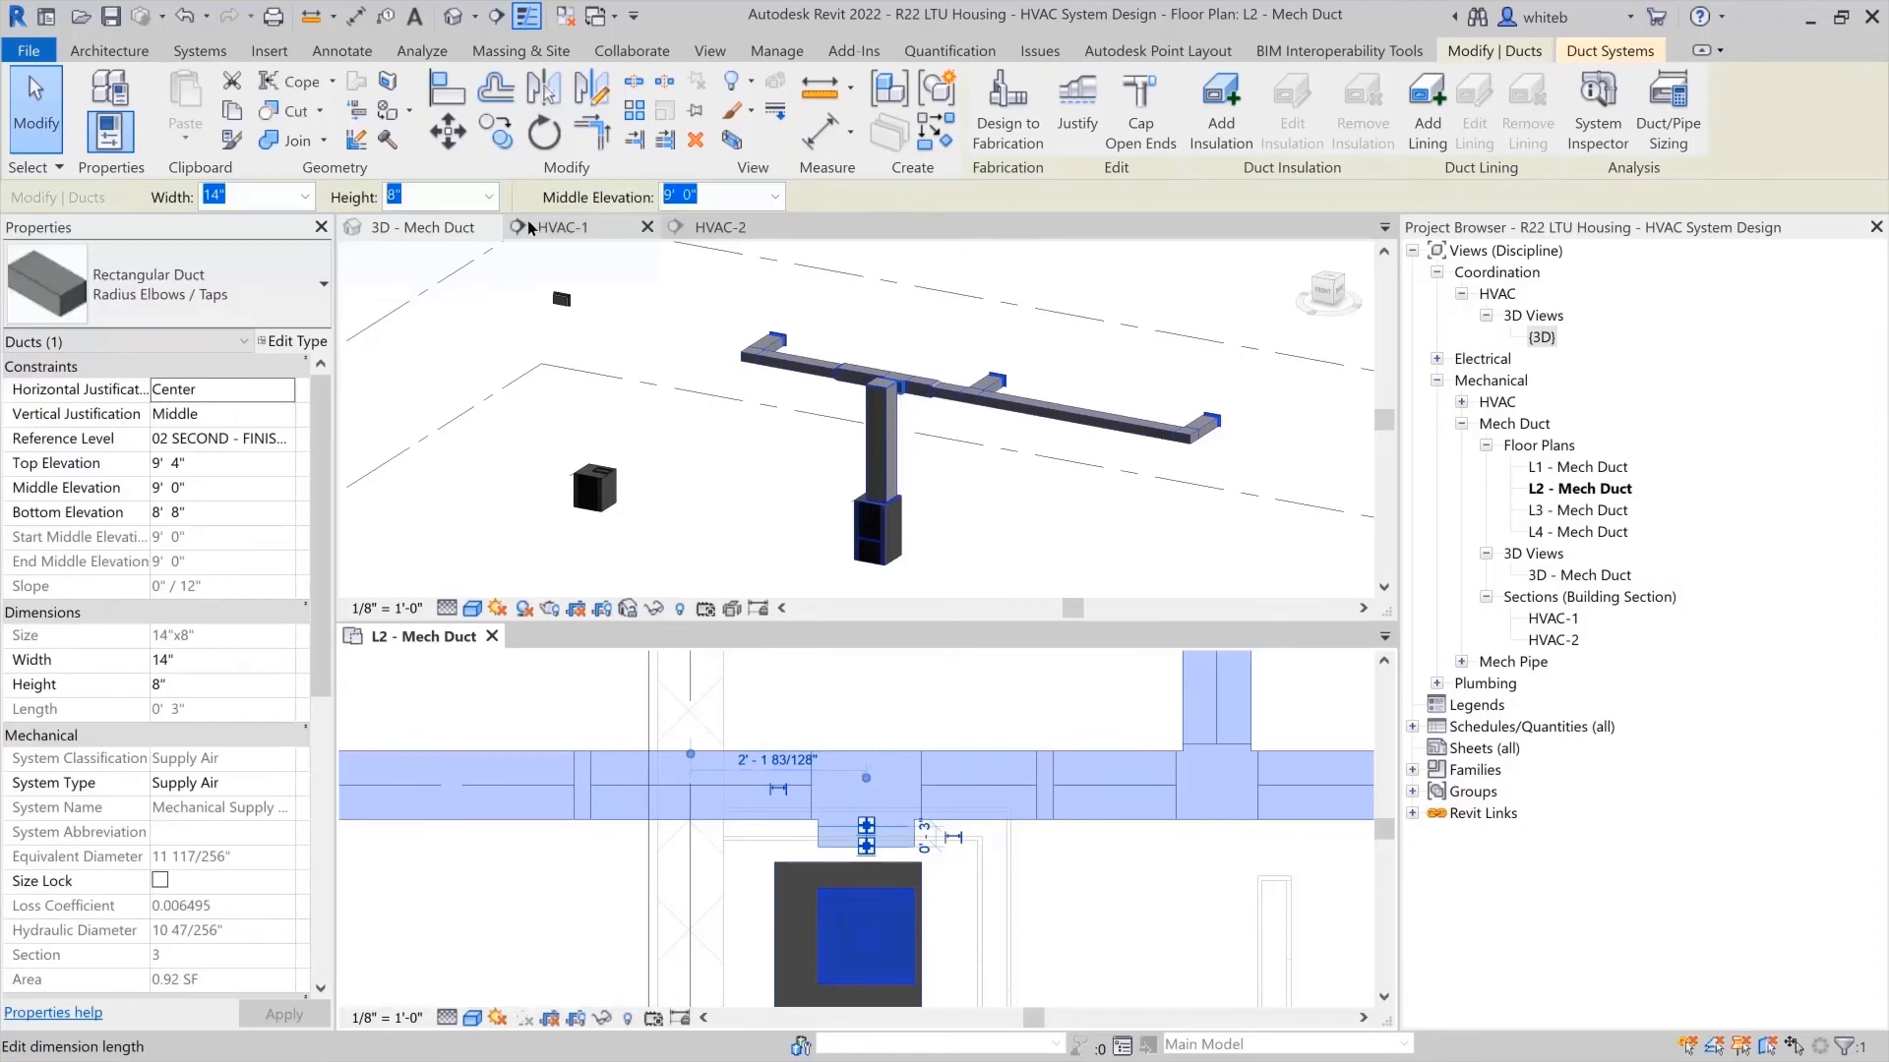
# Inspect the branch duct in the HVAC-1 and HVAC-2 sections, then return to the L2 plan.
pyautogui.click(567, 226)
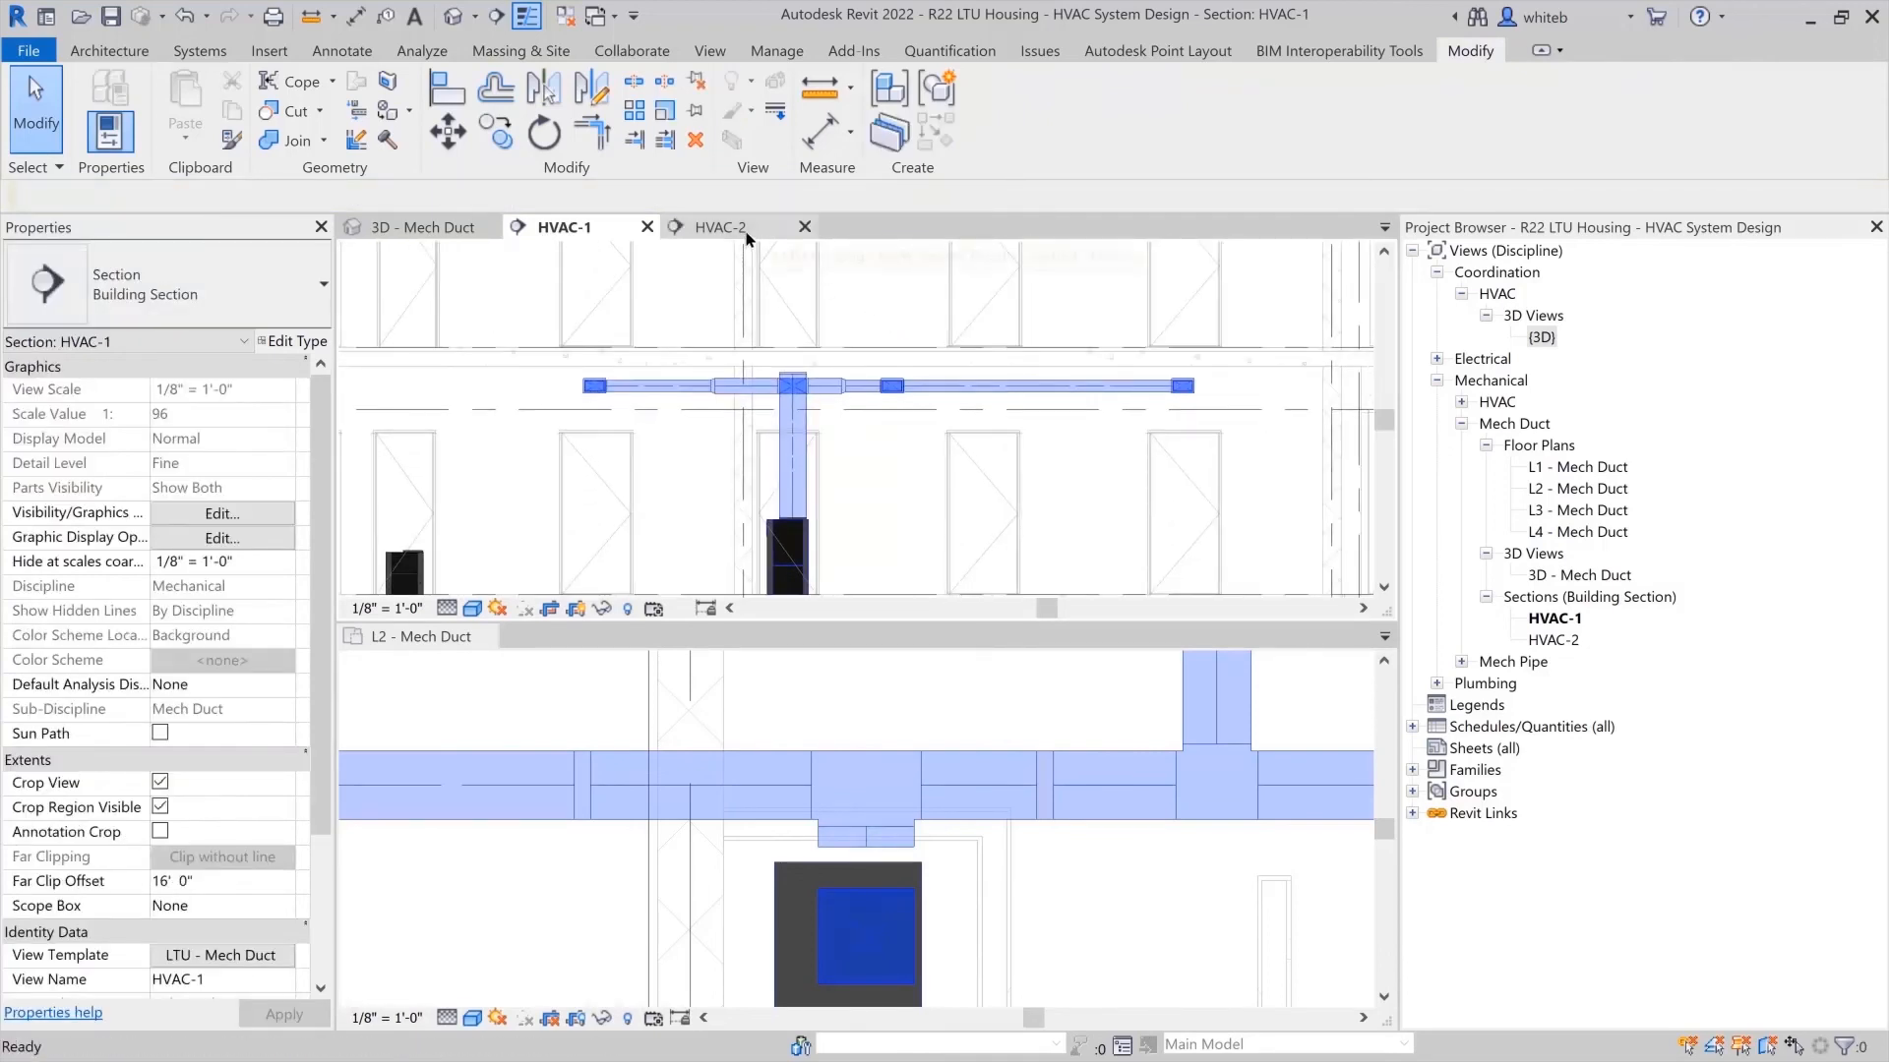
pyautogui.click(720, 228)
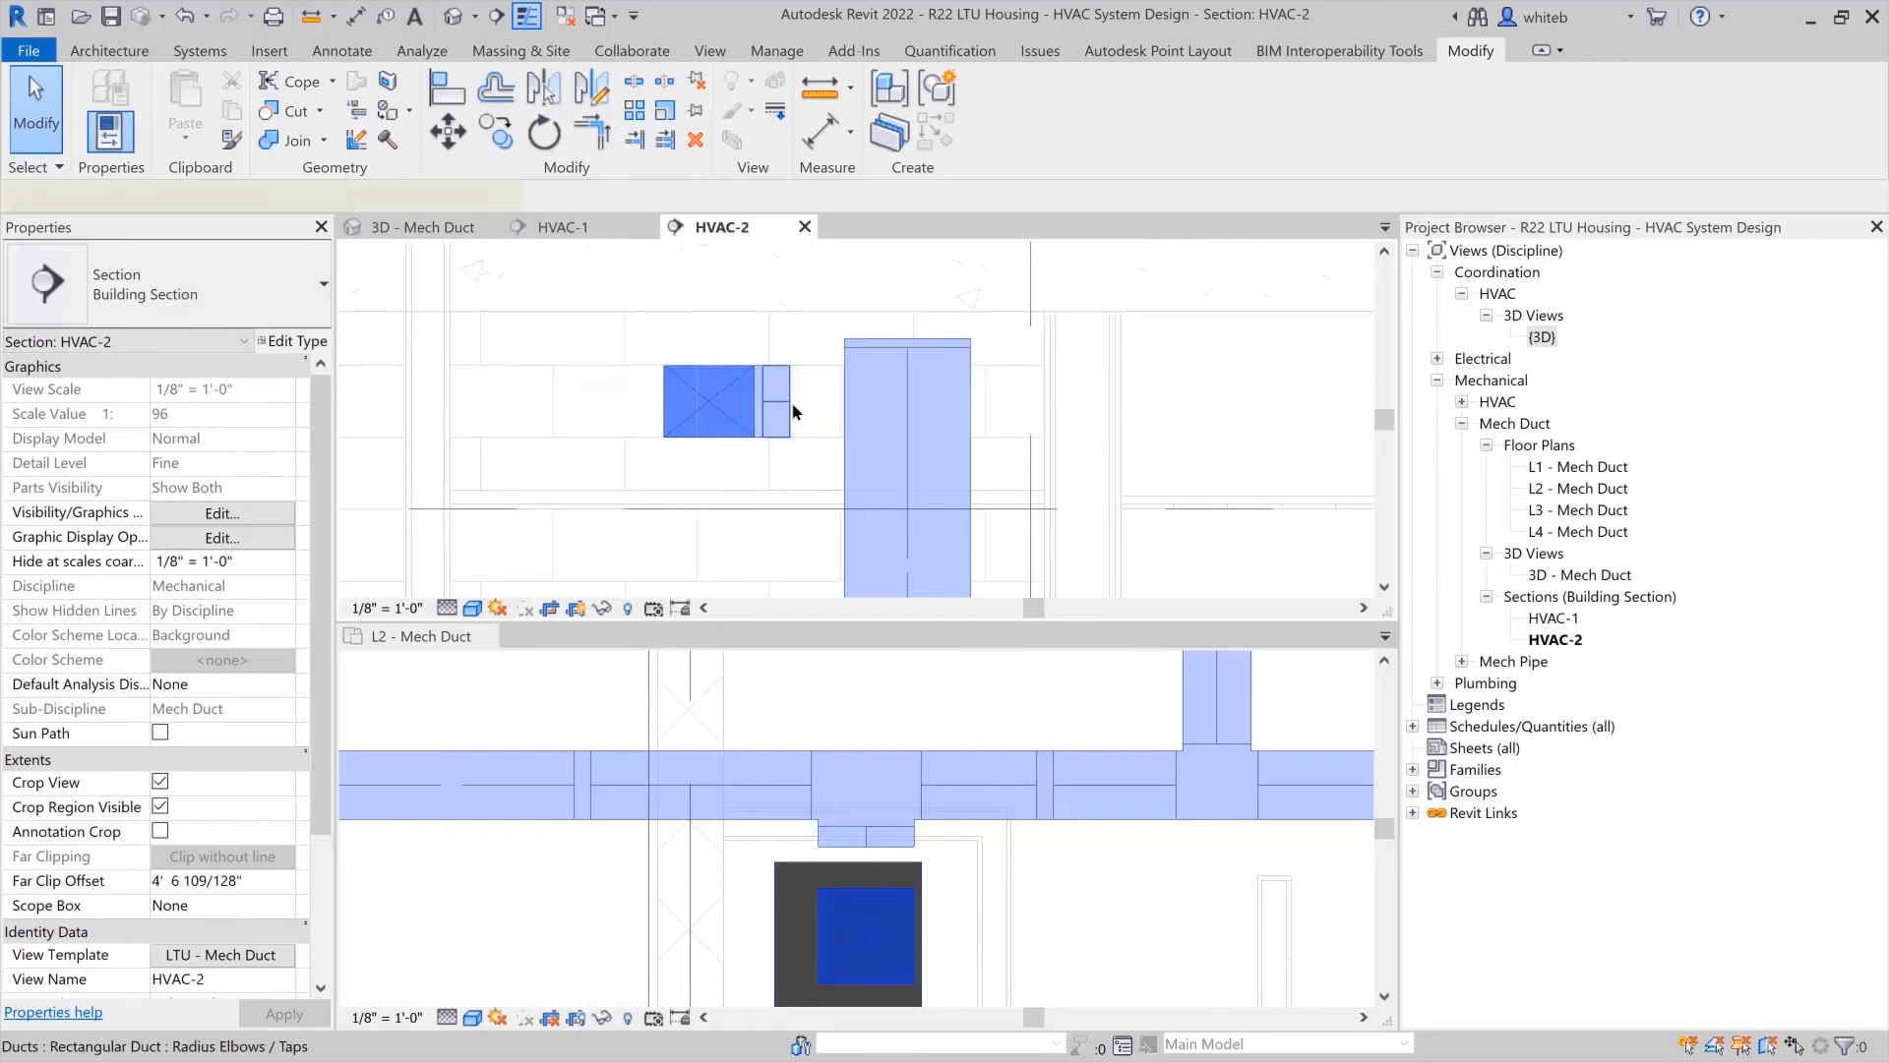
pyautogui.click(735, 400)
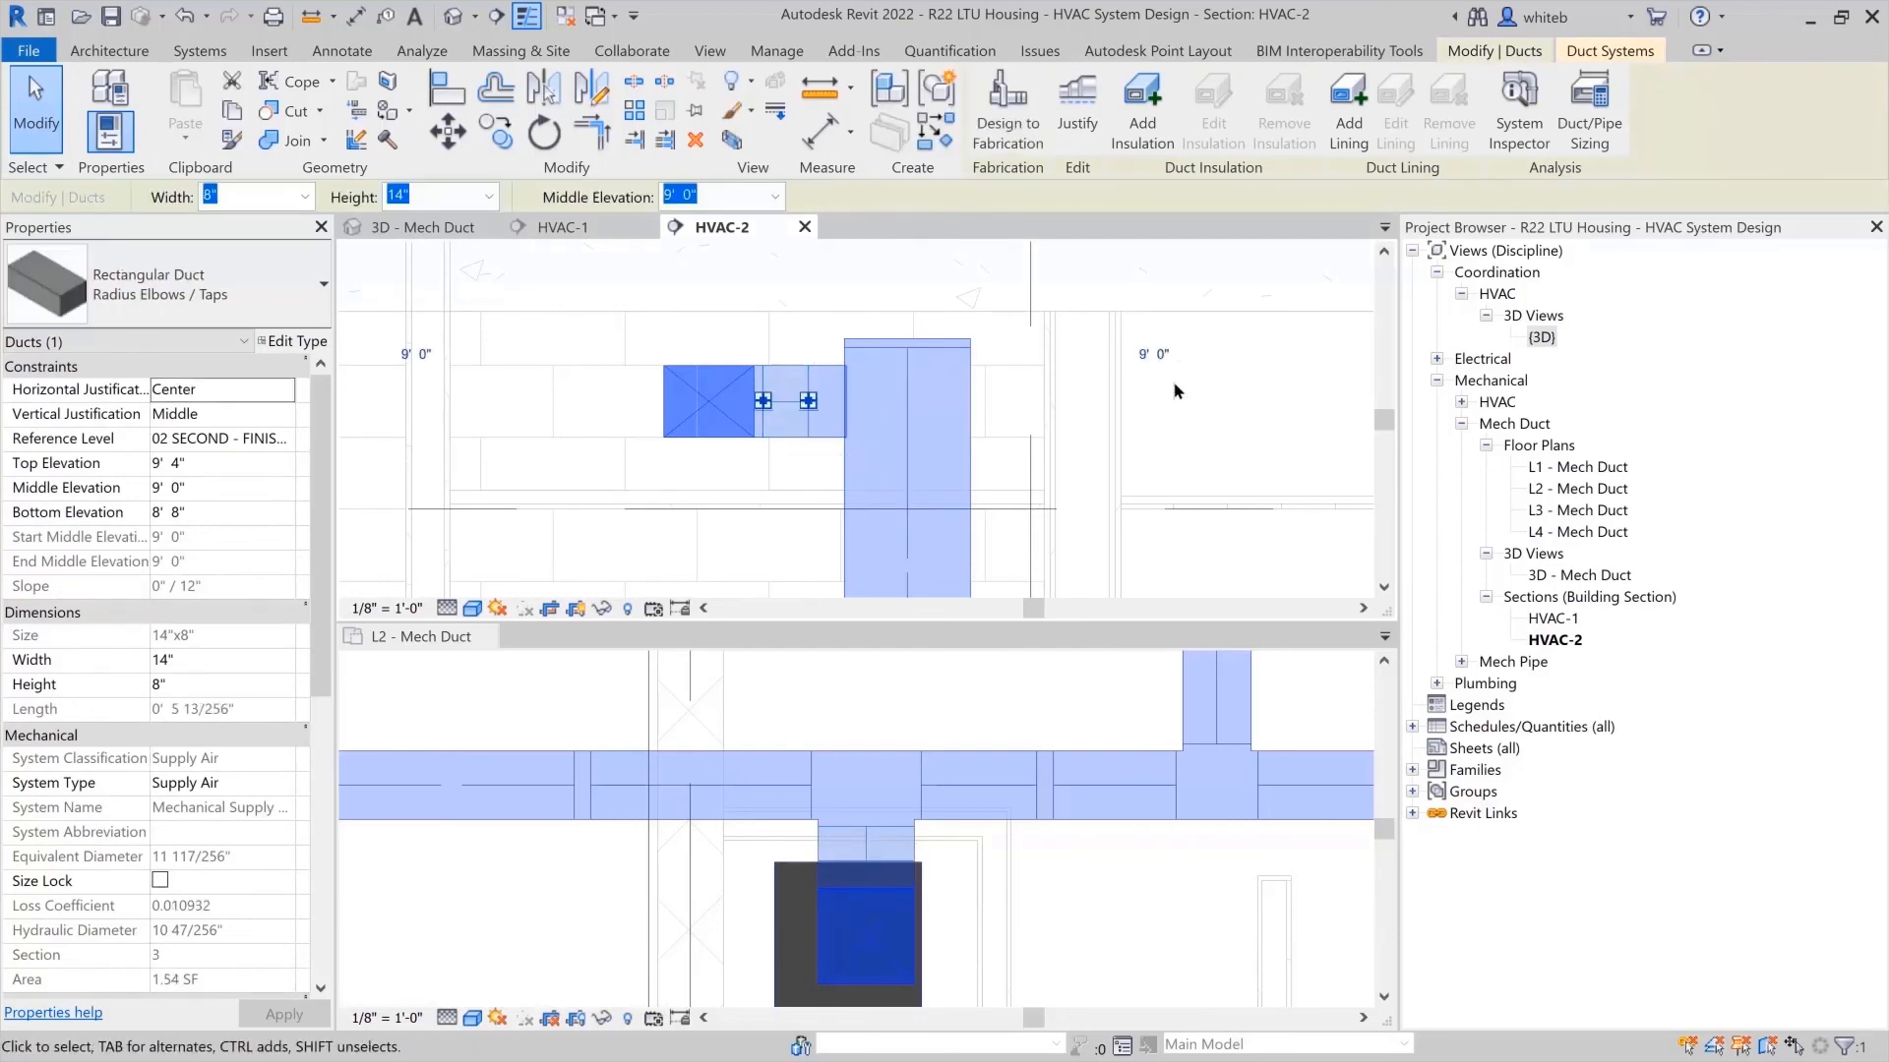
pyautogui.click(931, 703)
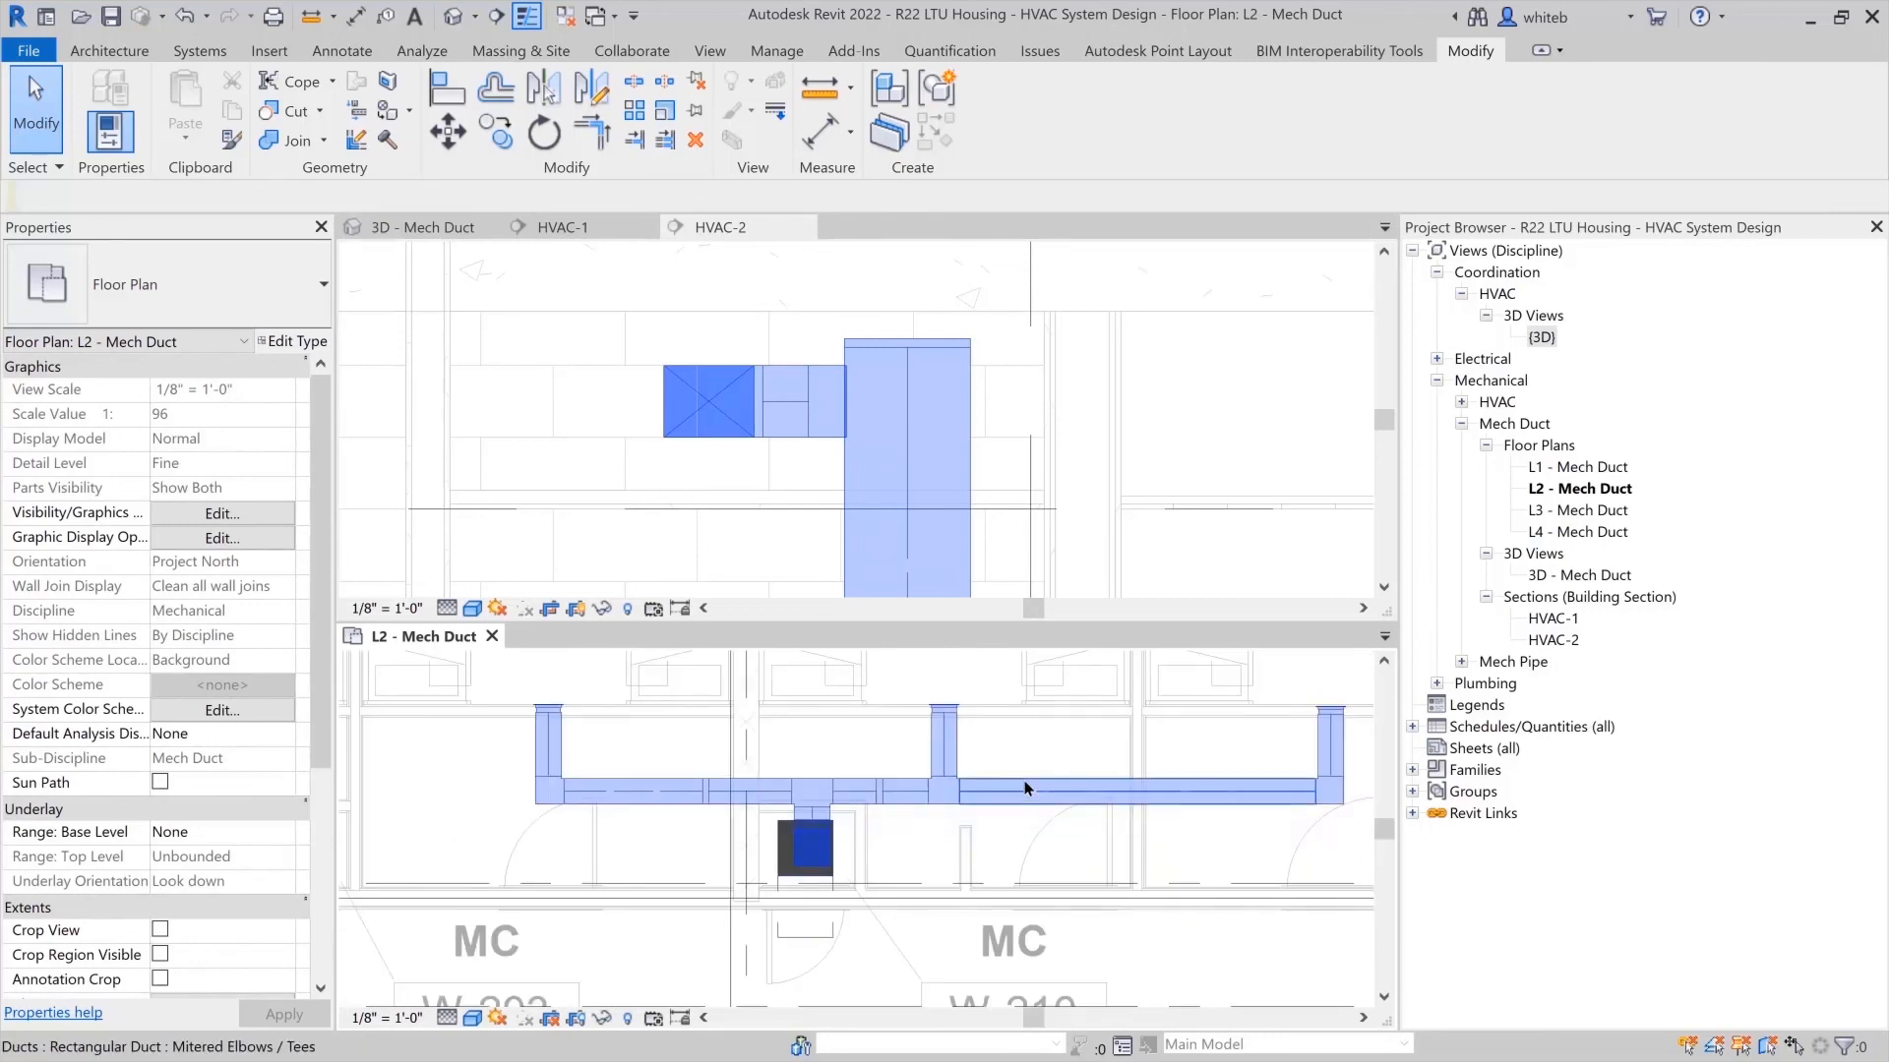
pyautogui.click(1021, 789)
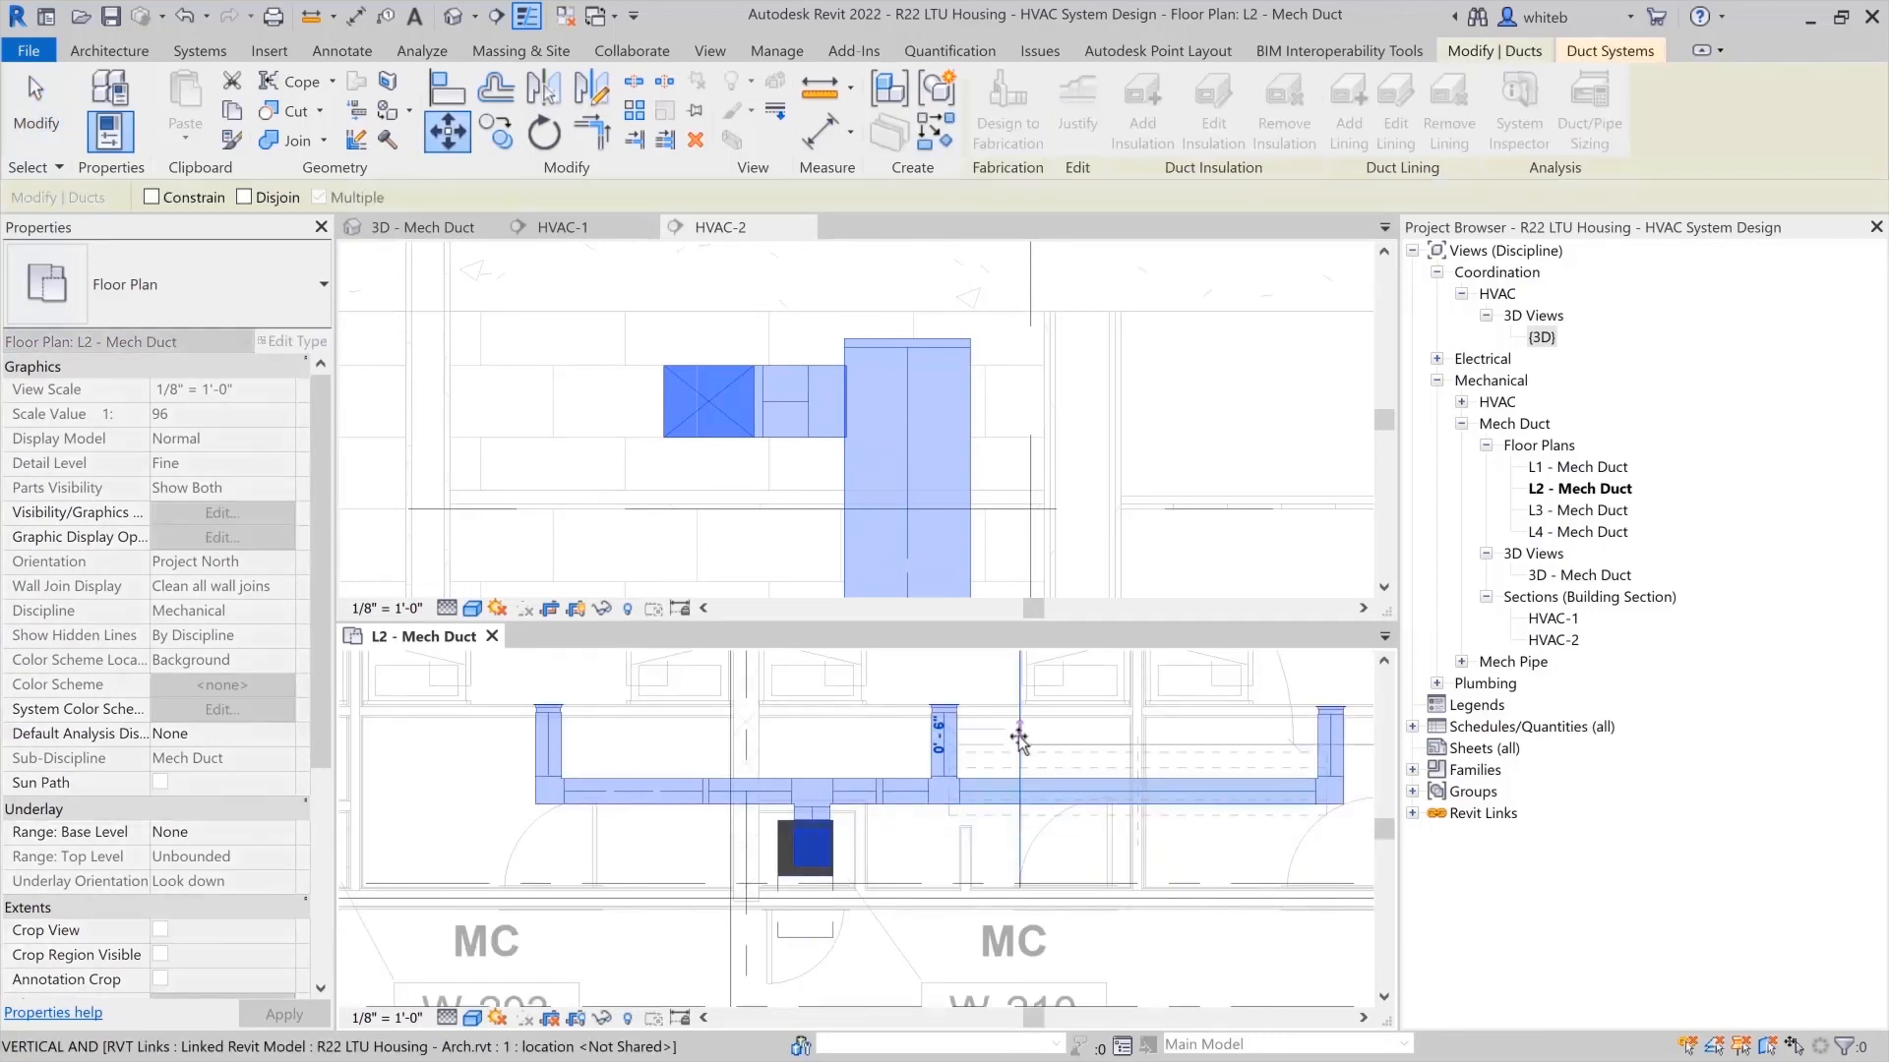